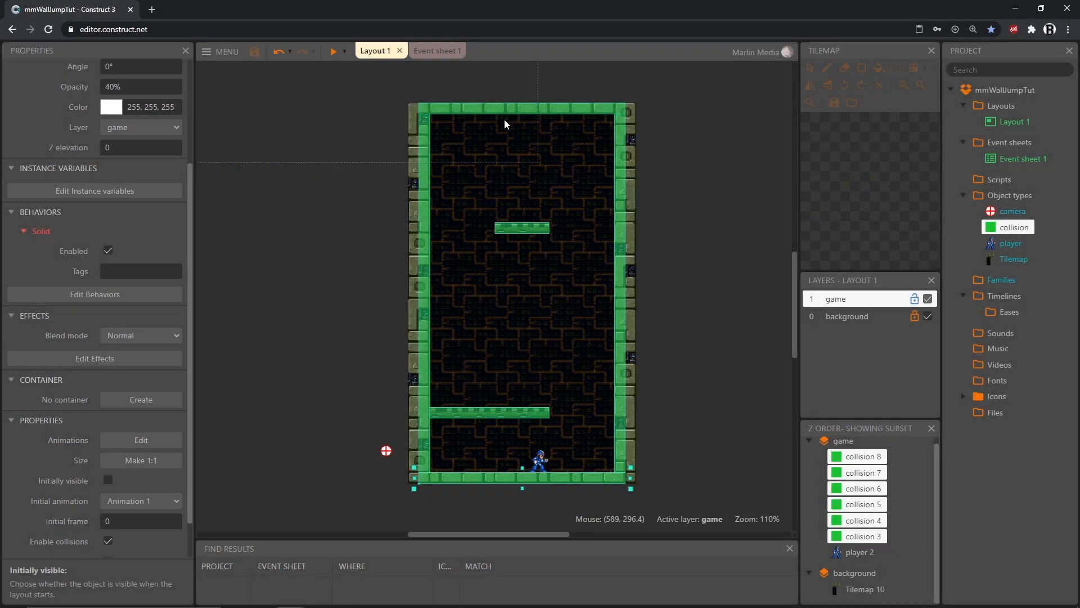
mouse_move(505, 125)
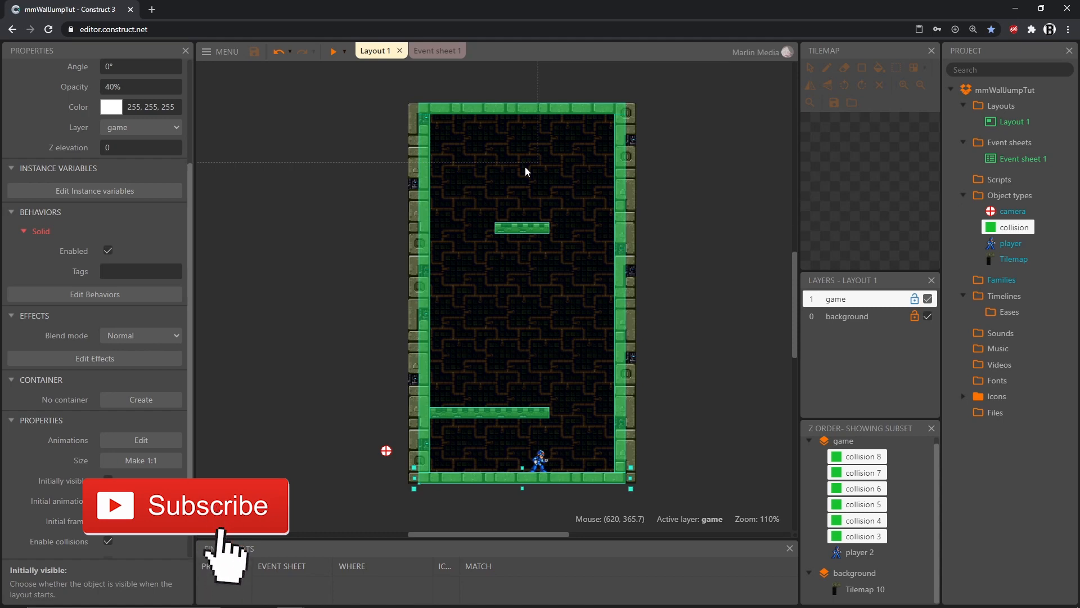
mouse_move(460, 215)
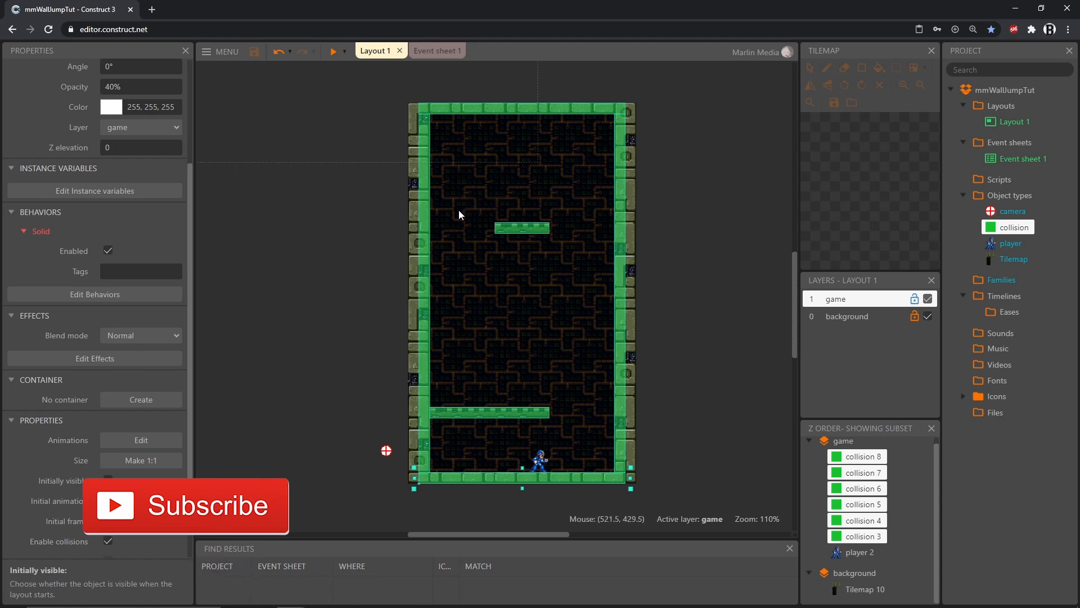
mouse_move(559, 369)
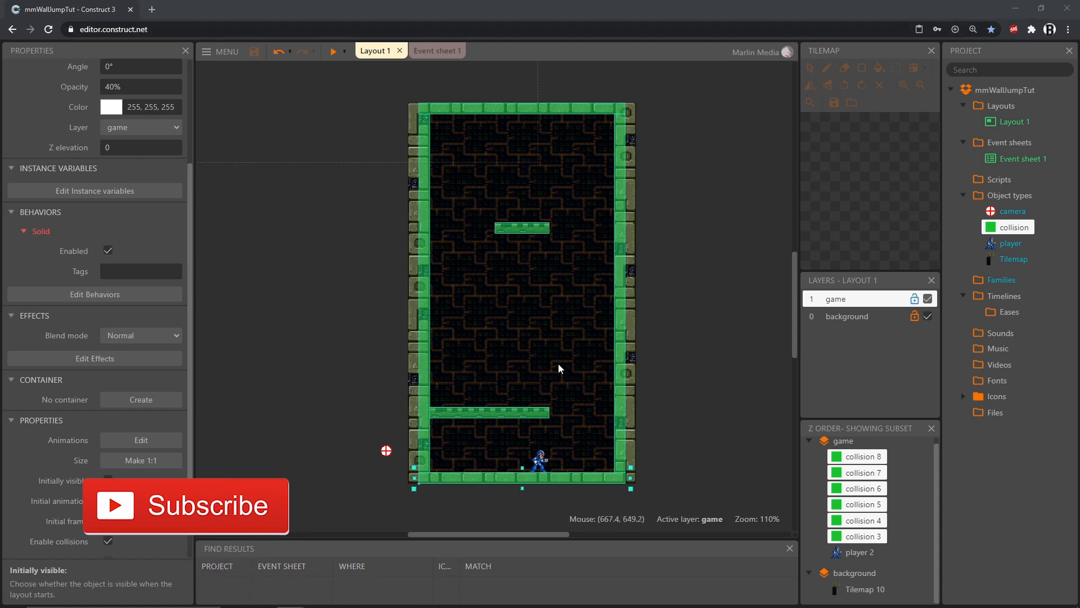
- Select the player sprite and change its Platform max speed from 330 to 200
click(540, 458)
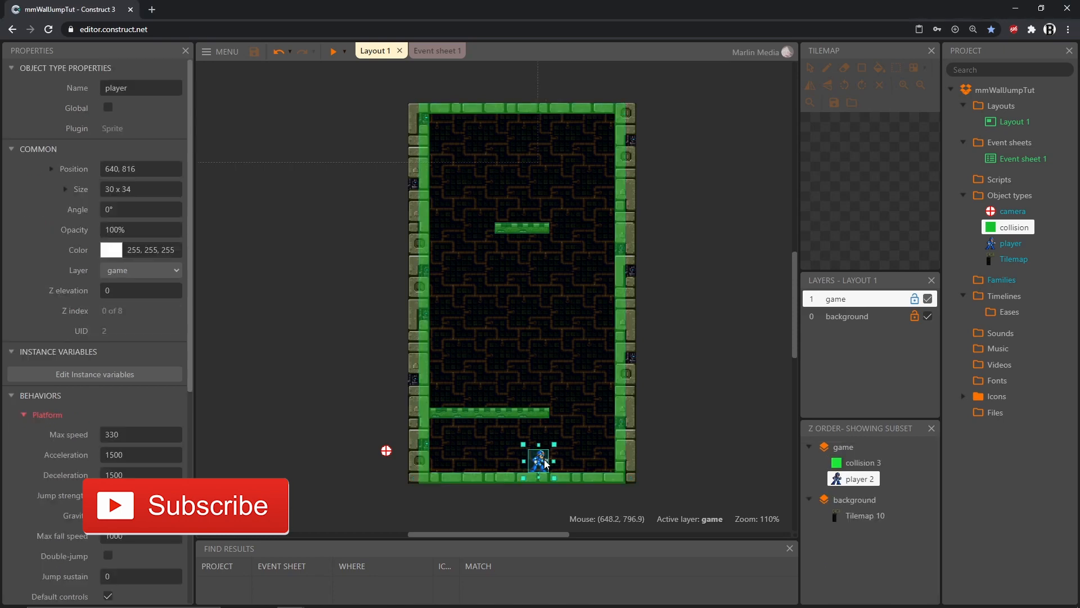
mouse_move(43, 354)
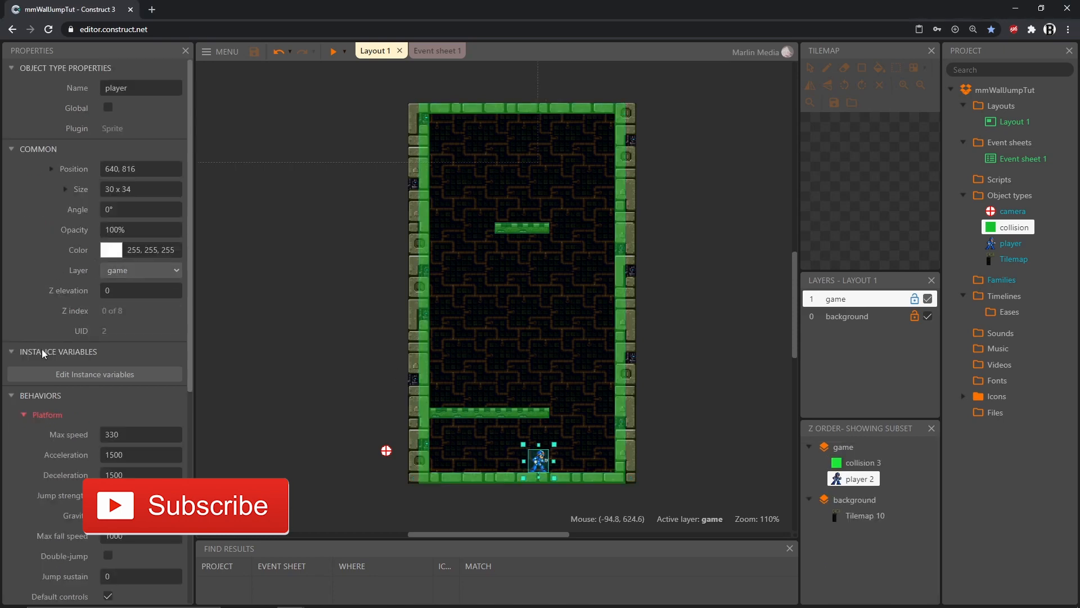
scroll(down, 3)
text(2)
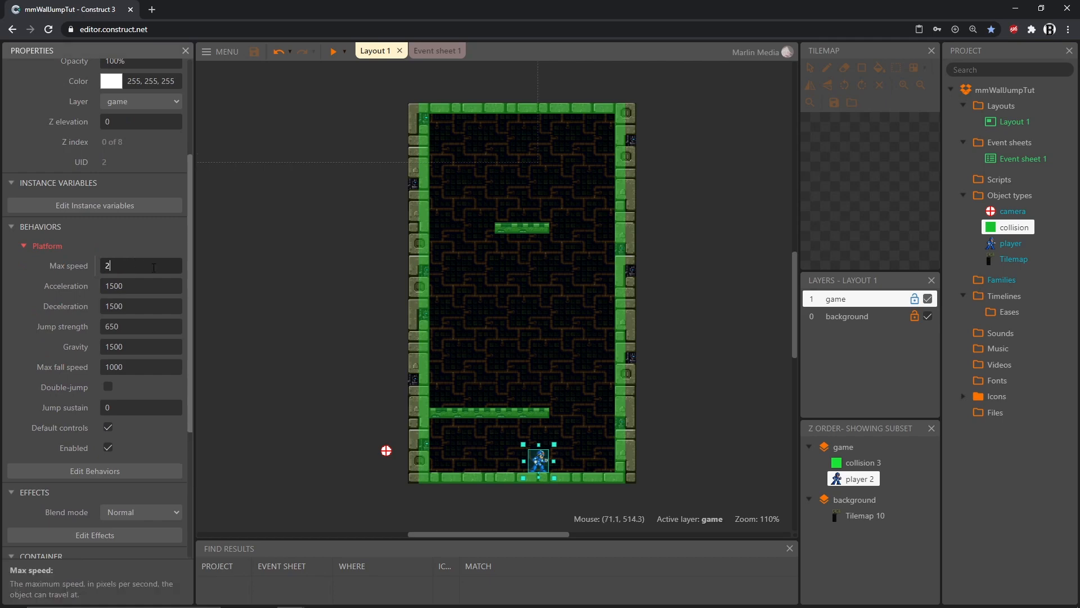
text(00)
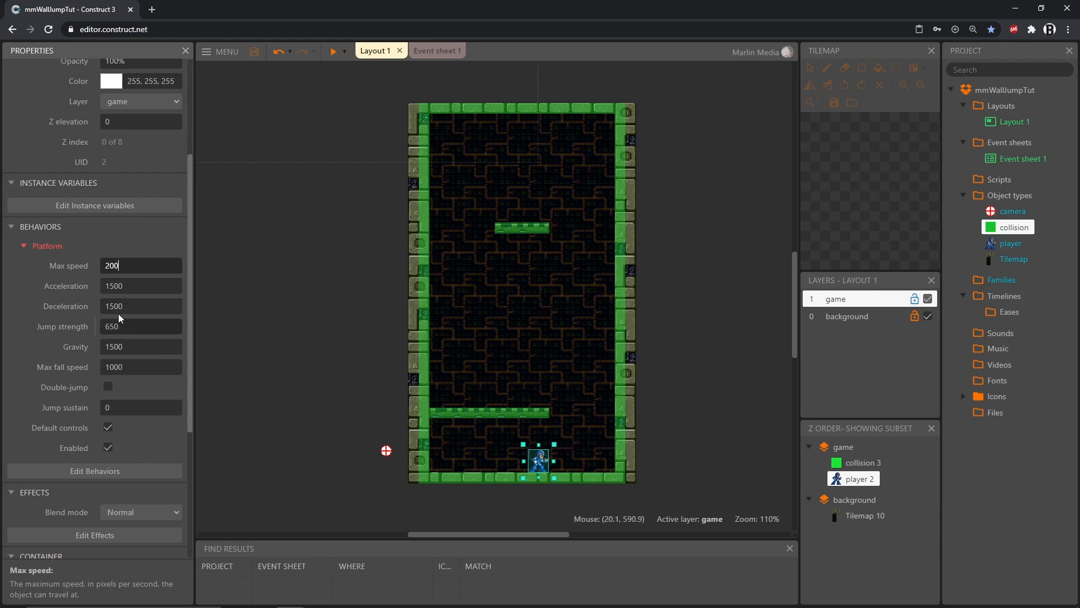
mouse_move(129, 290)
text(500)
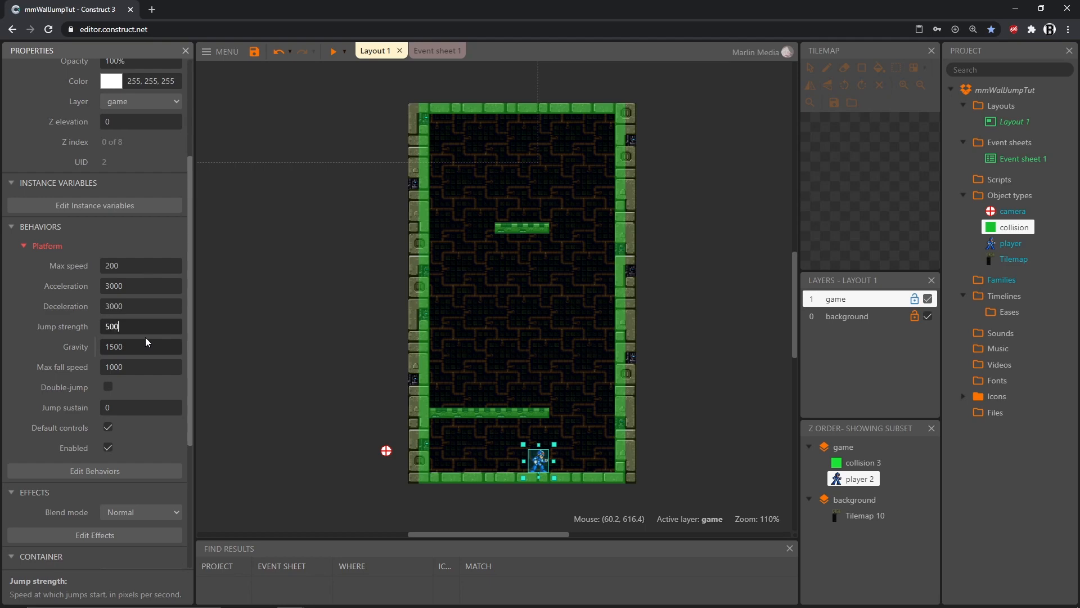
mouse_move(129, 354)
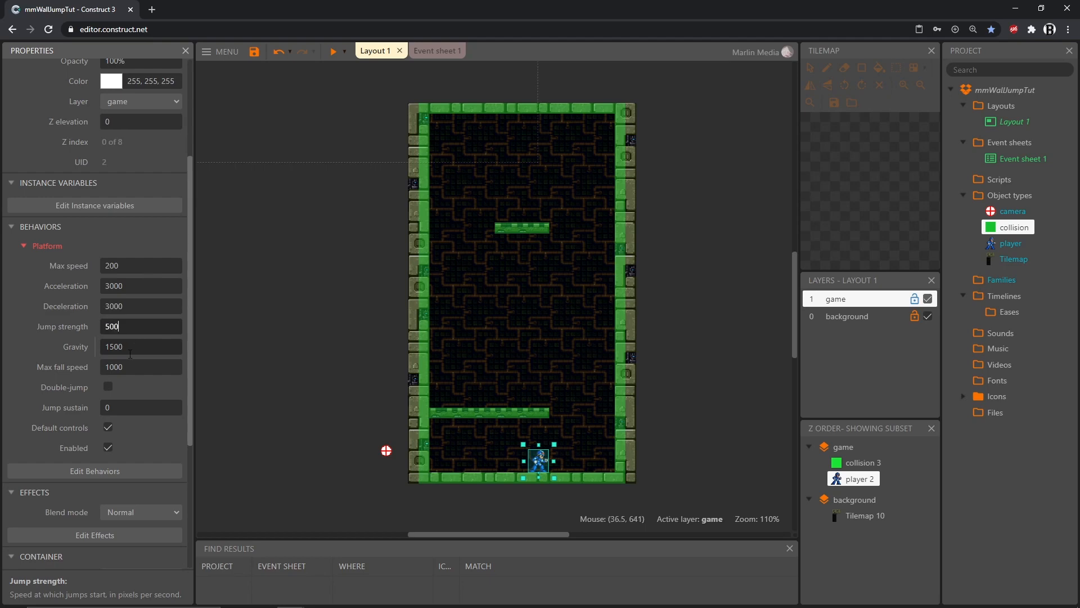
mouse_move(141, 367)
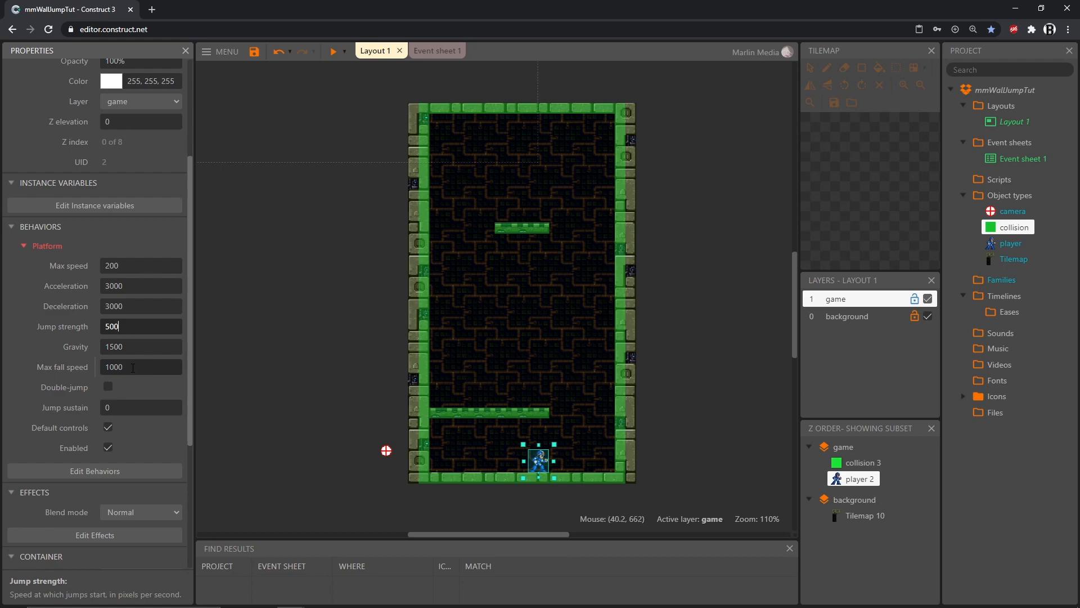
mouse_move(92, 425)
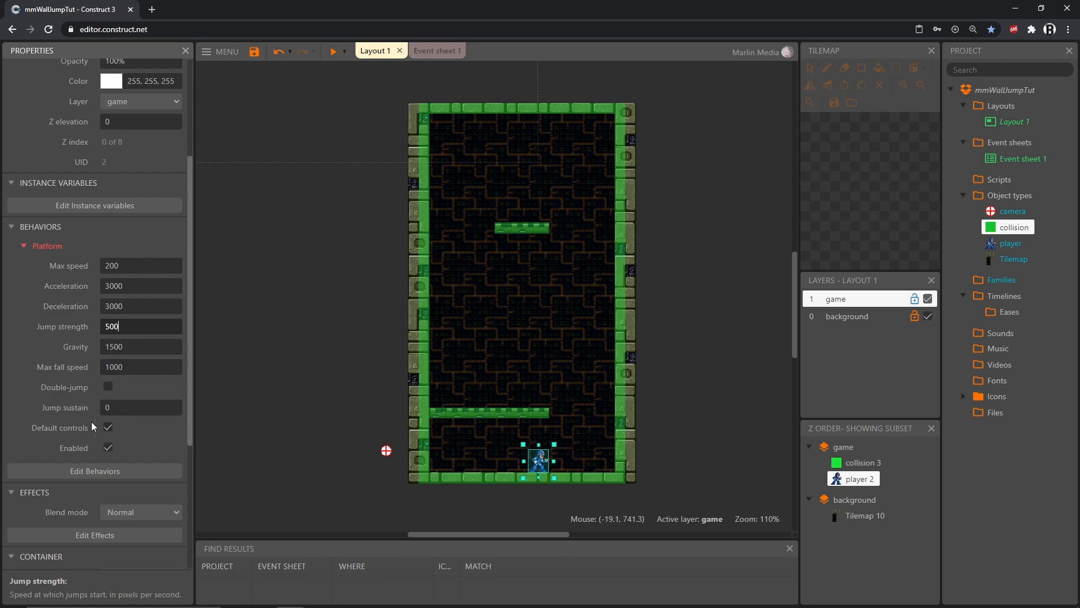
click(333, 51)
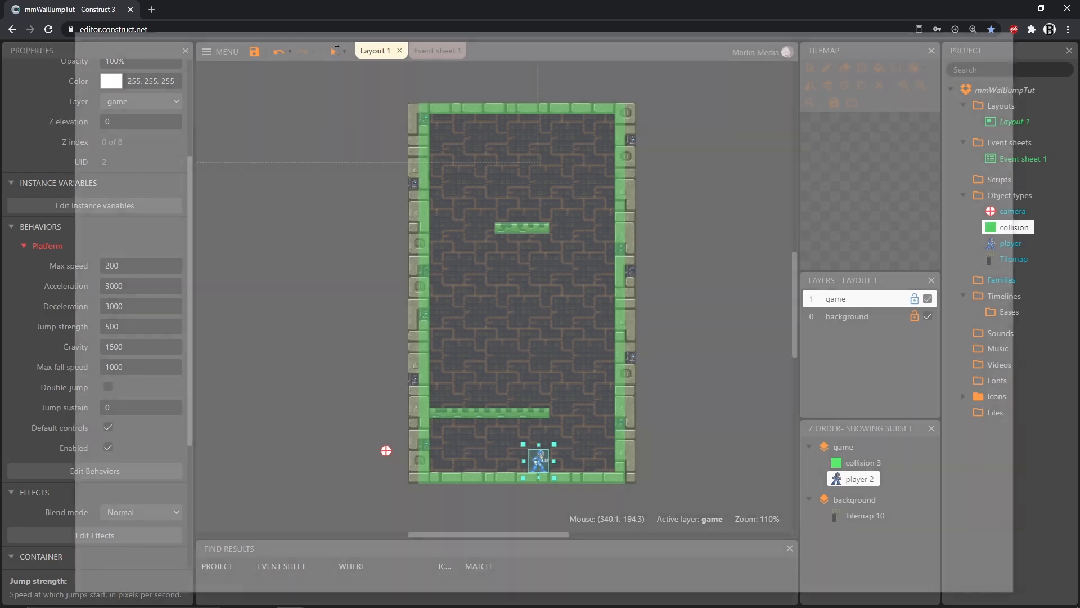
click(336, 50)
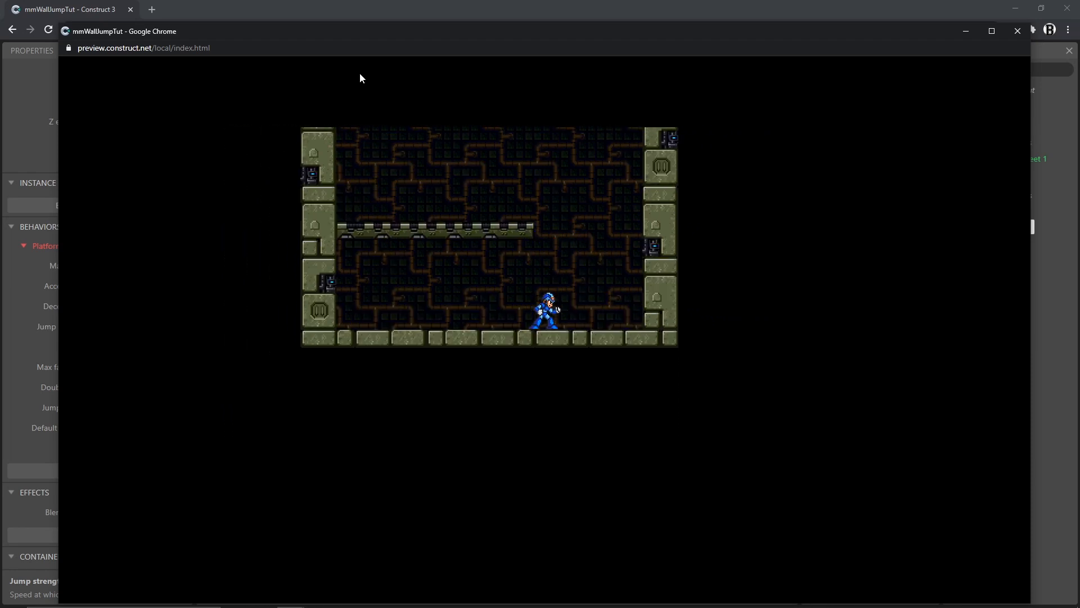
mouse_move(384, 111)
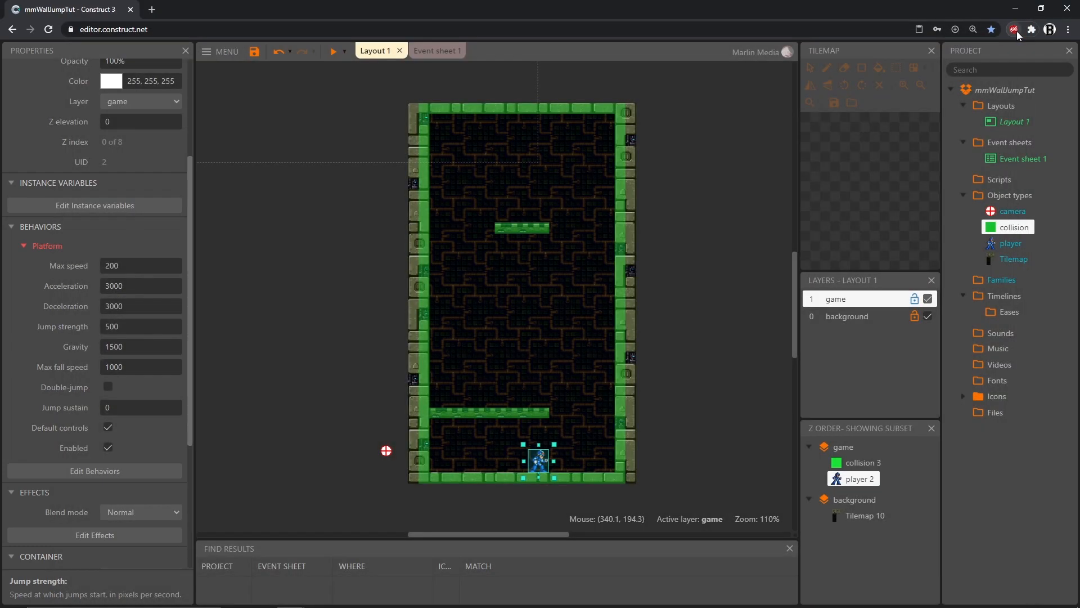
mouse_move(769, 139)
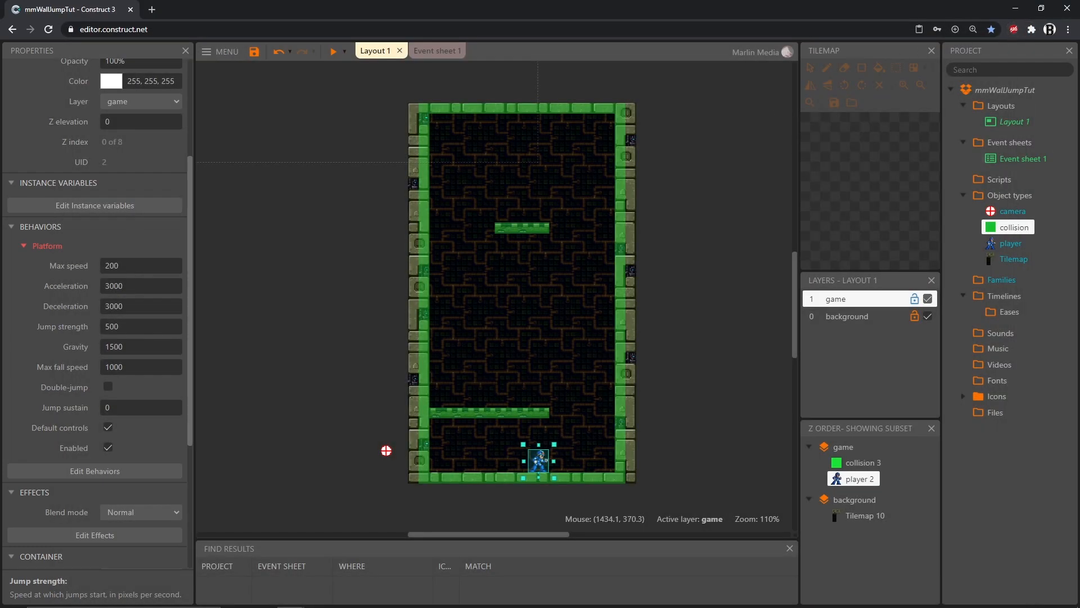
mouse_move(281, 234)
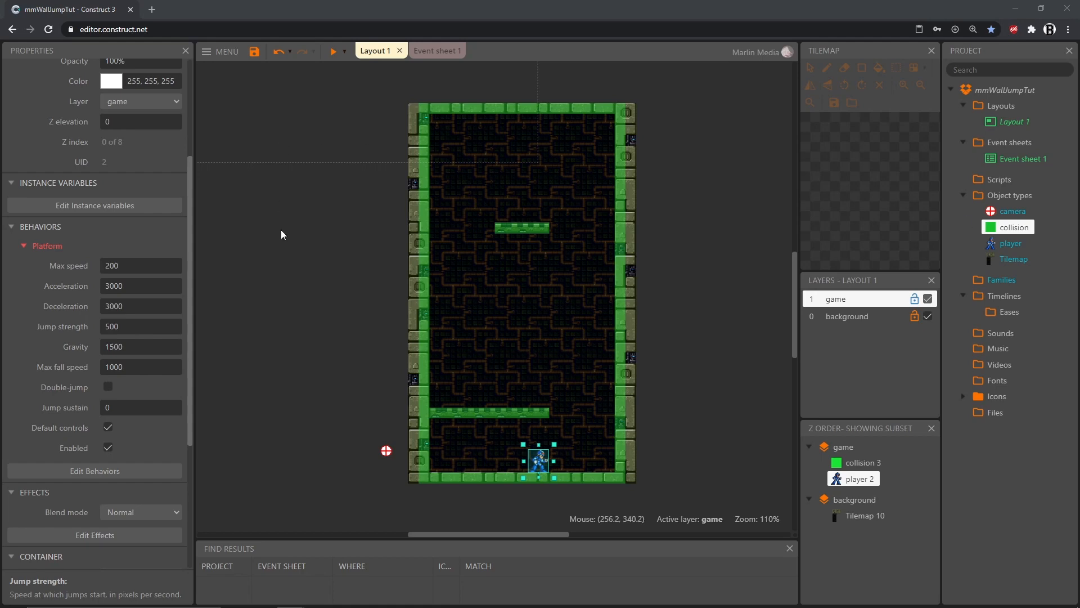
mouse_move(293, 222)
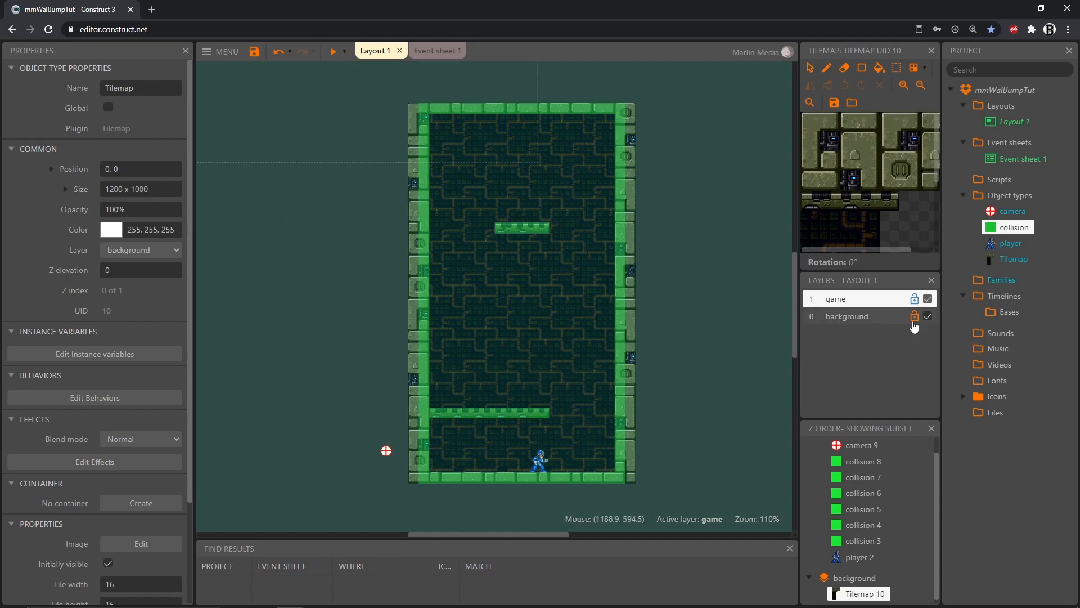
mouse_move(910, 324)
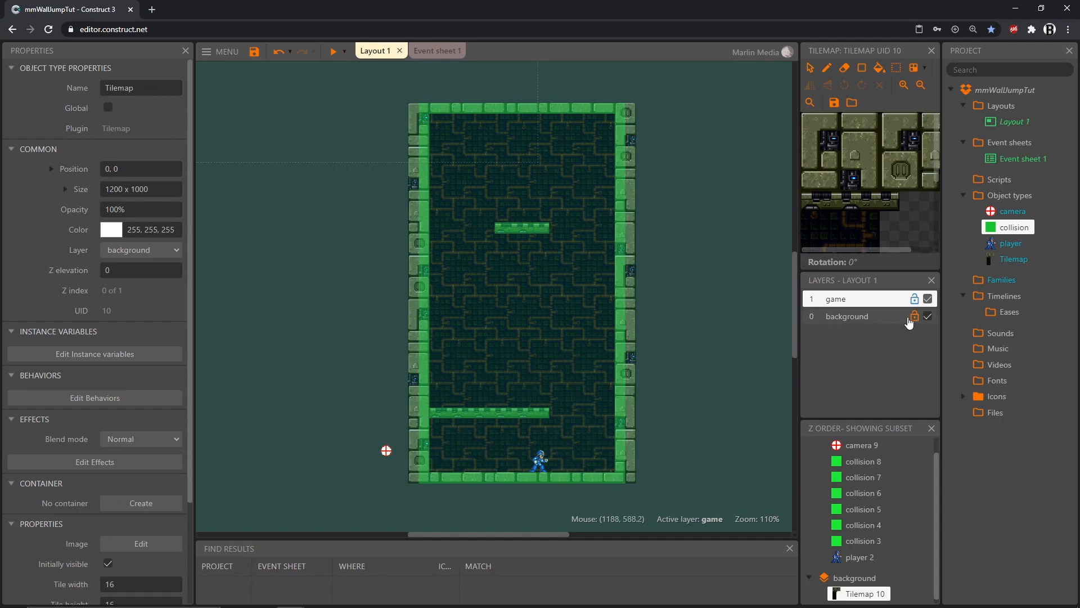
- Lock the background tilemap layer and clear the selection to show layout properties
click(915, 316)
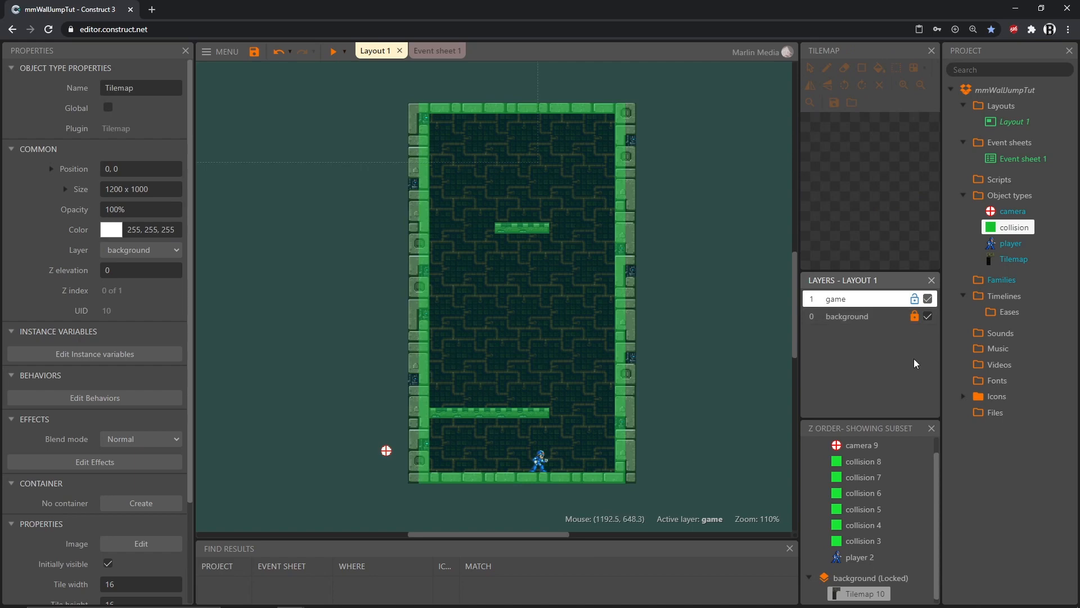
click(290, 245)
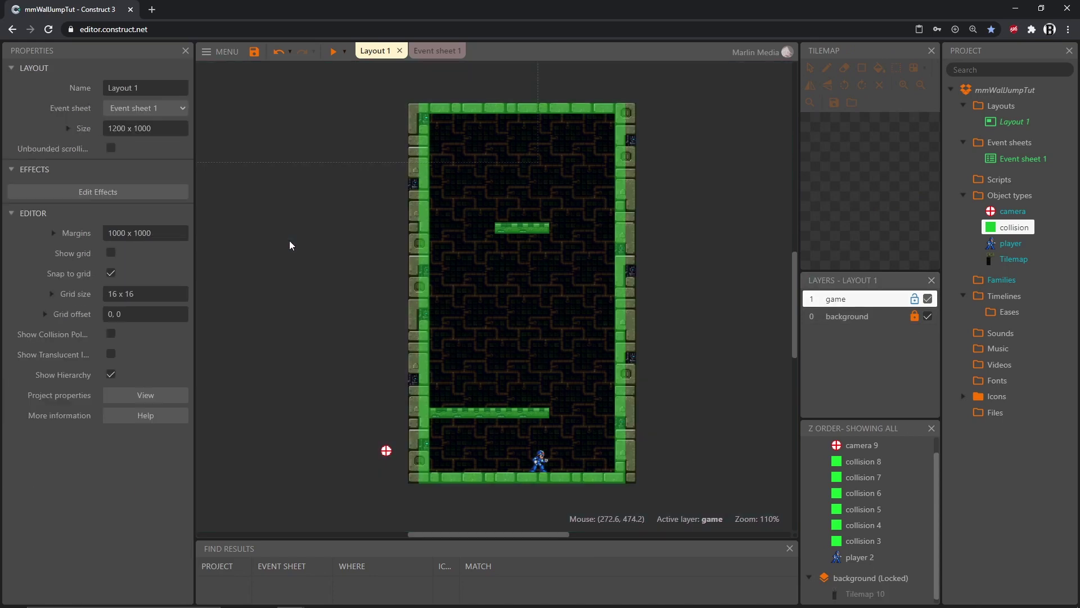
mouse_move(31, 90)
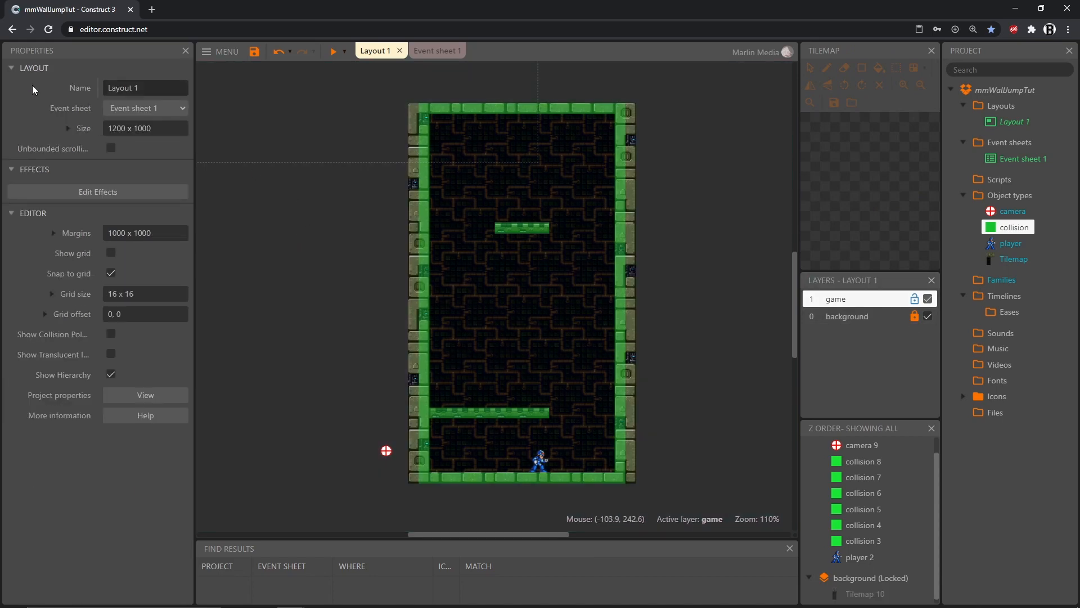
mouse_move(84, 398)
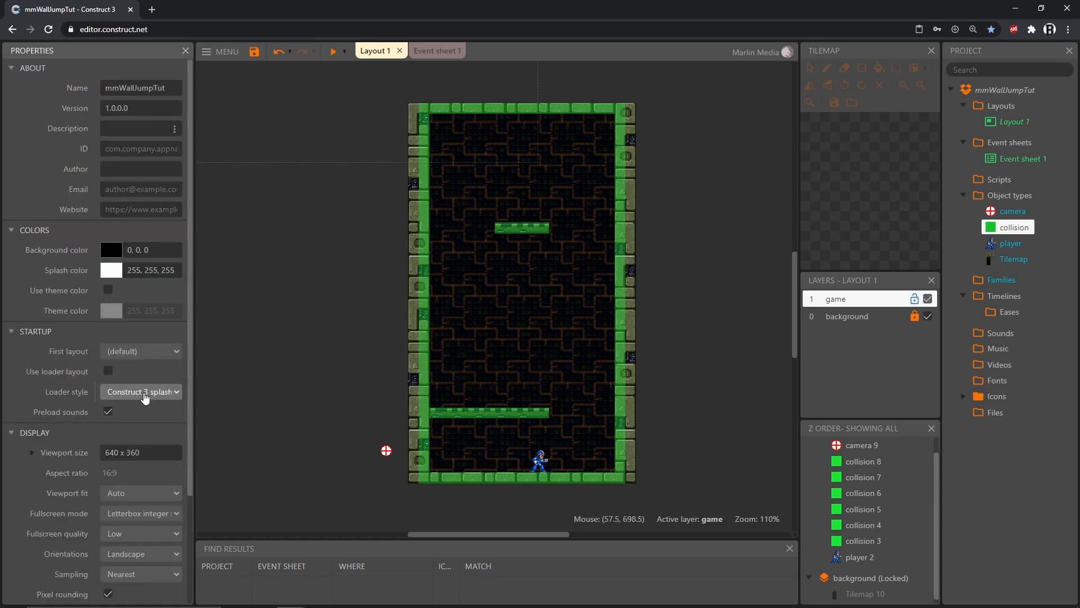
- Scroll the project properties down to the Display section (640 x 360 viewport, nearest sampling)
scroll(down, 3)
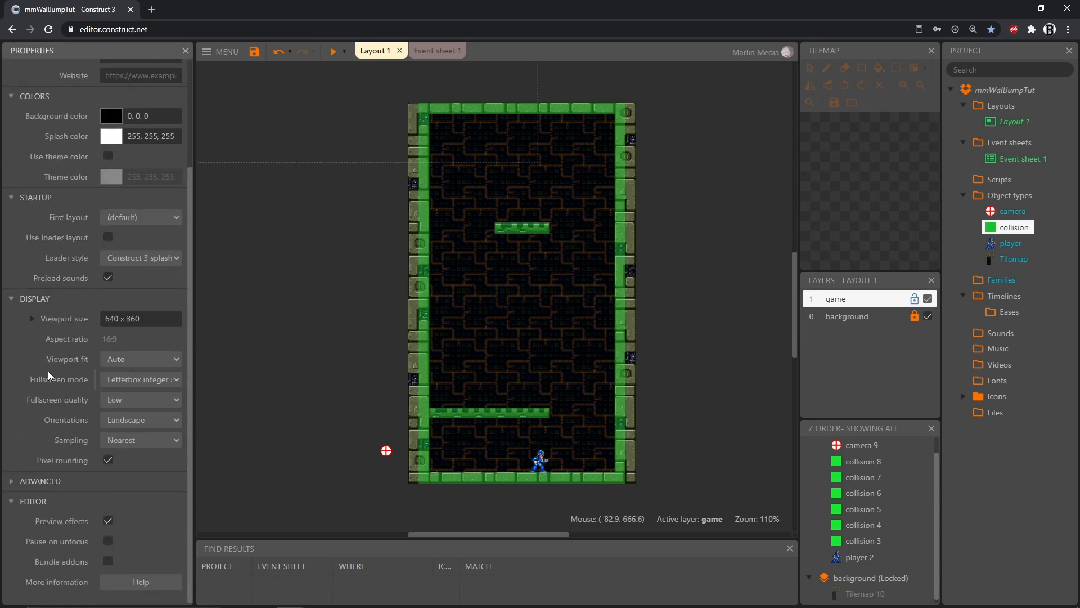
mouse_move(41, 350)
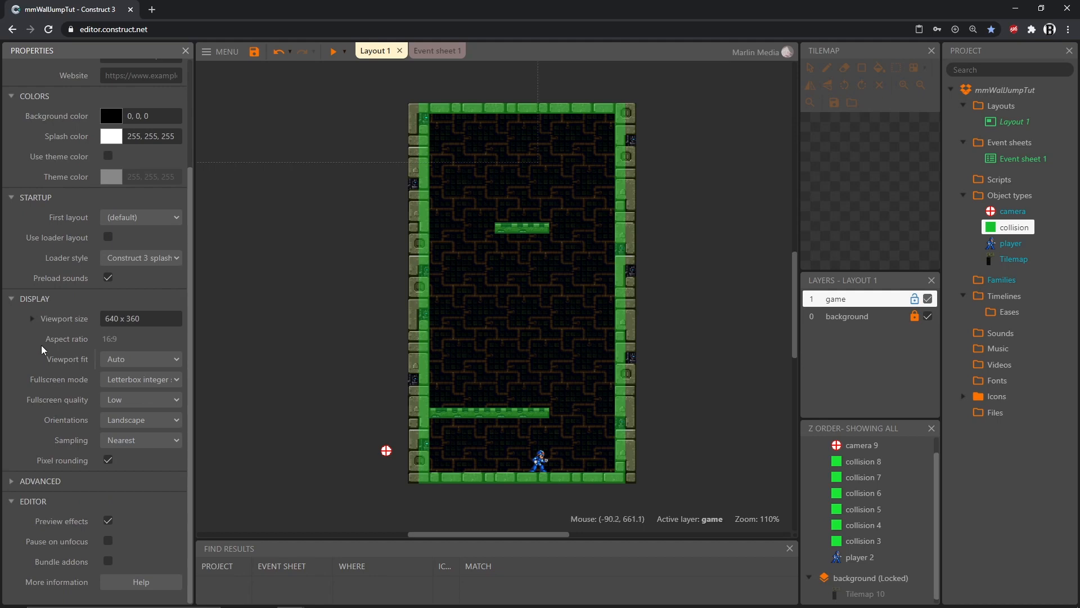
mouse_move(36, 304)
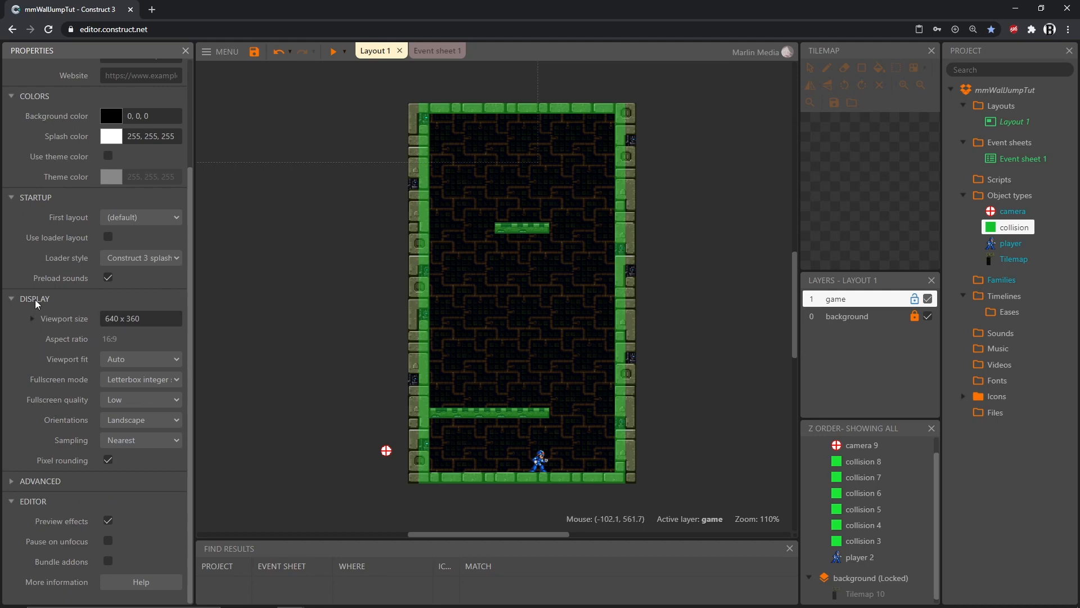
mouse_move(140, 359)
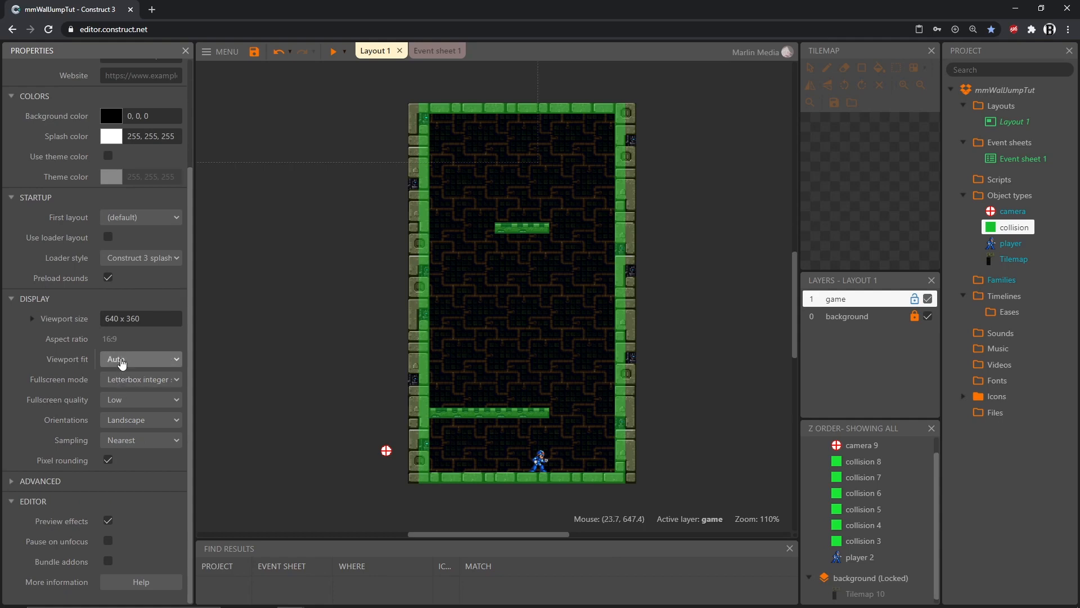
mouse_move(120, 364)
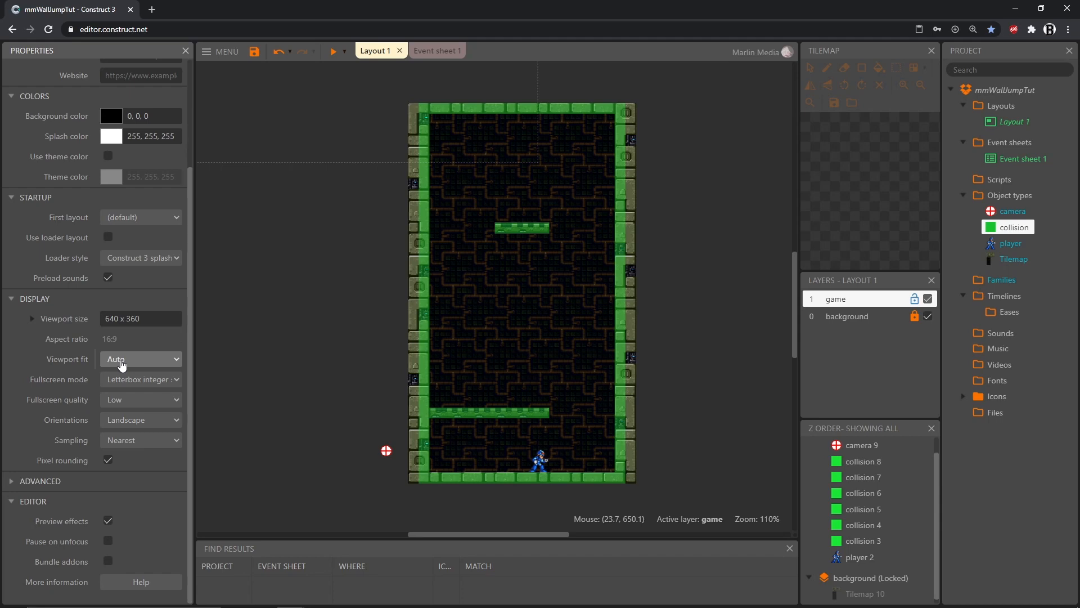
mouse_move(713, 295)
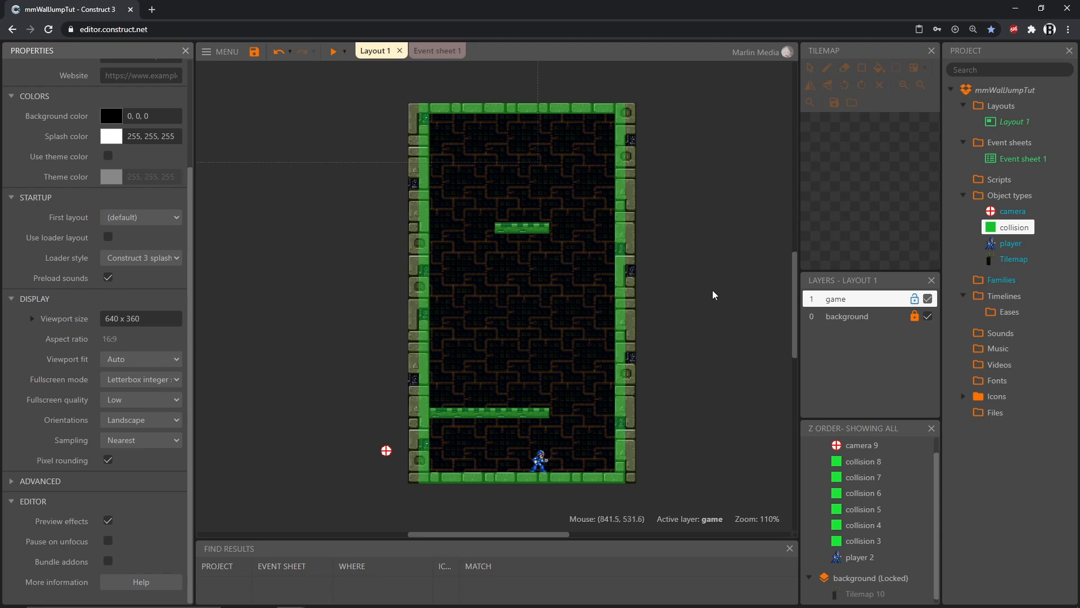
mouse_move(503, 328)
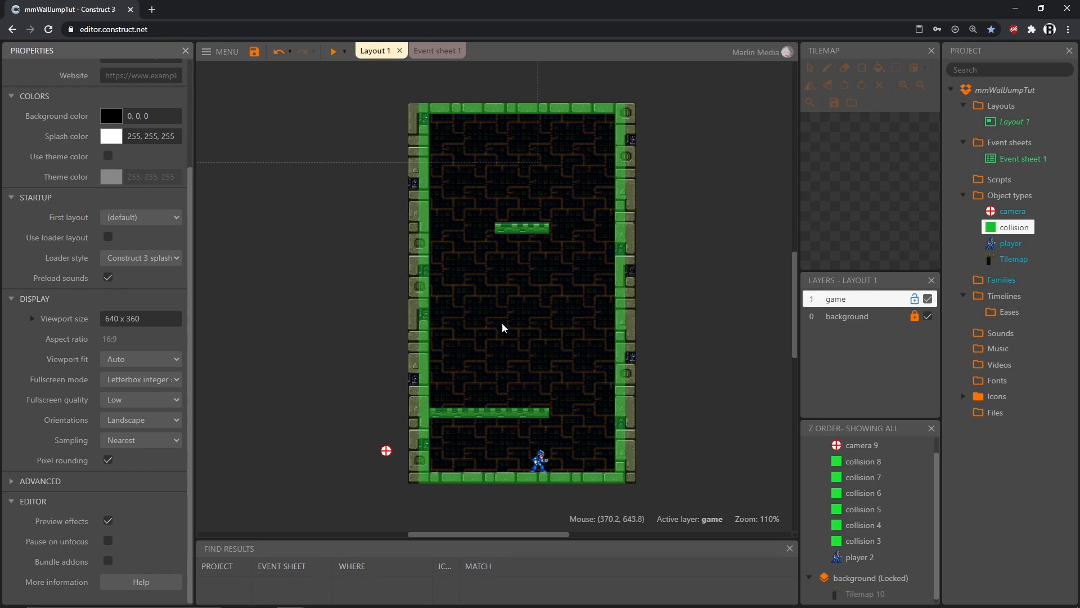
- Untick Transparent on the game layer so its grey fill hides the tiled artwork
click(836, 298)
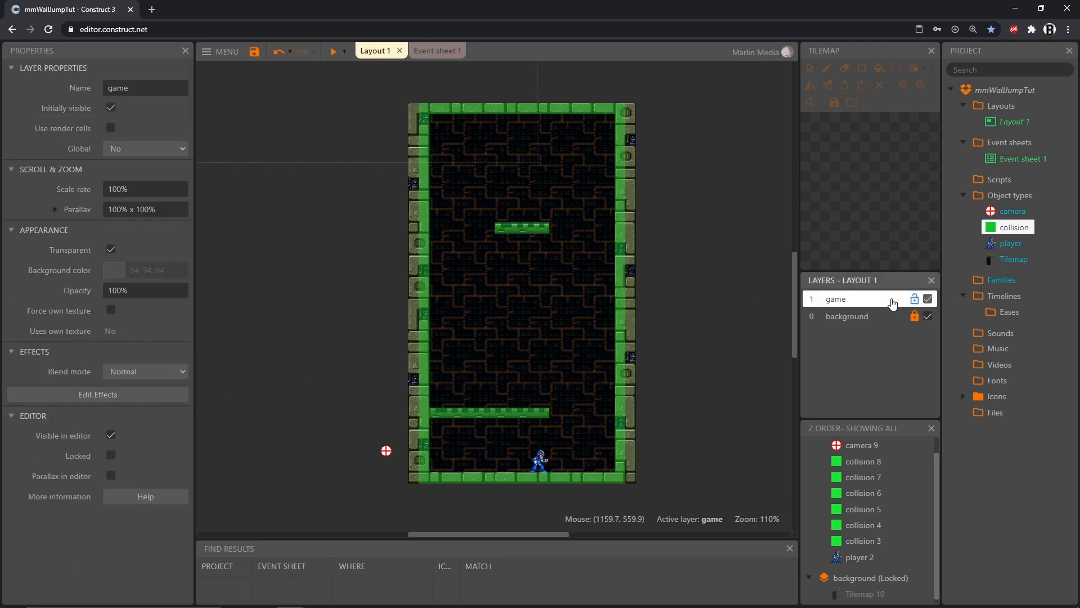
double_click(837, 298)
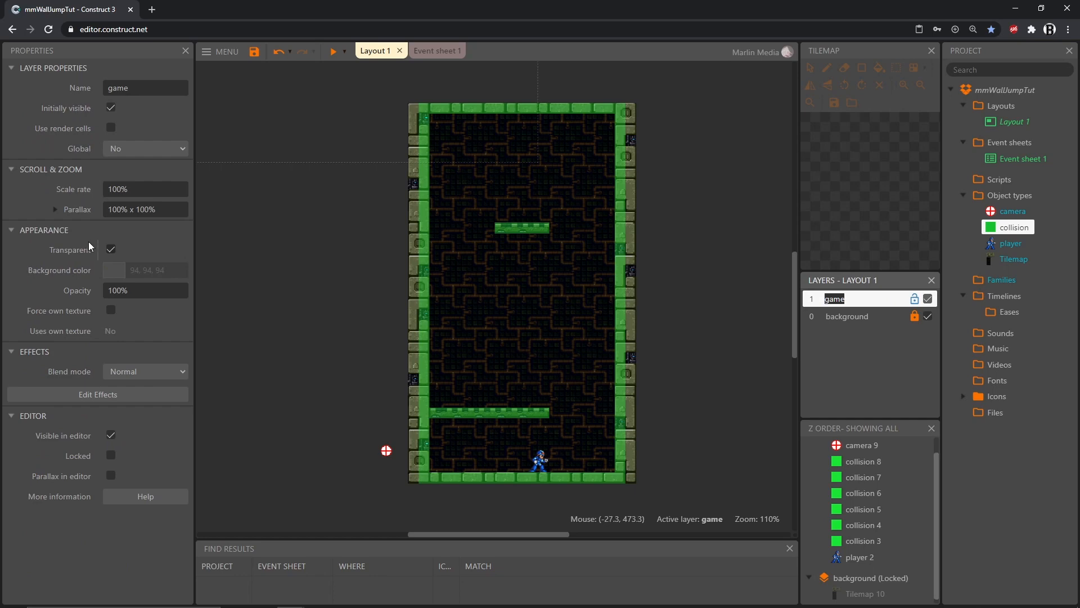
mouse_move(110, 250)
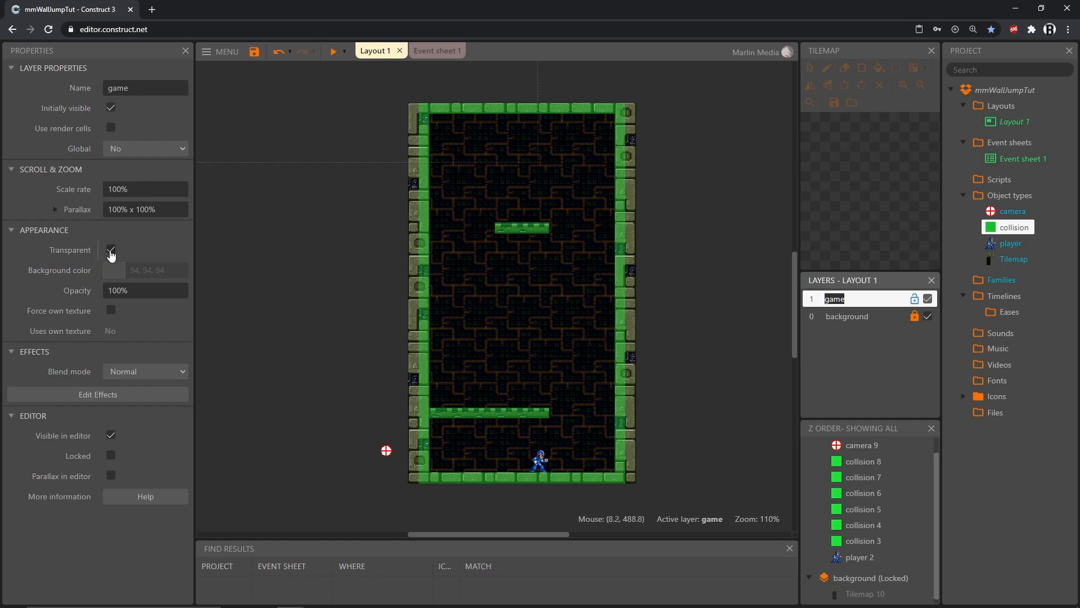
click(110, 250)
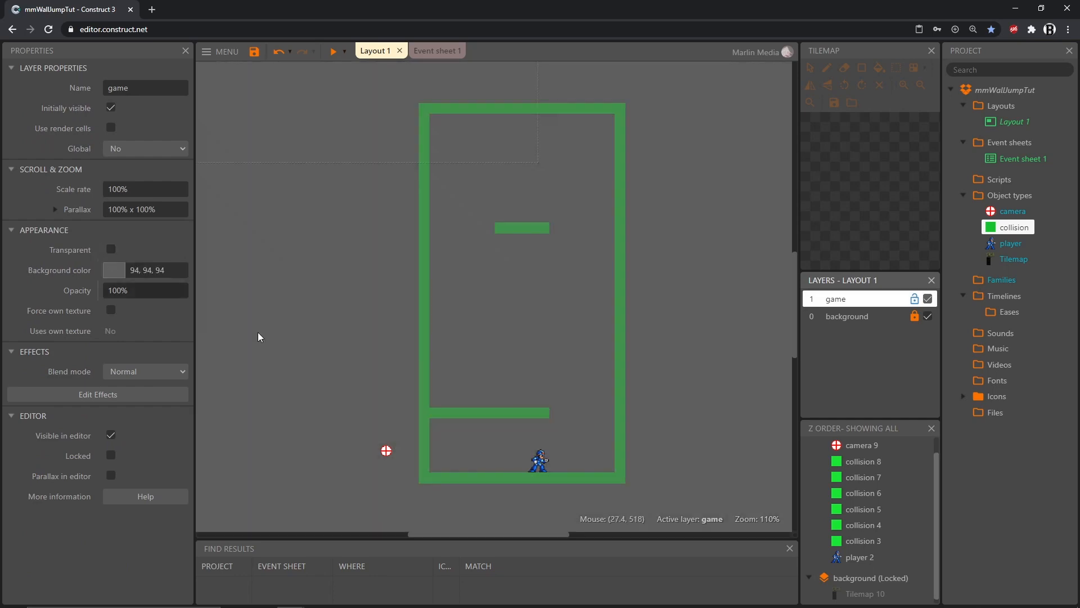
scroll(down, 3)
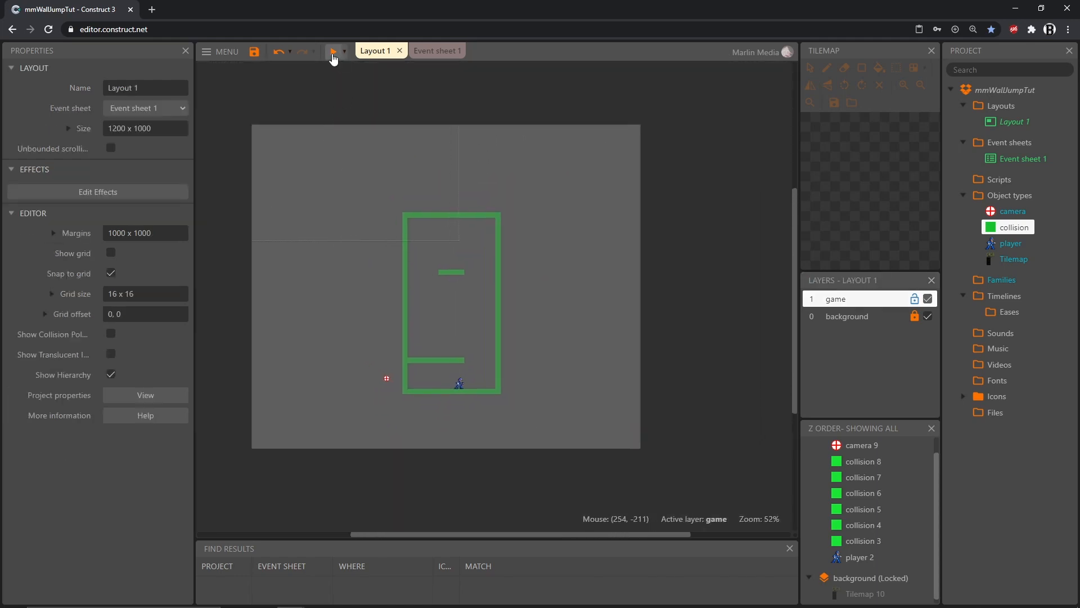
click(336, 51)
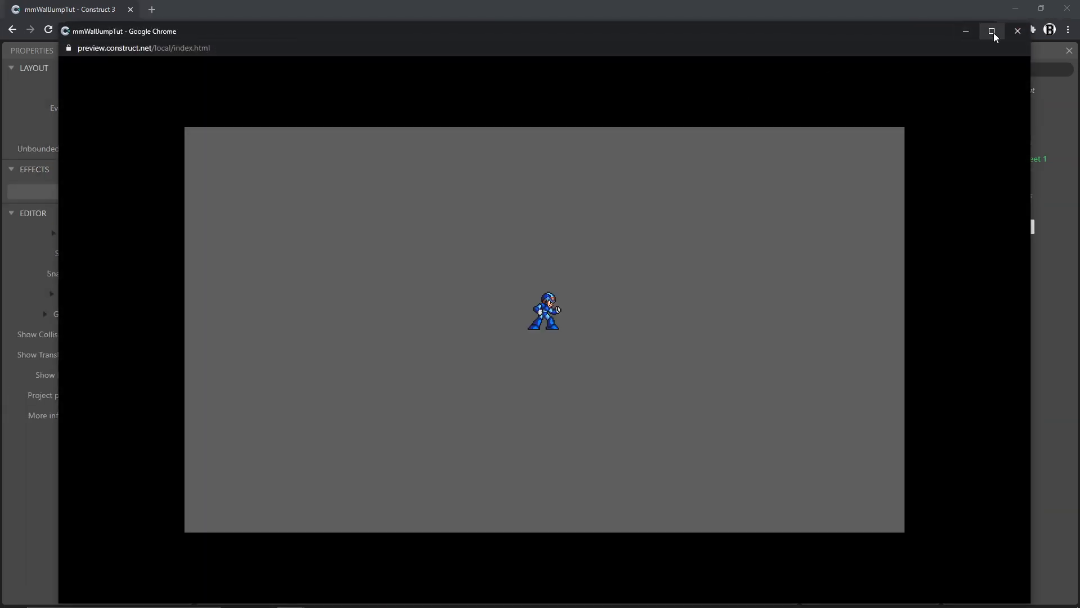
click(993, 31)
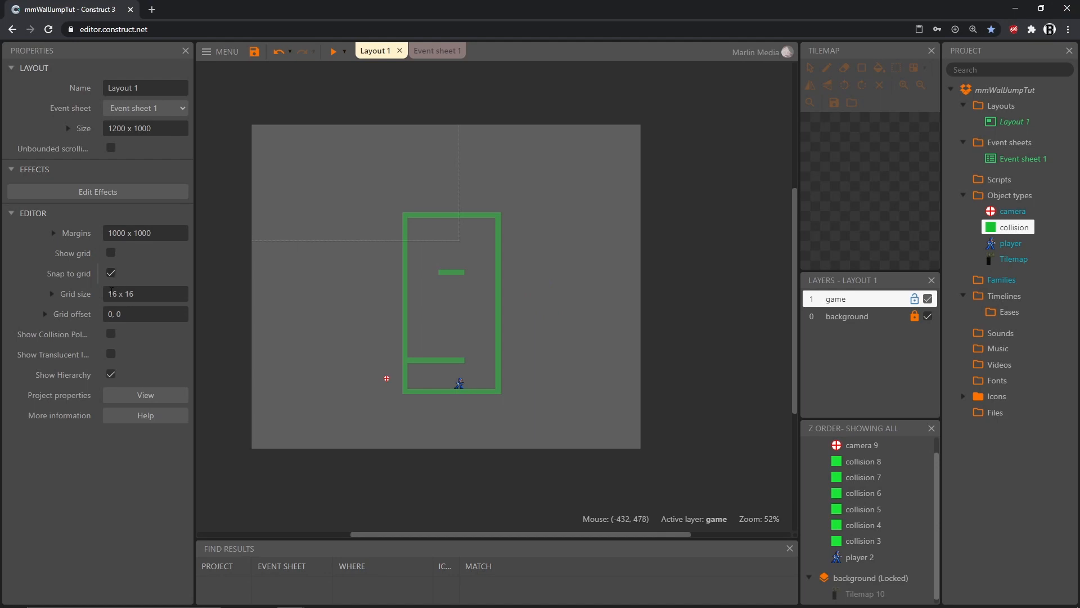
- Re-tick Transparent on the game layer and bring up the project properties
click(836, 298)
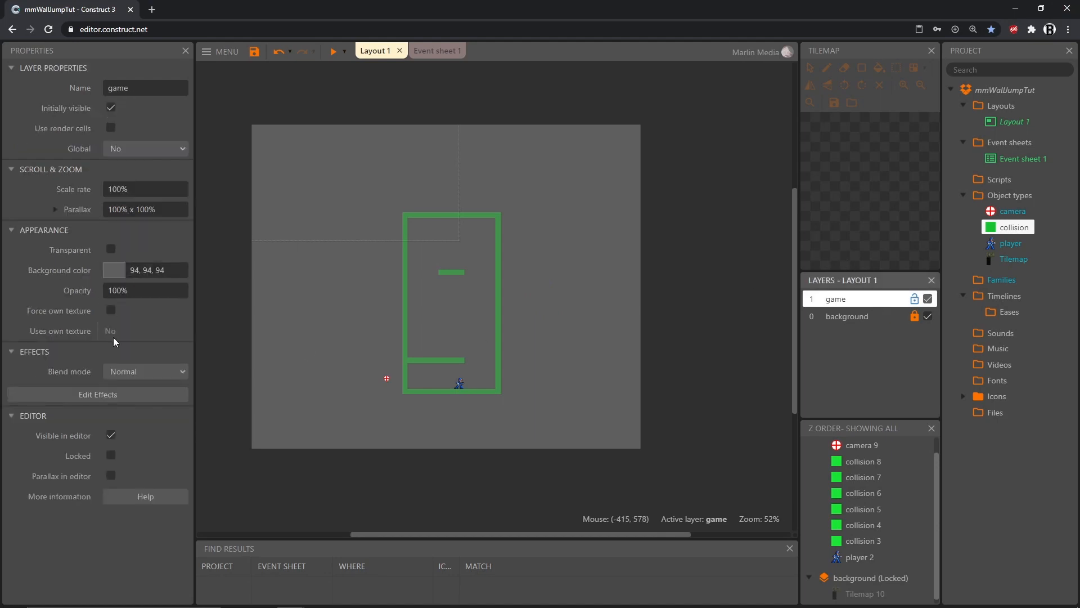
click(109, 249)
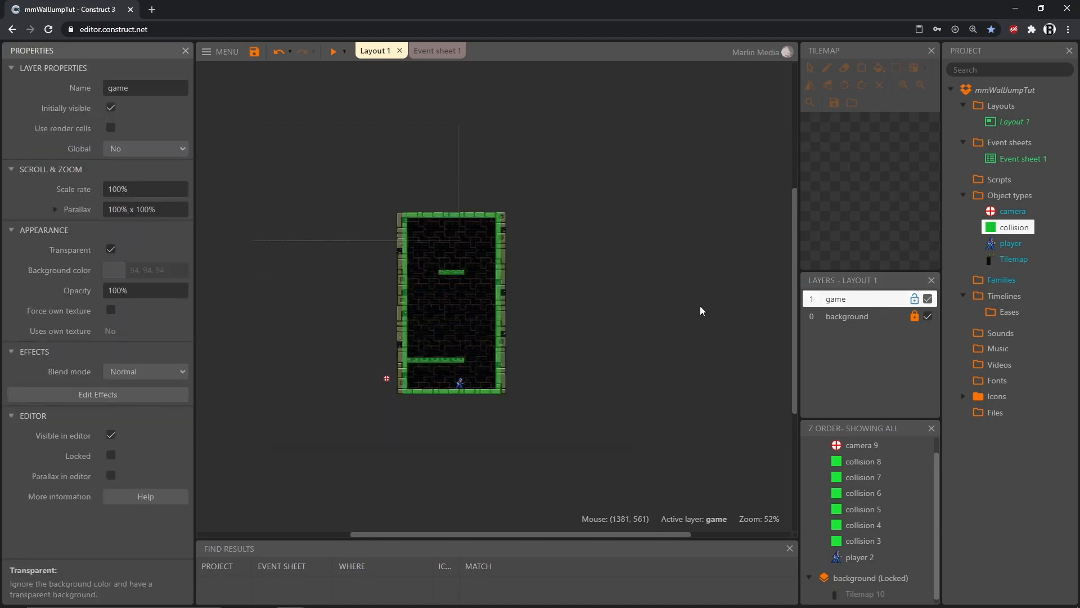
click(292, 179)
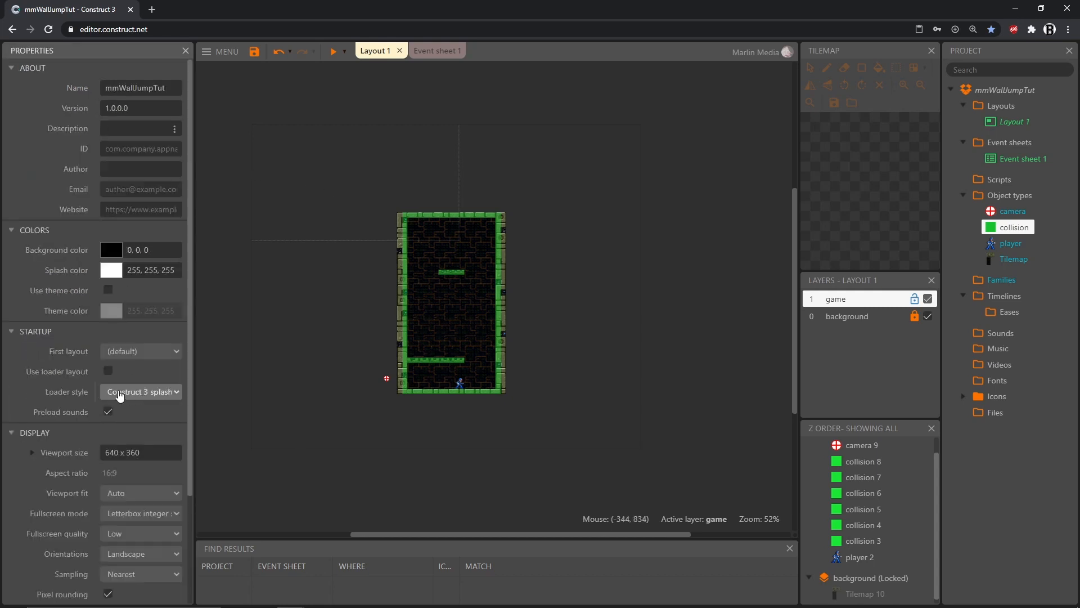
- Set the project's Fullscreen mode to Letterbox scale
scroll(down, 3)
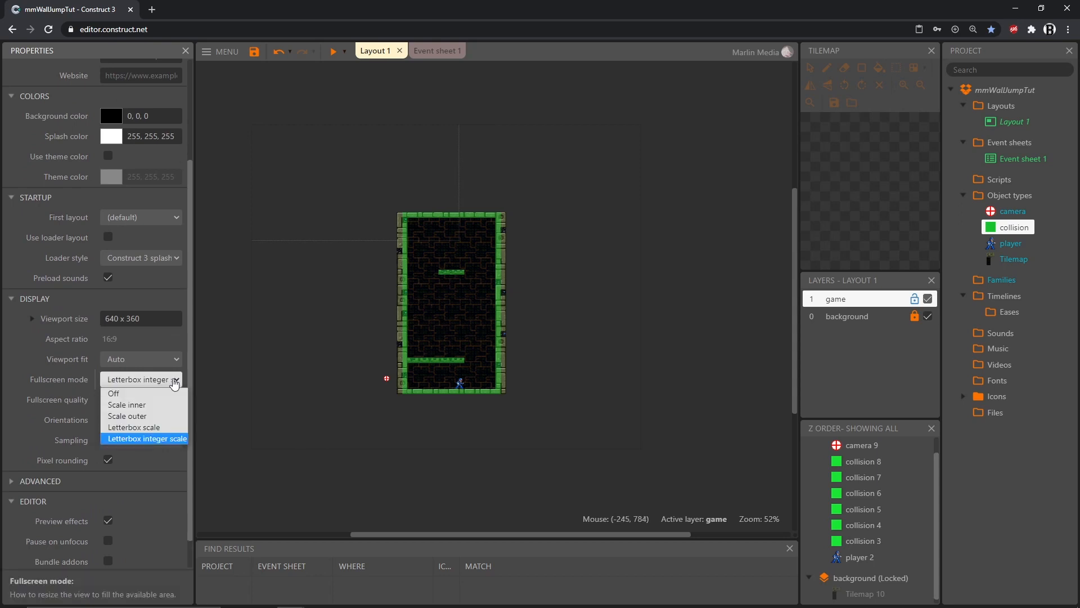
mouse_move(145, 428)
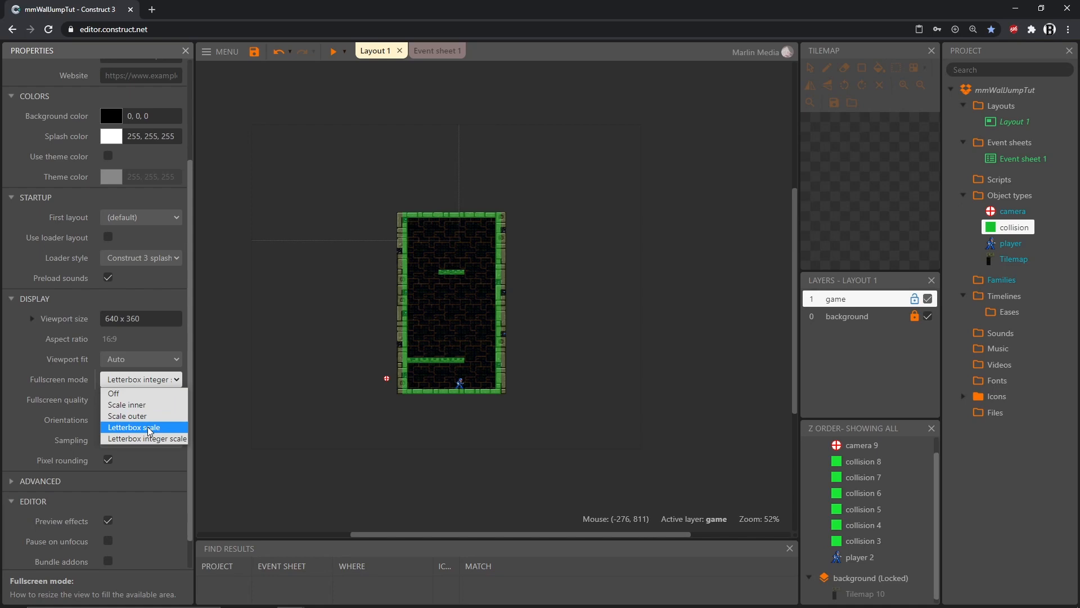
click(133, 427)
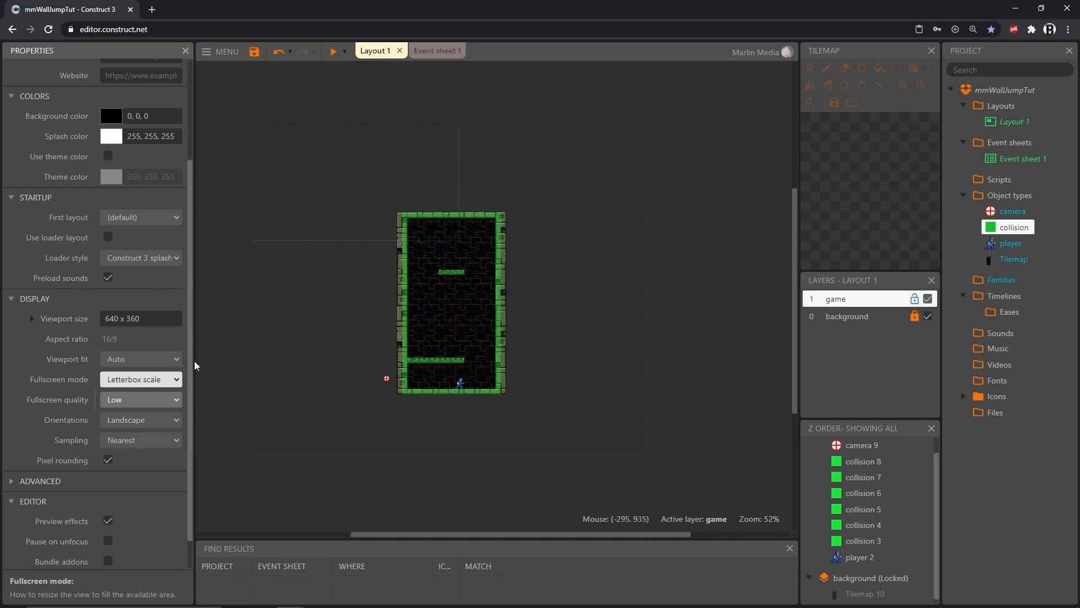
click(333, 51)
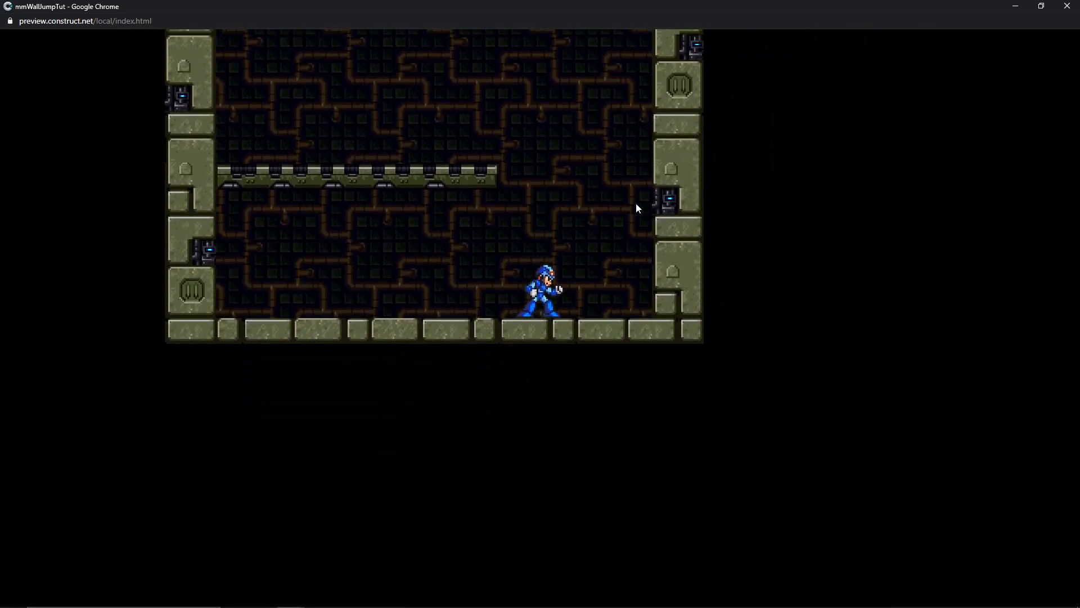
mouse_move(549, 263)
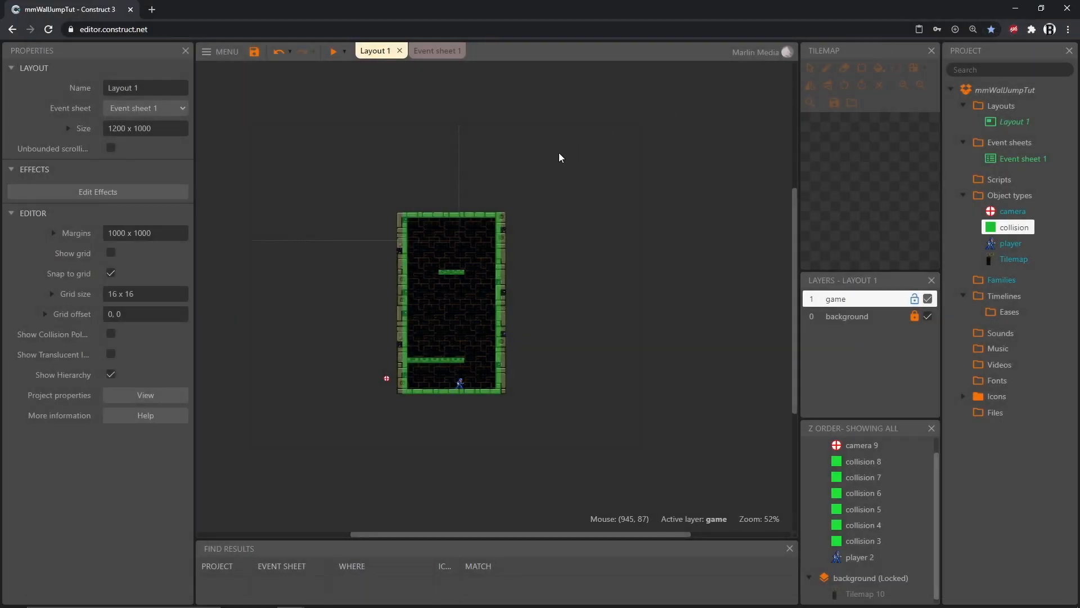
mouse_move(549, 155)
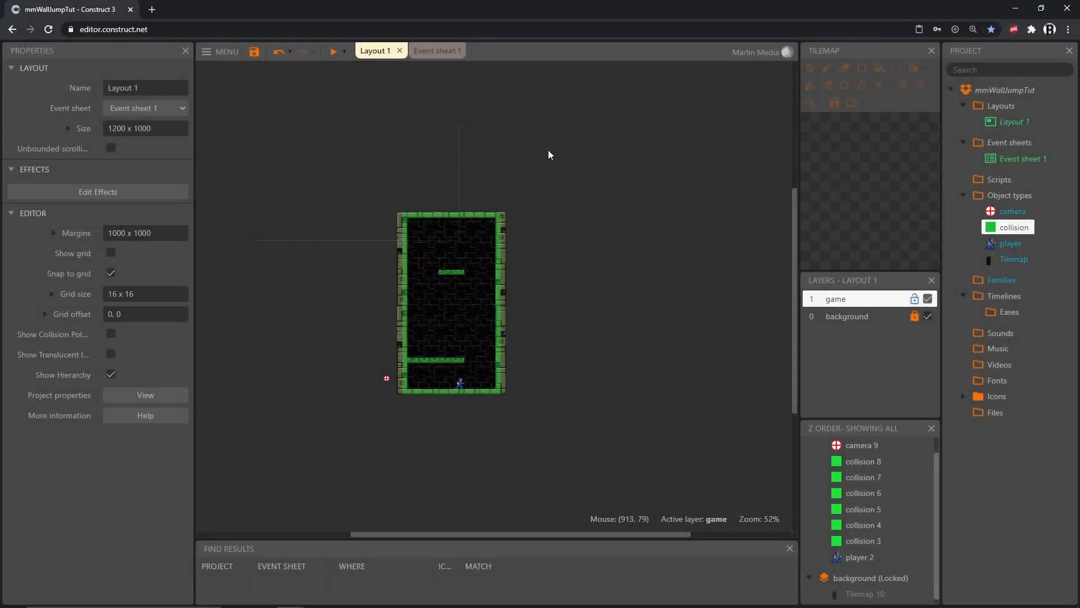
- Untick Default controls on the player's Platform behavior
click(1014, 243)
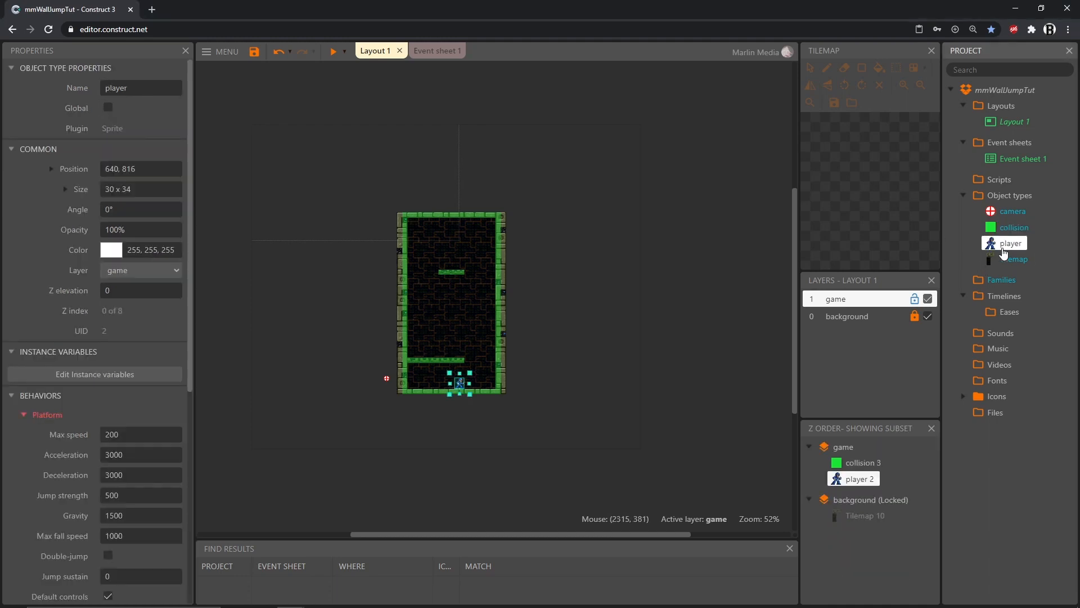
scroll(down, 3)
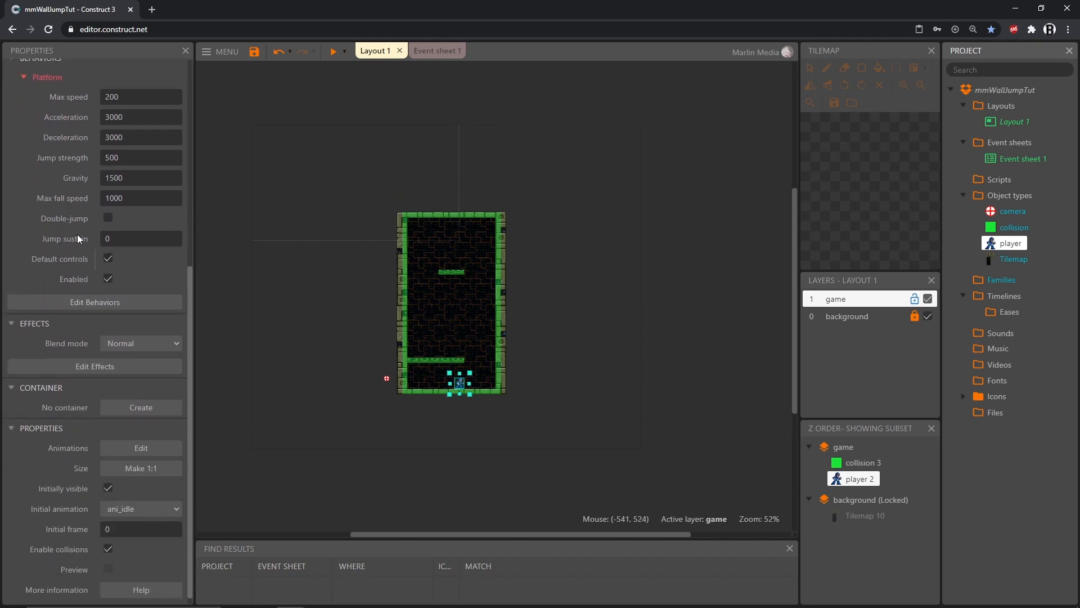
scroll(up, 3)
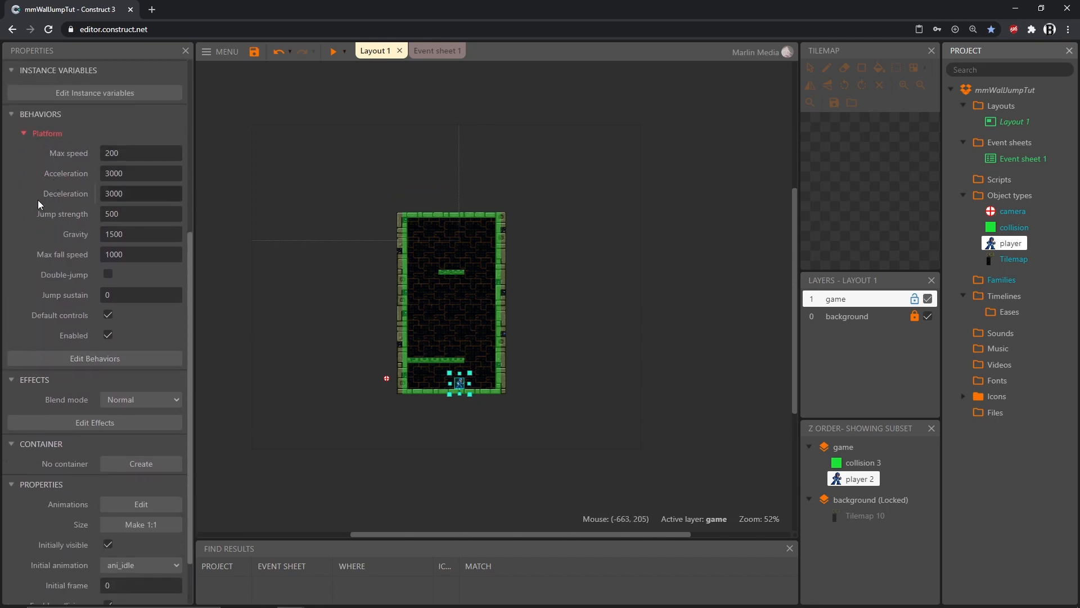
mouse_move(109, 319)
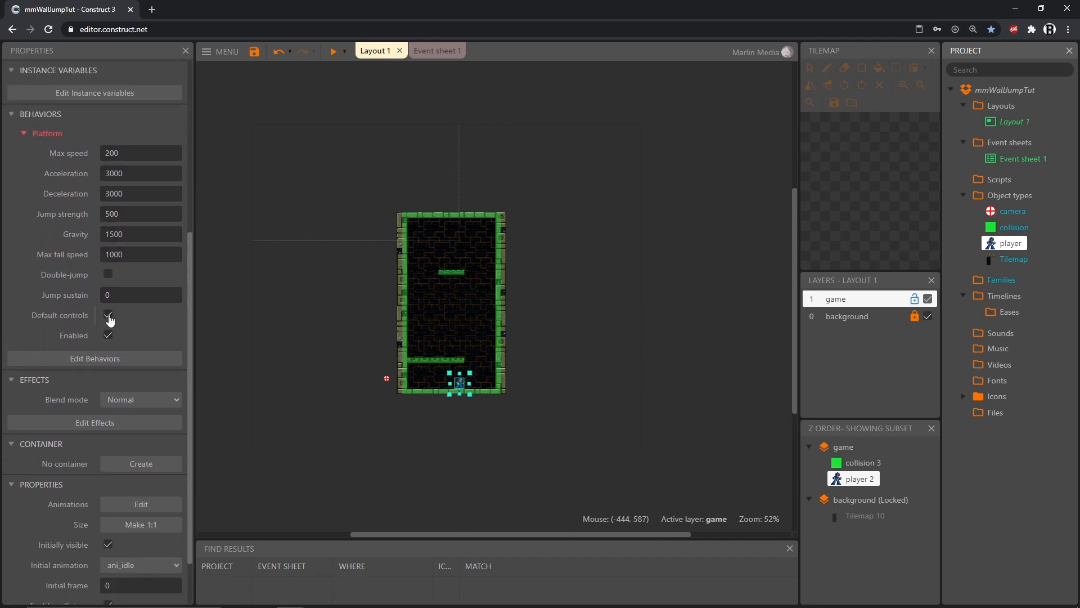
click(108, 315)
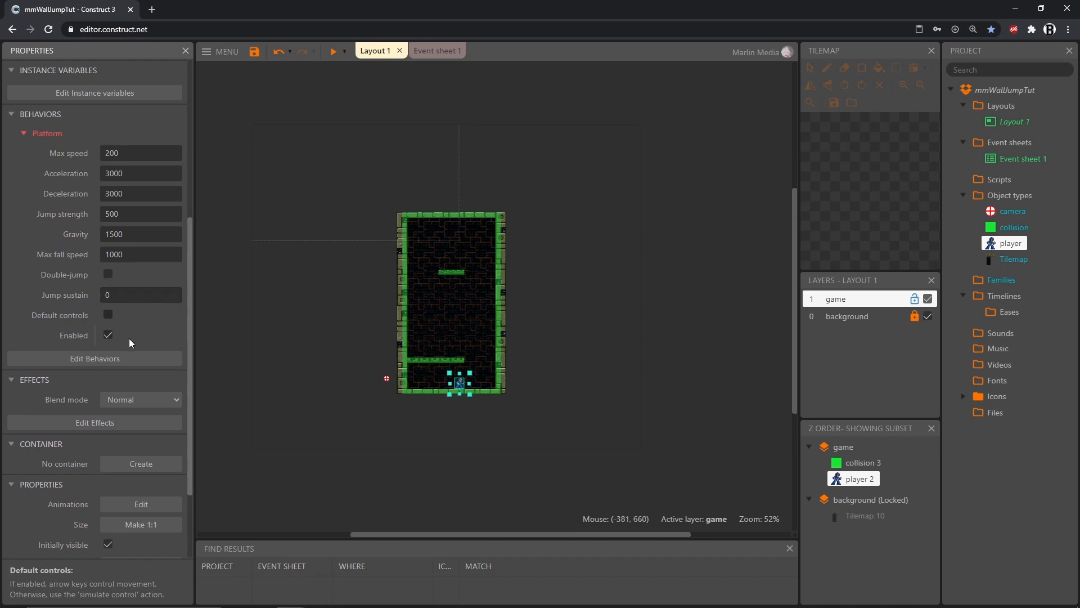
mouse_move(148, 333)
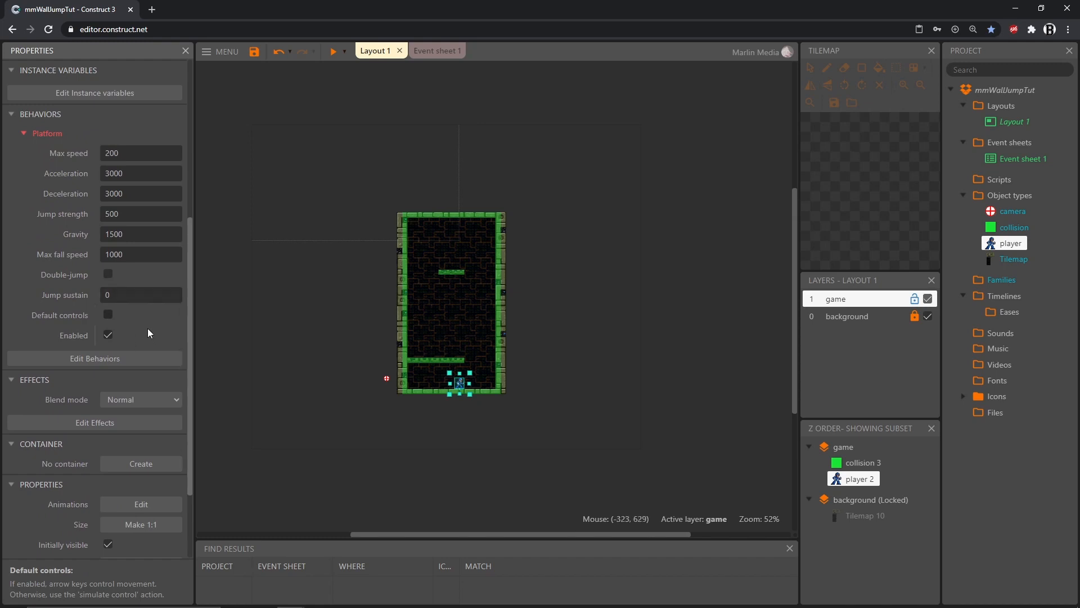
mouse_move(265, 309)
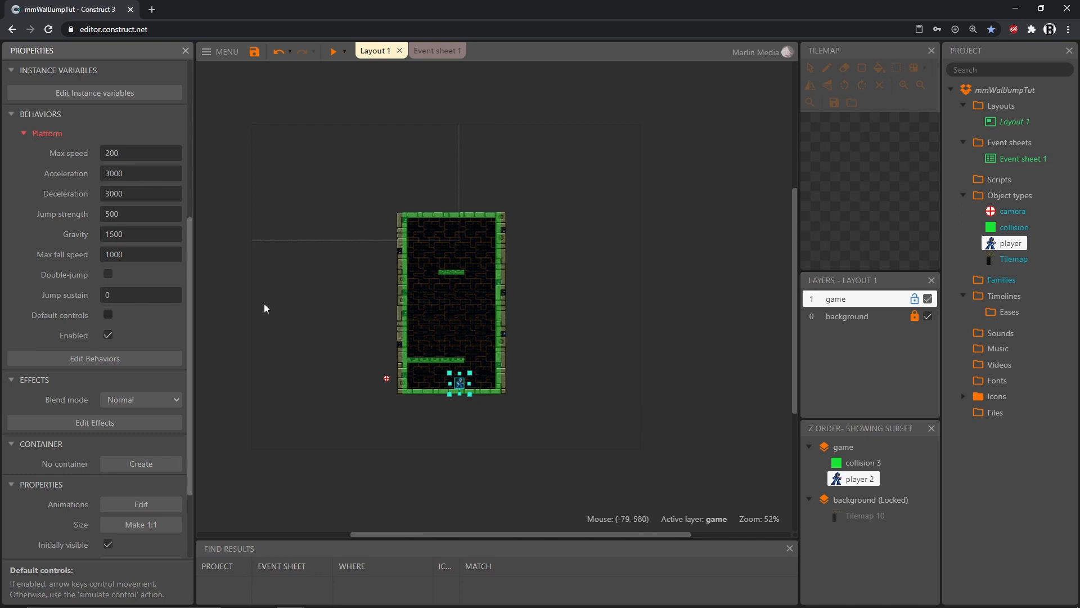
mouse_move(426, 77)
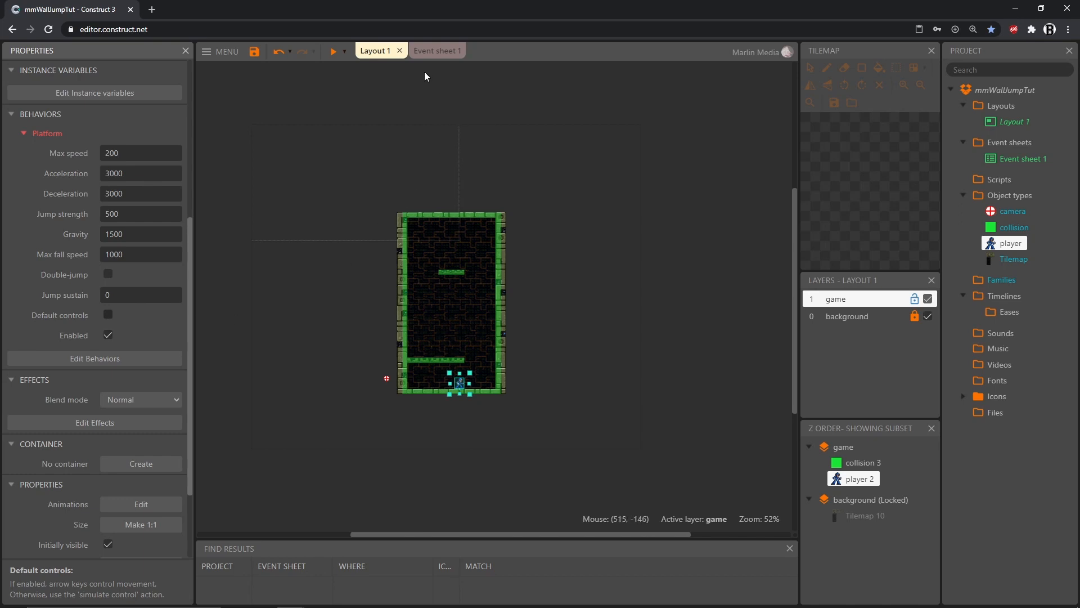
- On Event sheet 1, create a new event group named 'initialize'
click(432, 51)
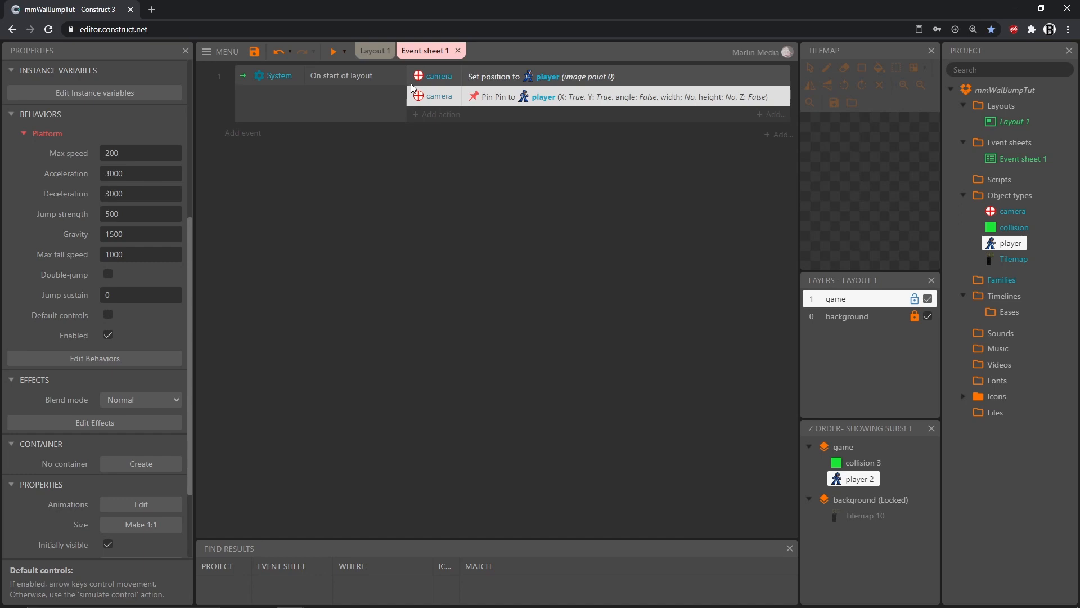
mouse_move(339, 199)
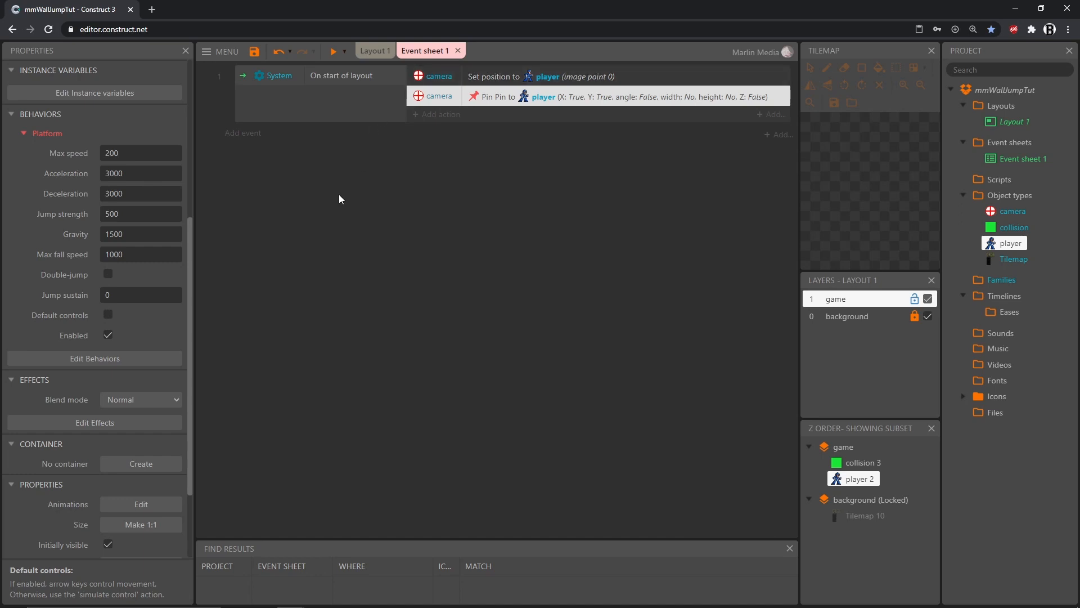
mouse_move(308, 199)
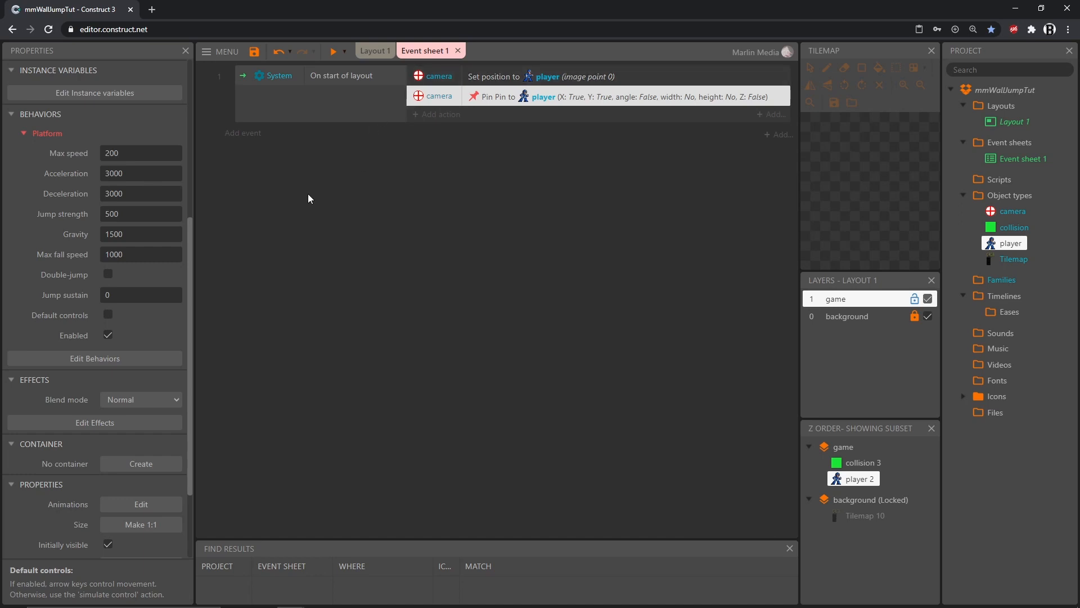
mouse_move(291, 188)
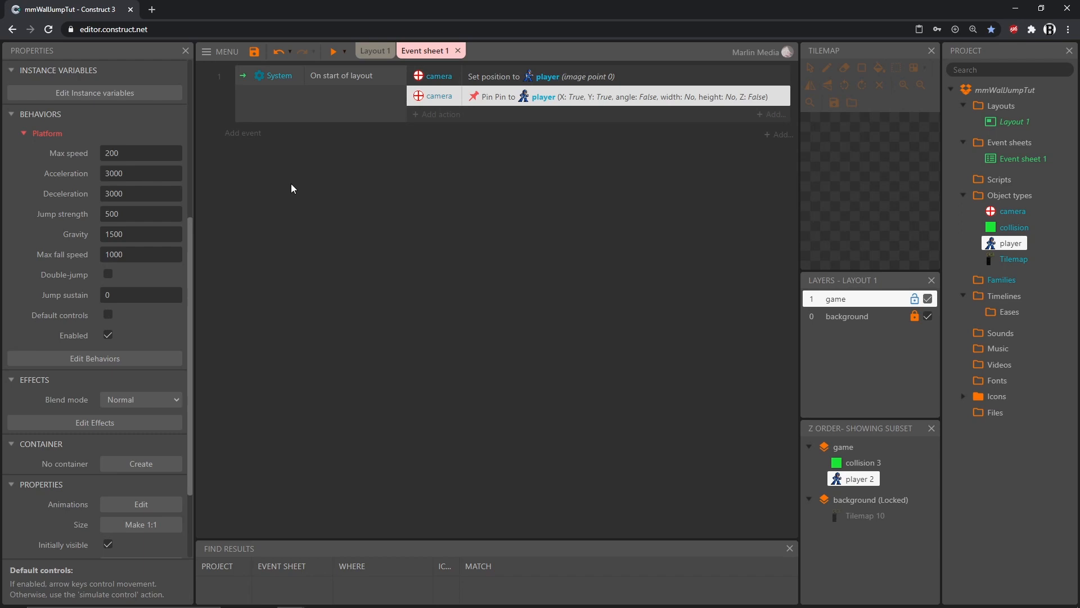
mouse_move(299, 192)
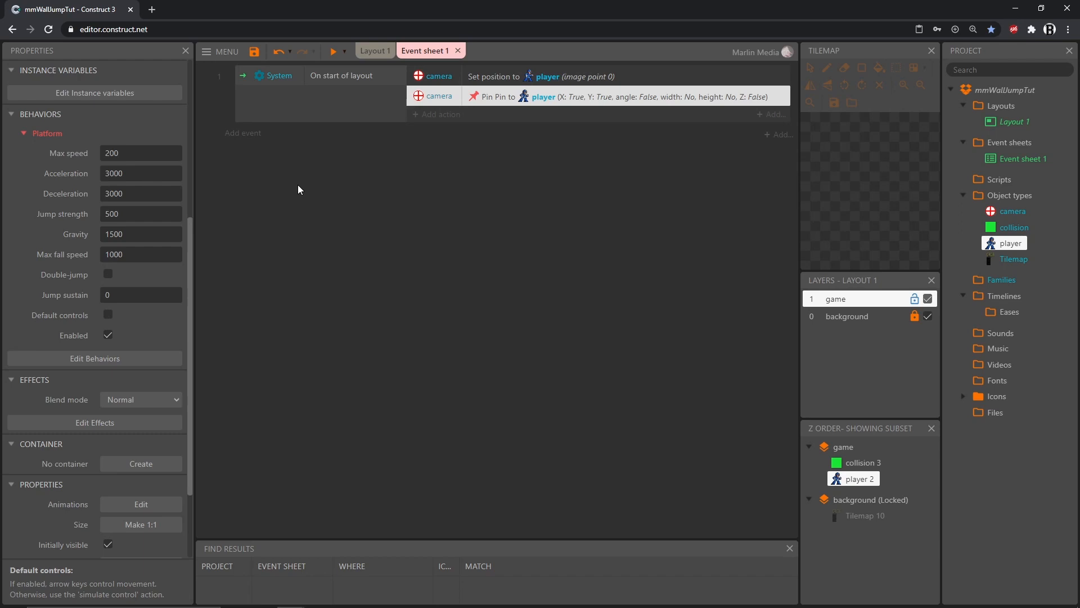
mouse_move(292, 179)
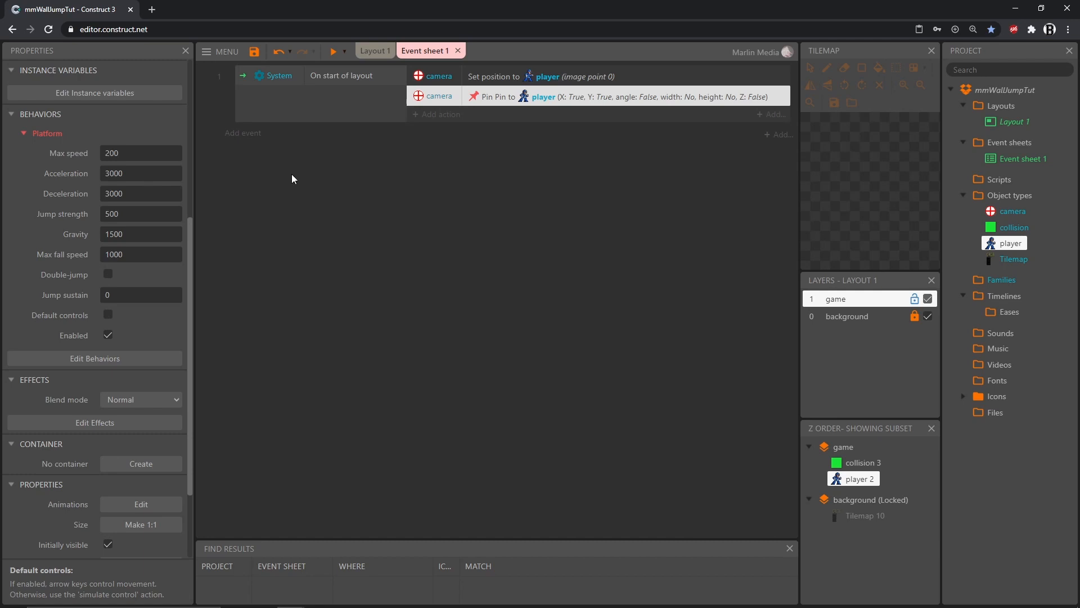
mouse_move(280, 188)
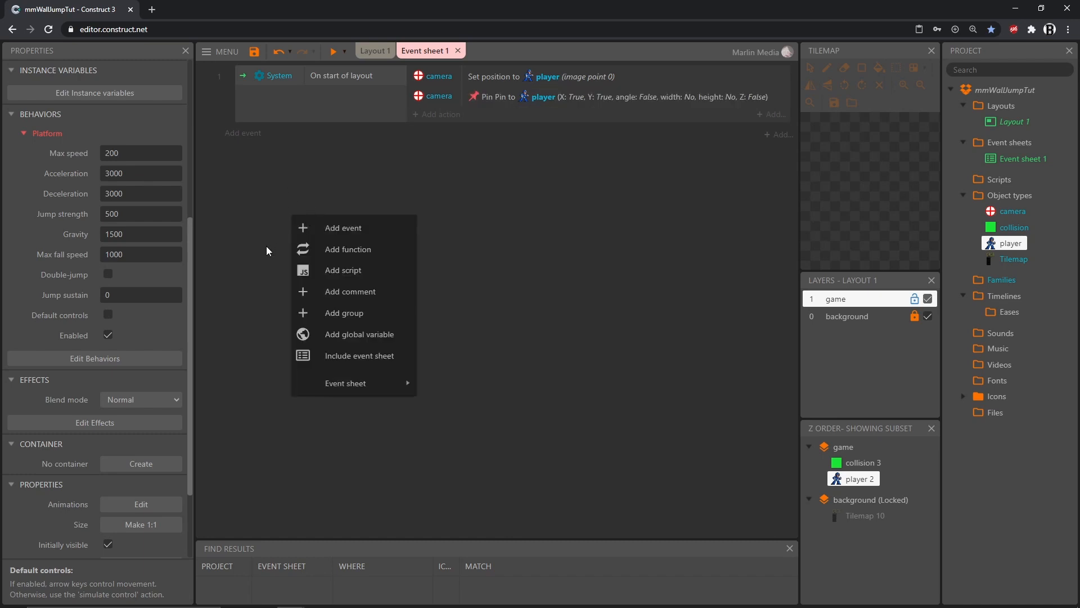
click(344, 313)
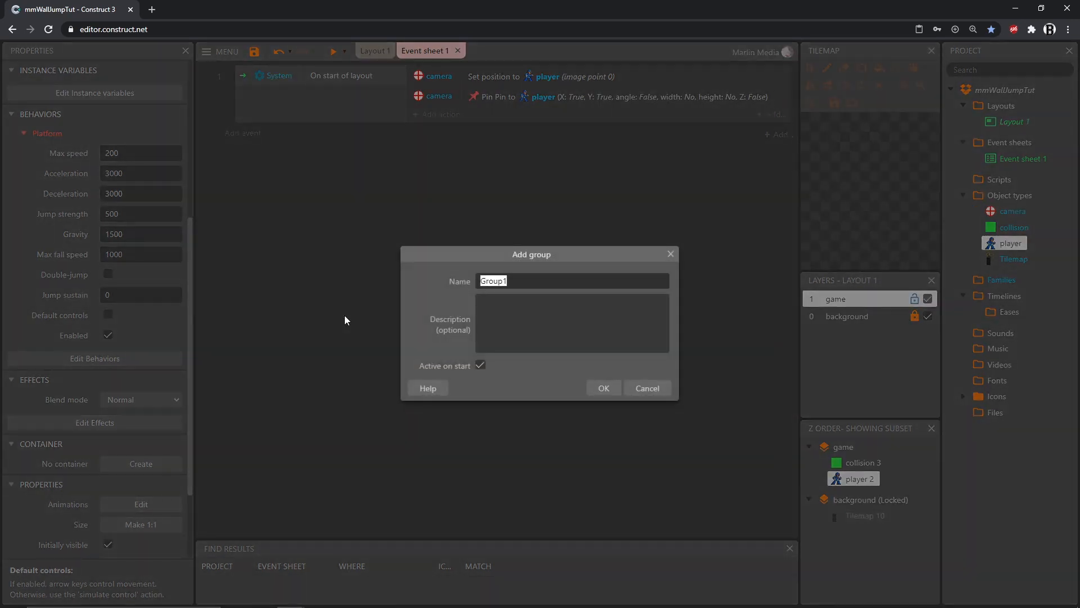
text(init)
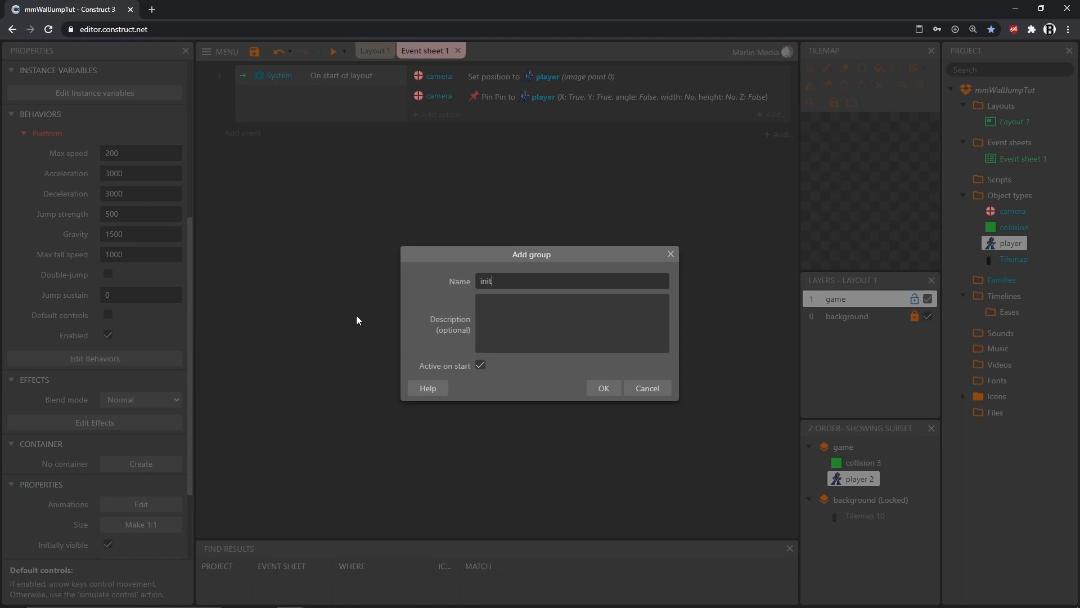
text(ialize)
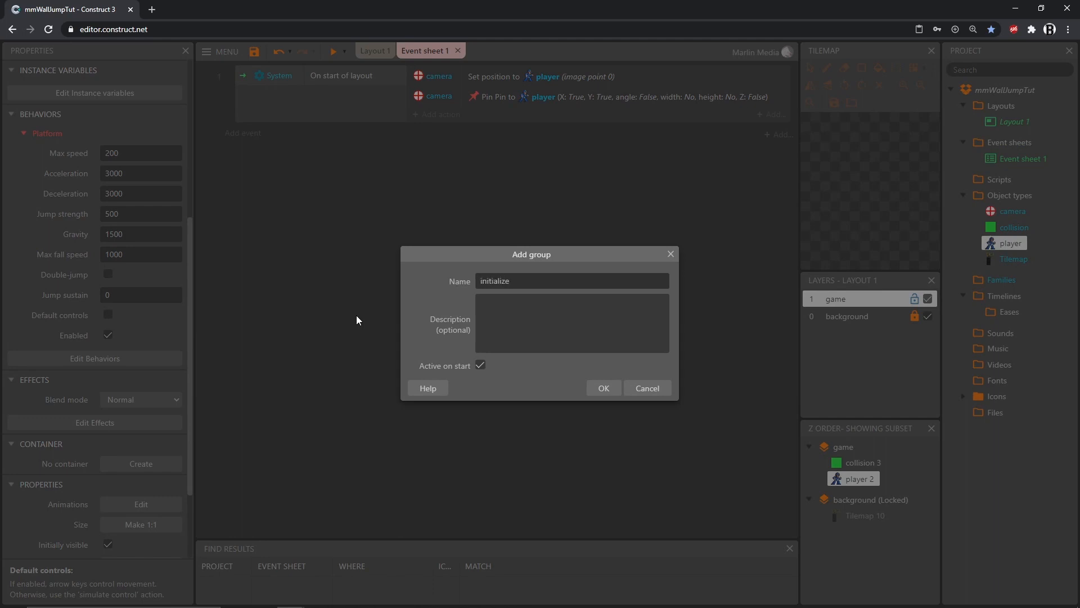
click(603, 388)
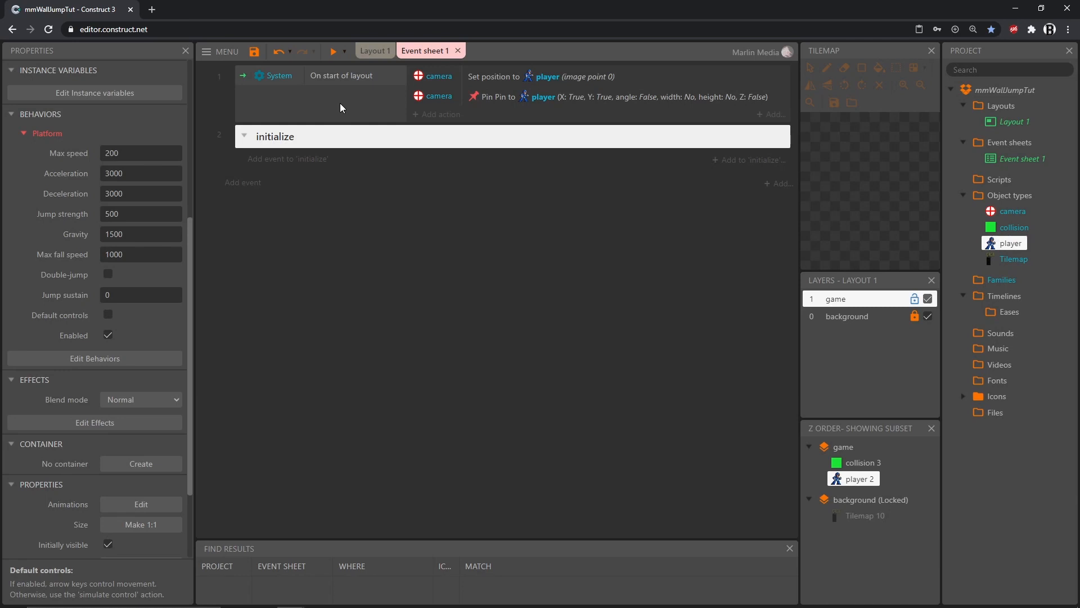
mouse_move(295, 99)
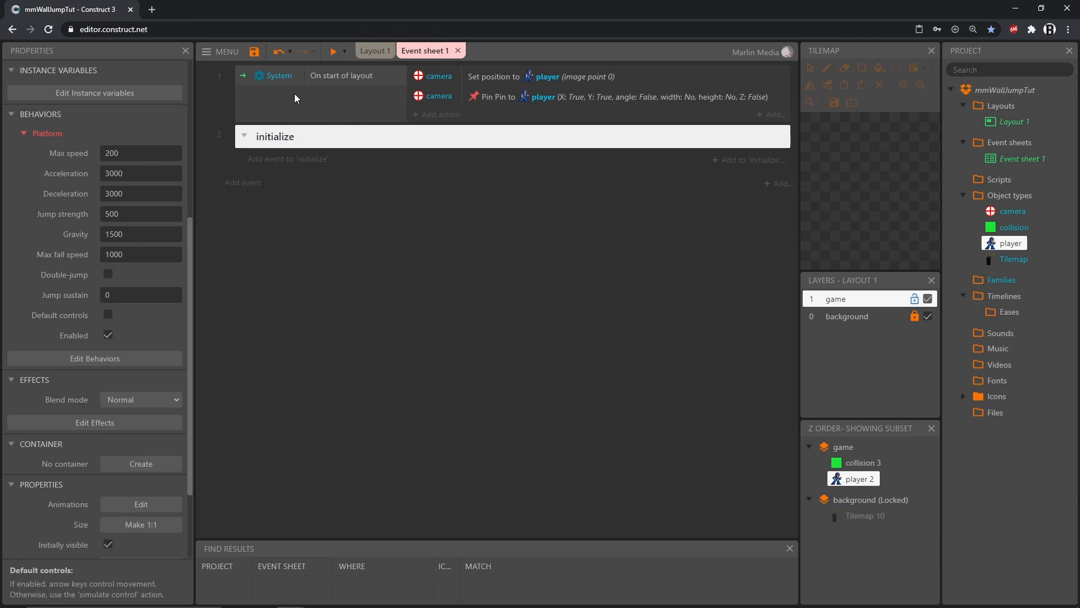
- Nest the On start of layout camera event inside 'initialize' and collapse the group
click(338, 97)
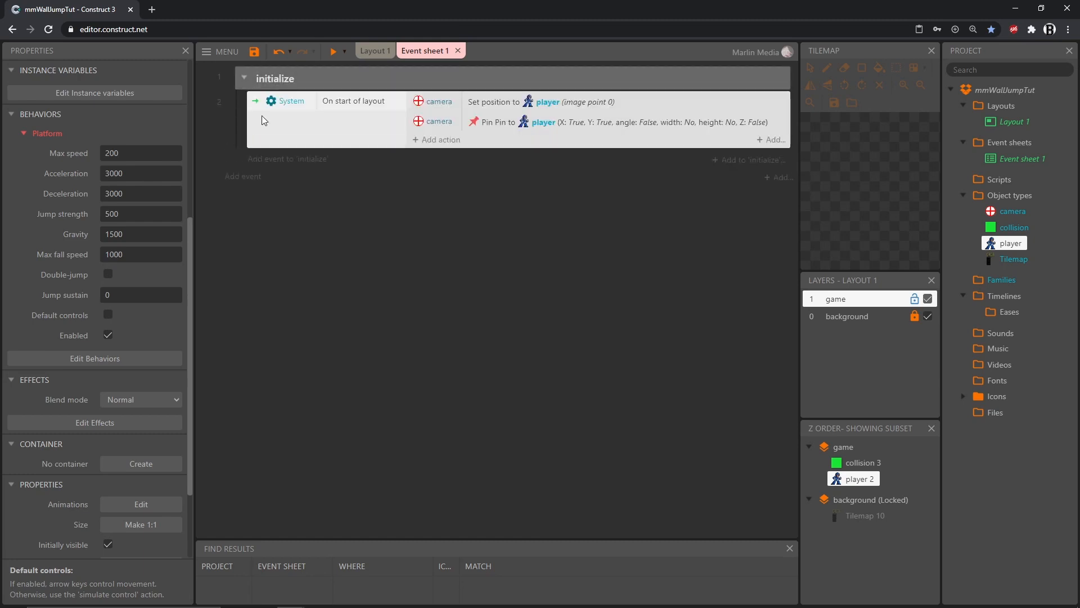
click(244, 78)
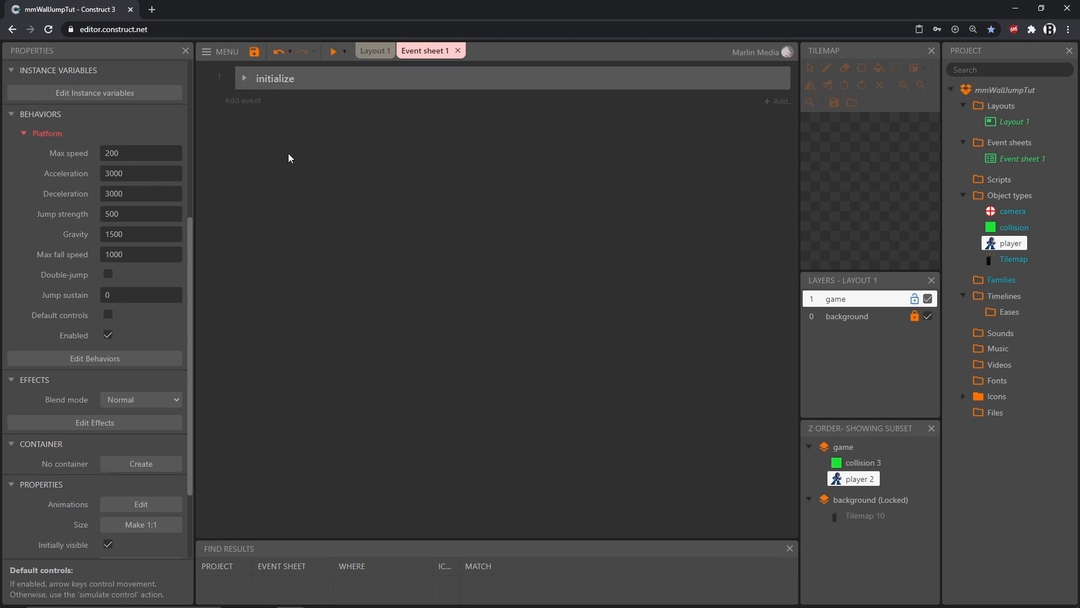
- Create a second event group named 'movement' below 'initialize'
right_click(289, 158)
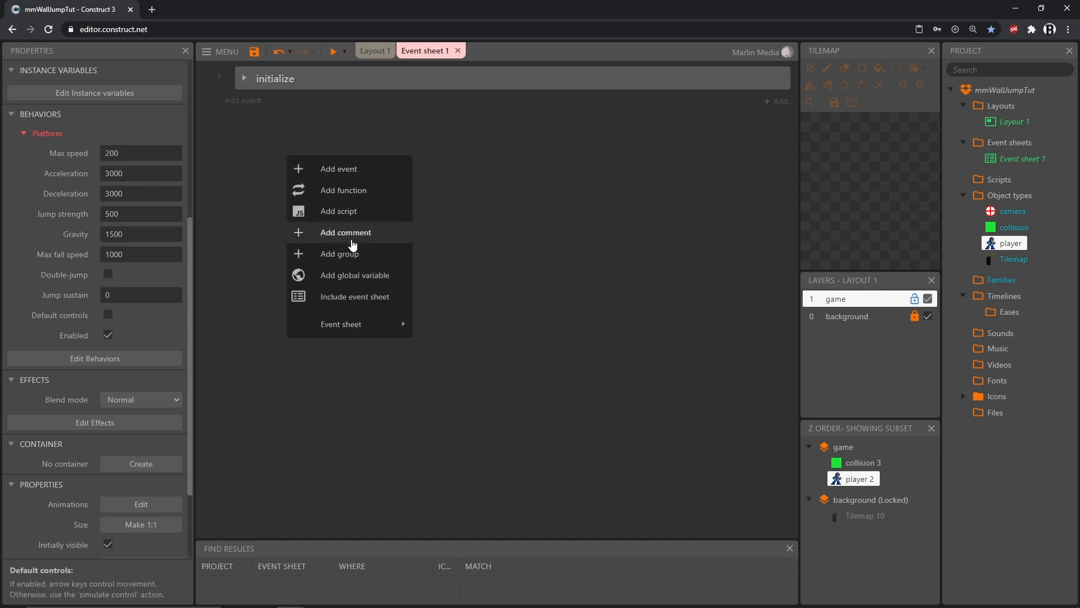
click(339, 253)
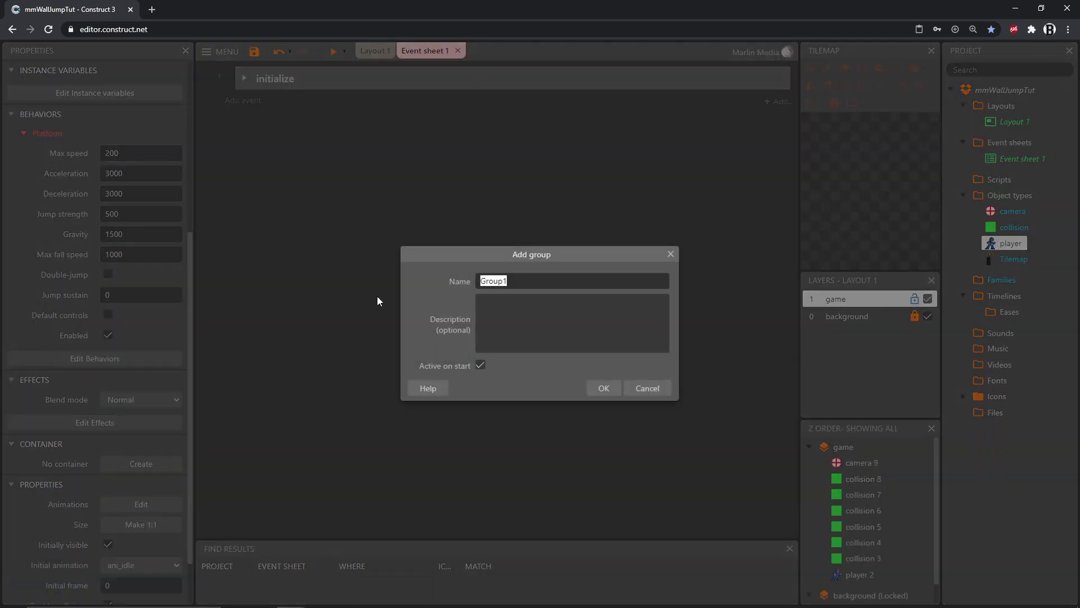
text(movement)
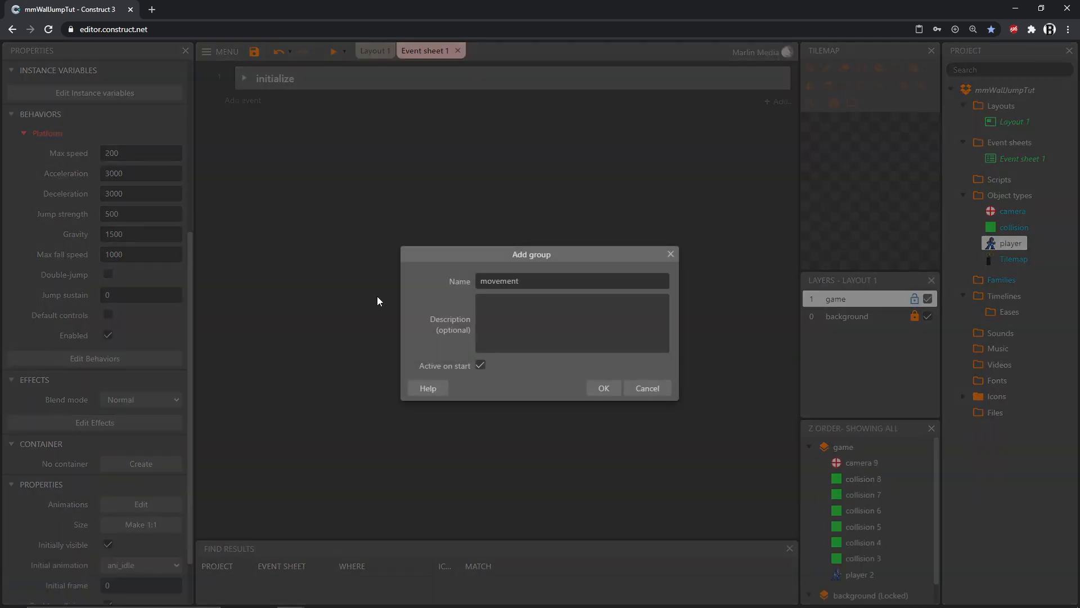
click(602, 387)
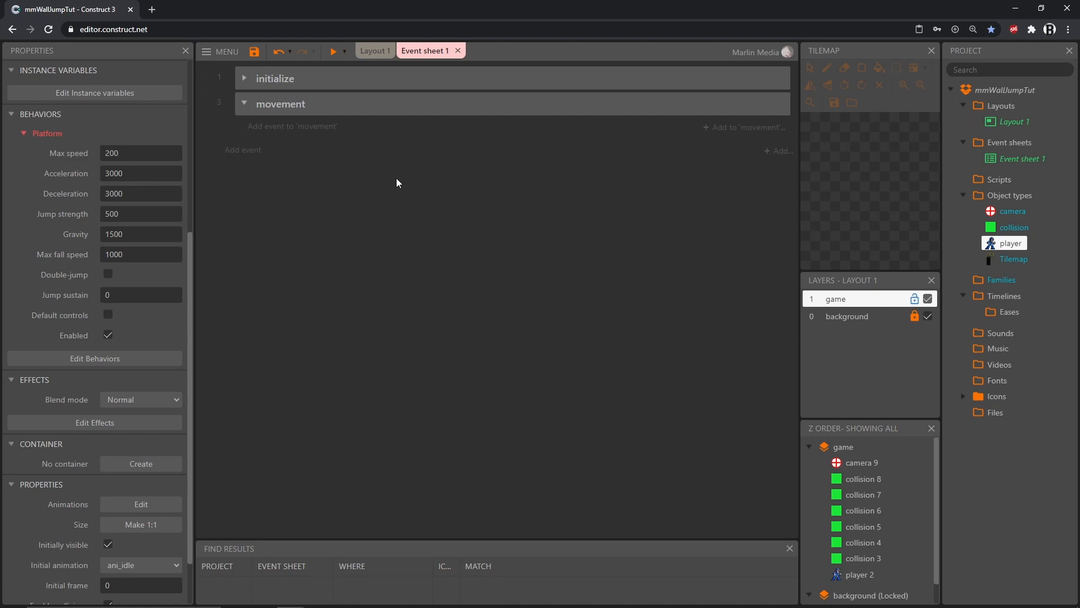
mouse_move(401, 187)
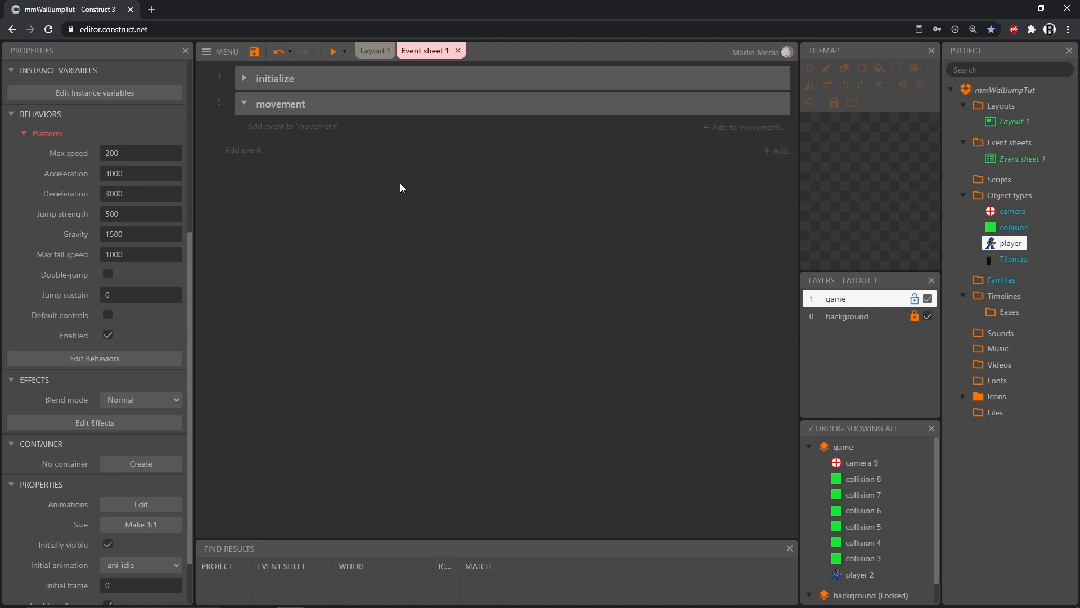
mouse_move(409, 193)
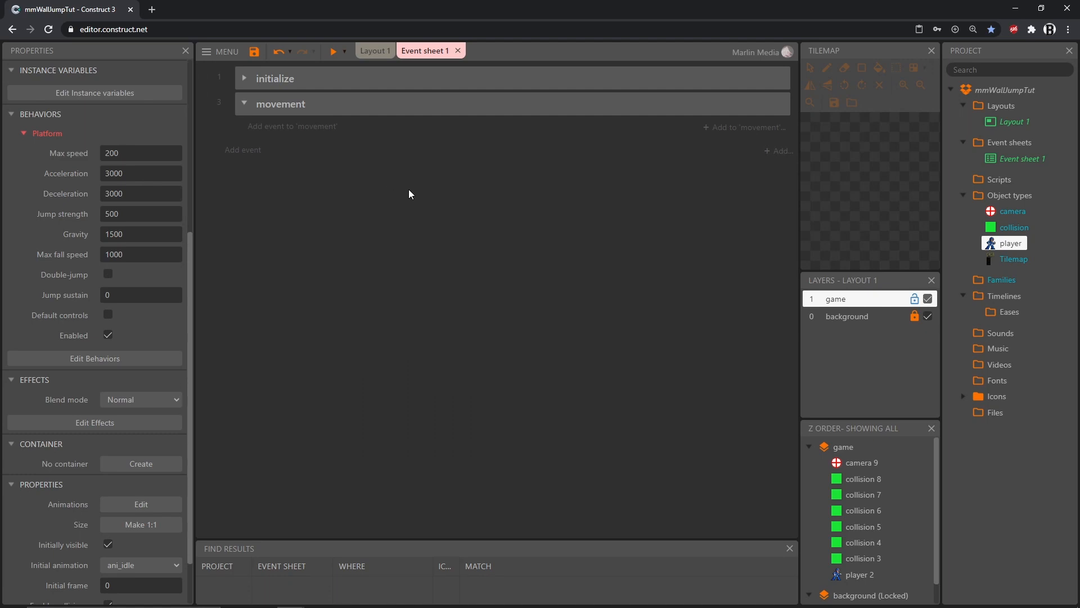
mouse_move(431, 217)
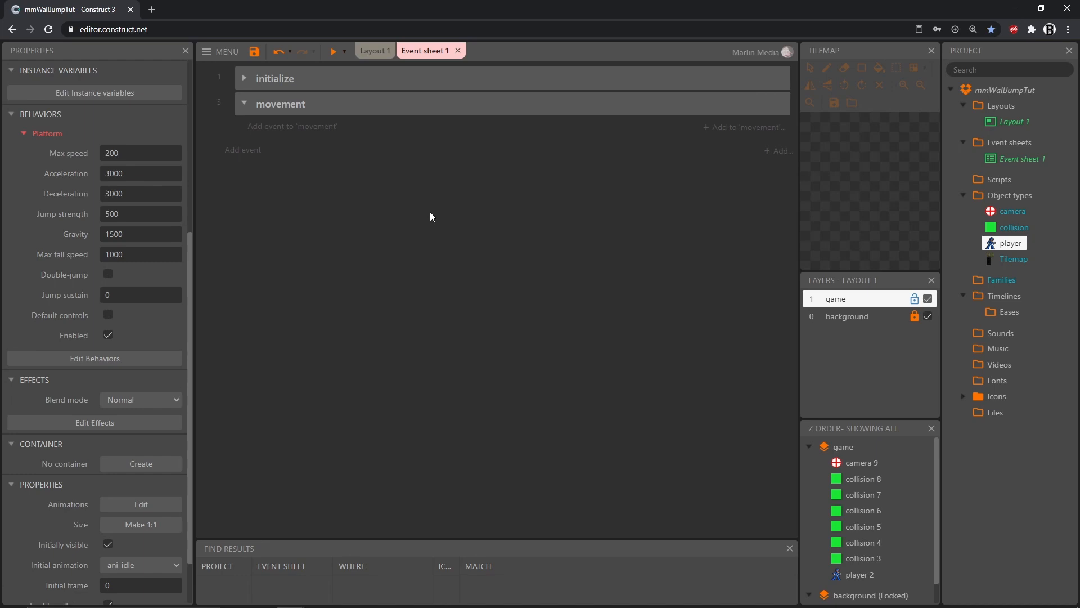
mouse_move(1002, 180)
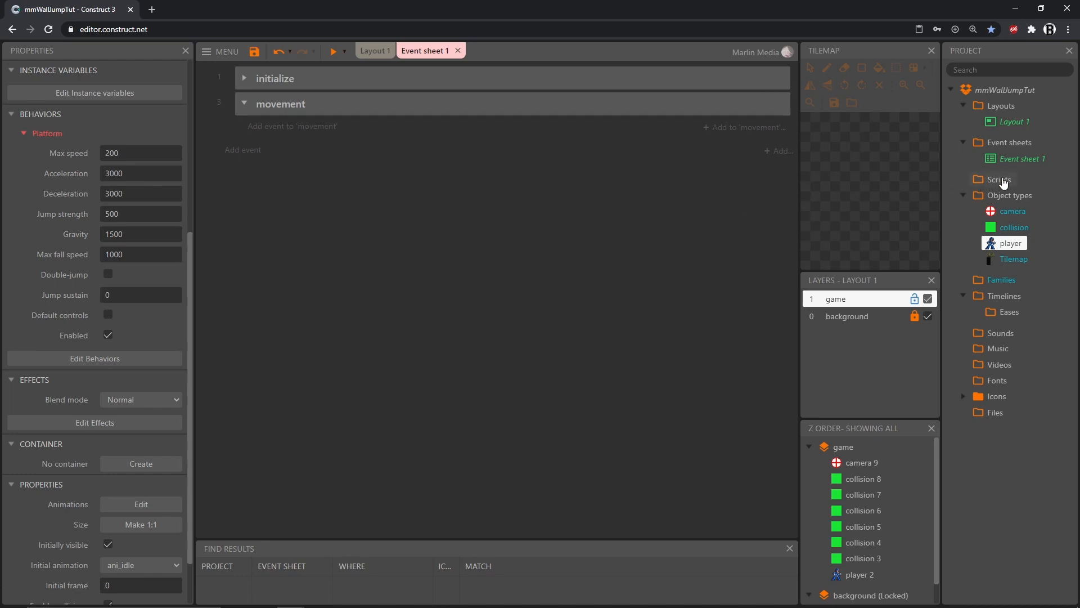
mouse_move(1003, 200)
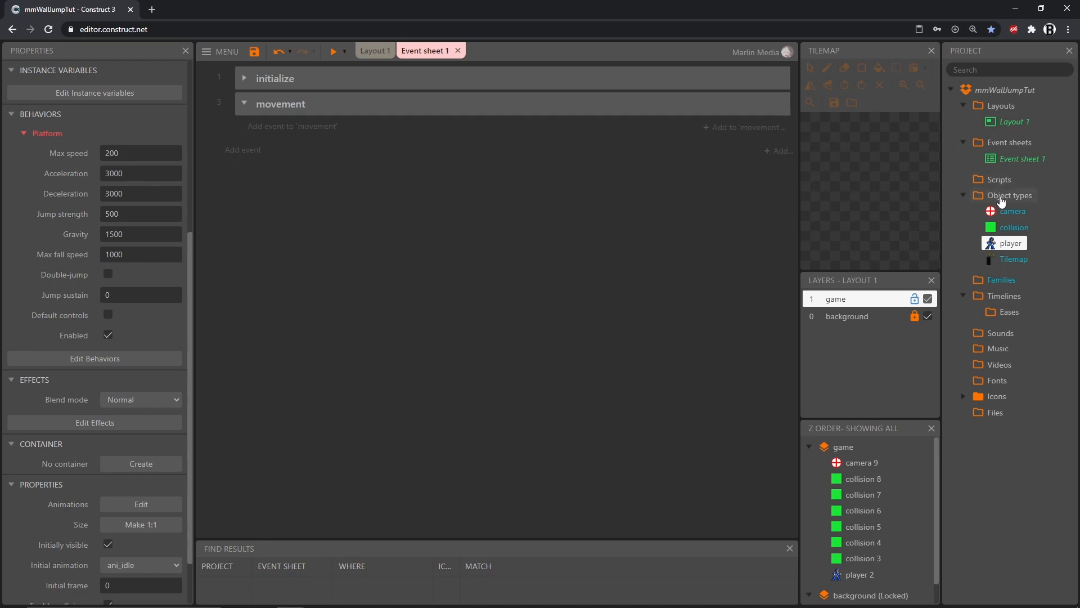
- Insert a Keyboard object type from the Input plugins into the project
right_click(1010, 195)
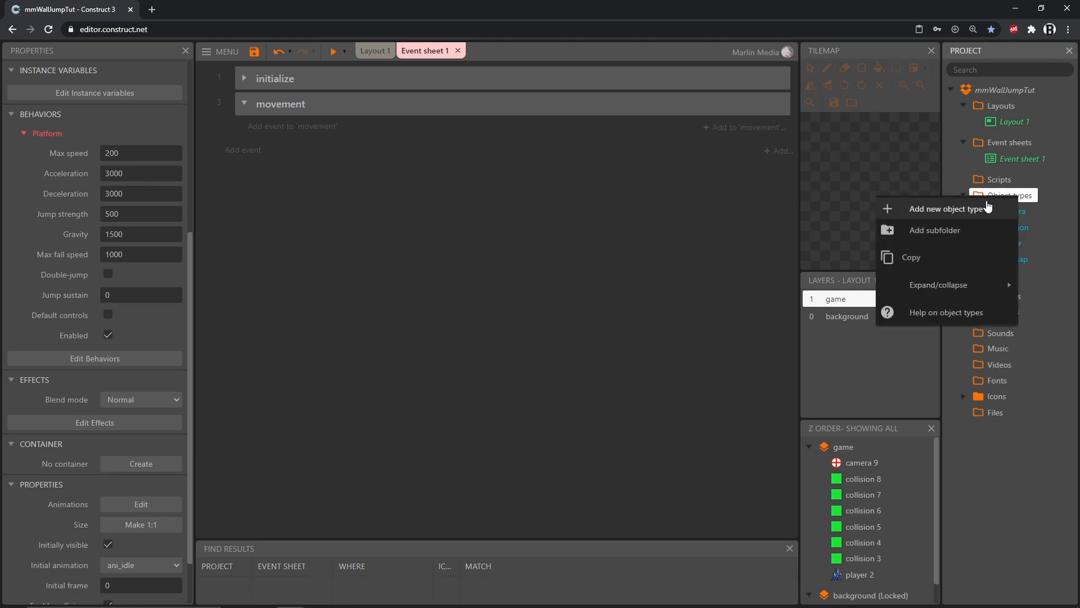
click(947, 209)
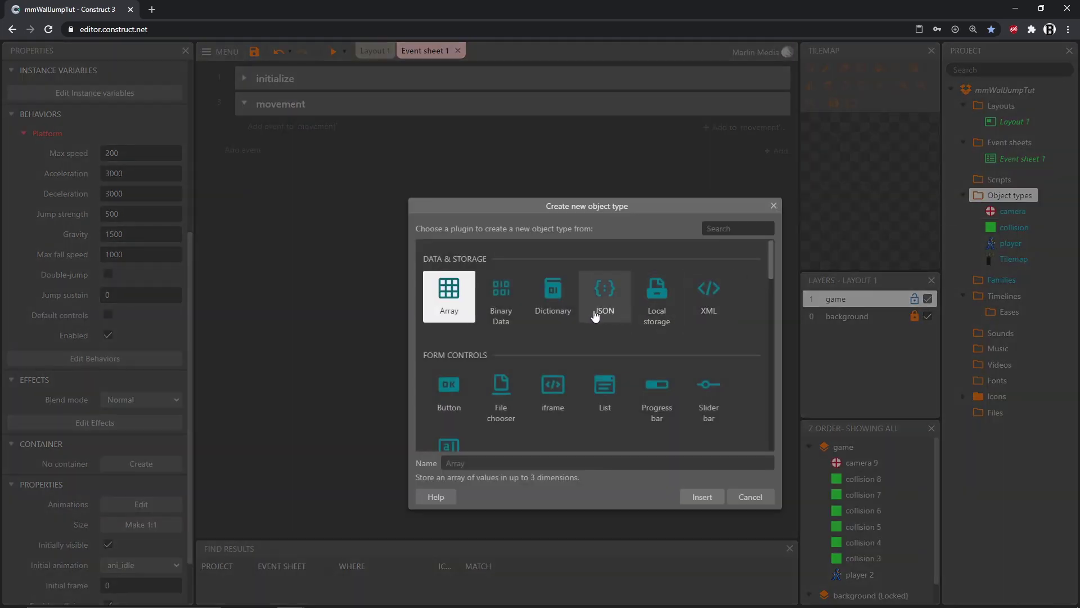
scroll(down, 3)
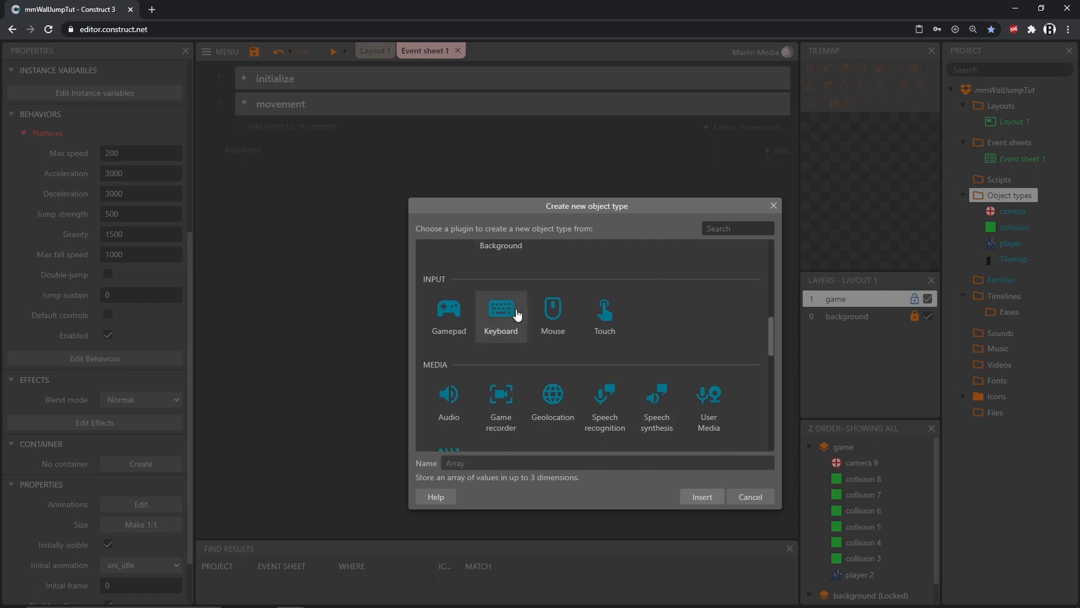
click(501, 314)
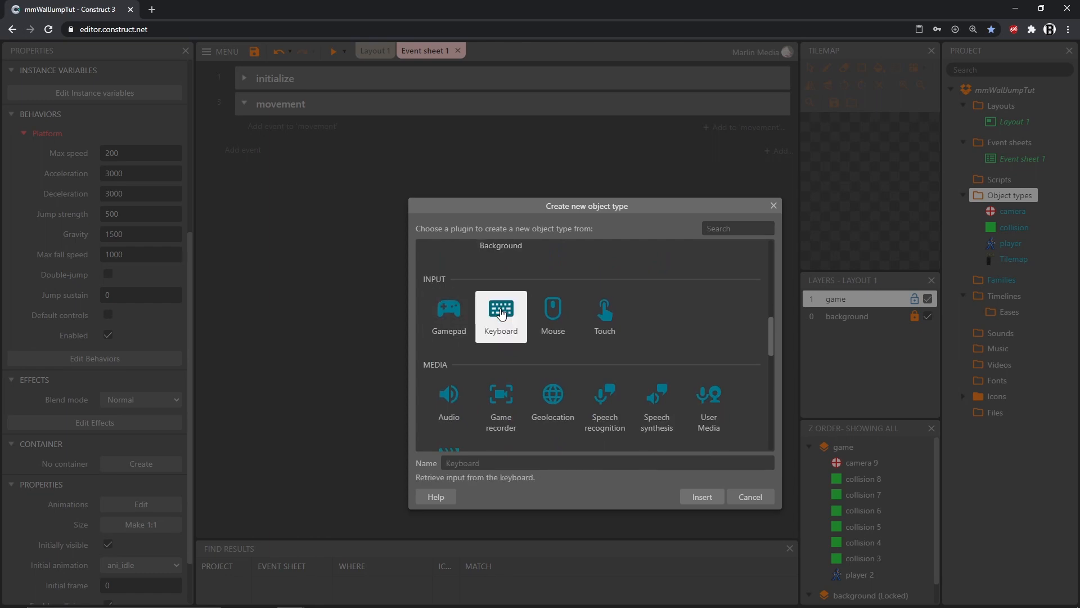
click(701, 497)
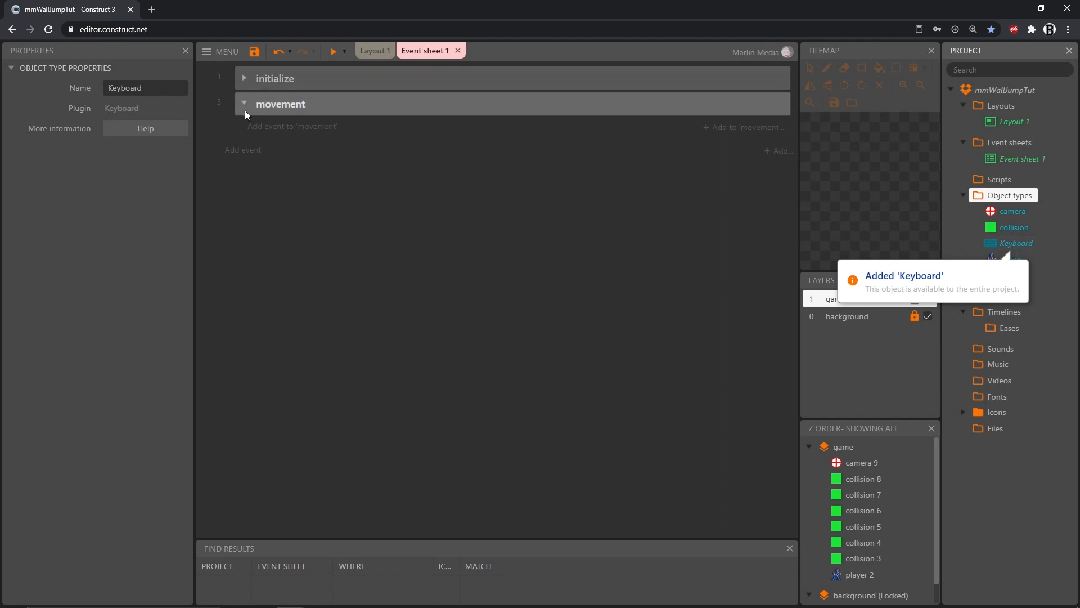
mouse_move(292, 198)
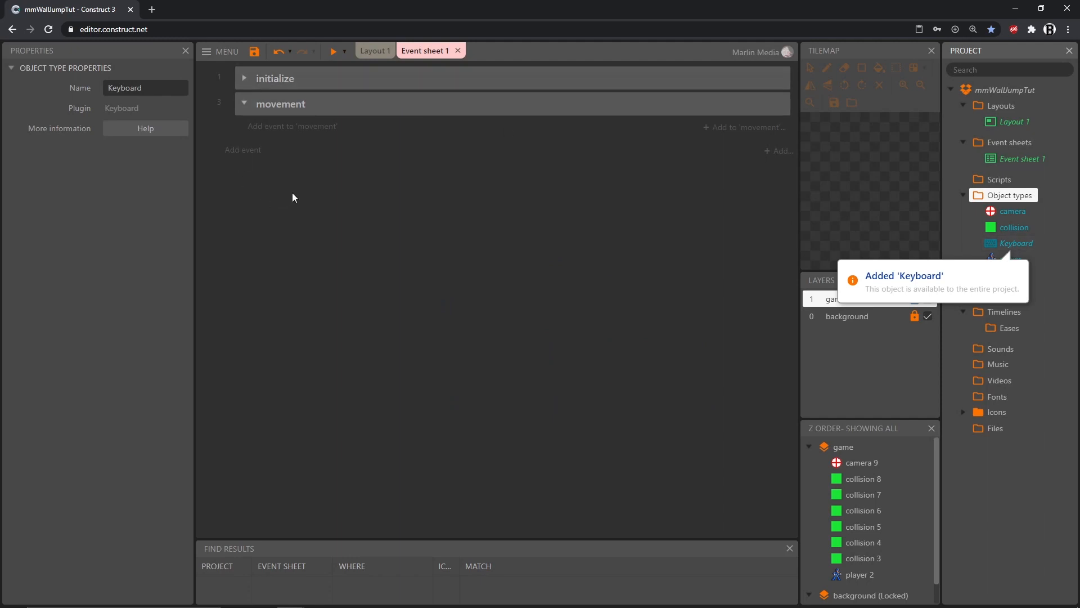
mouse_move(291, 126)
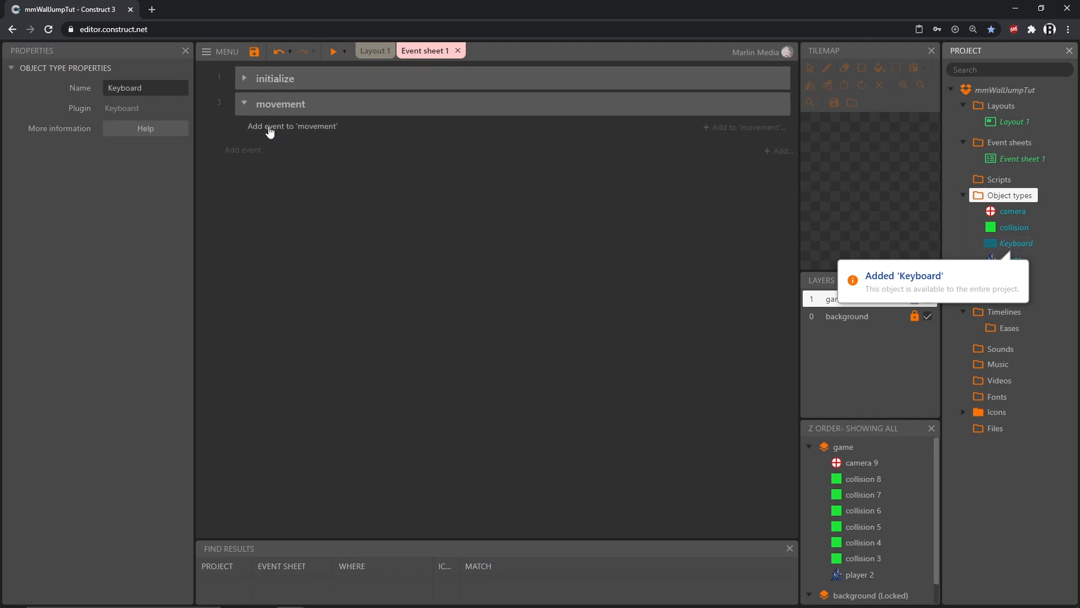
- Add a Keyboard 'A is down' condition as a new movement event
click(293, 126)
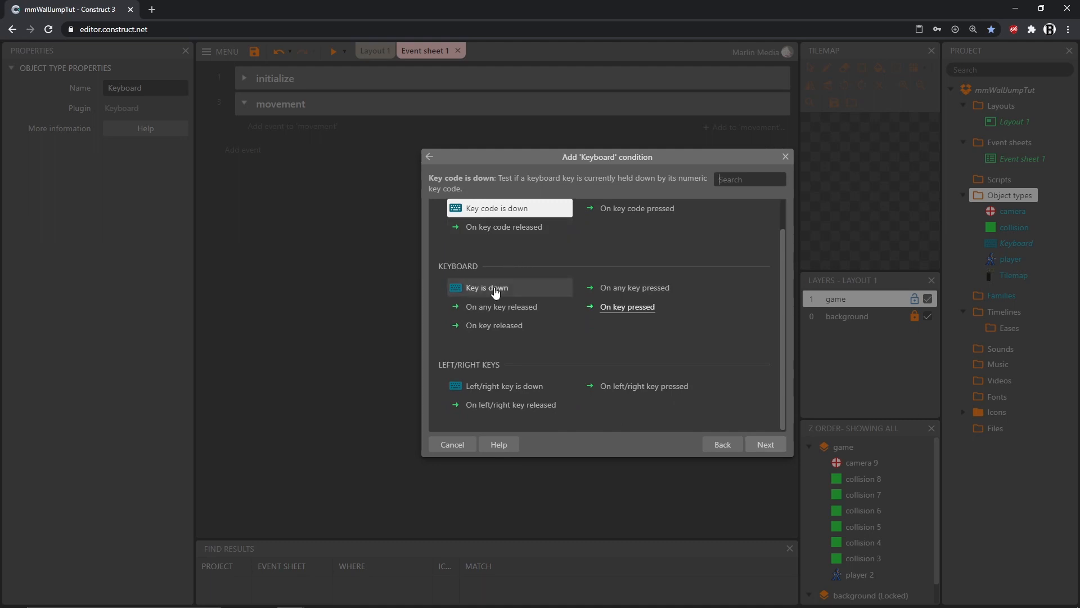
click(486, 287)
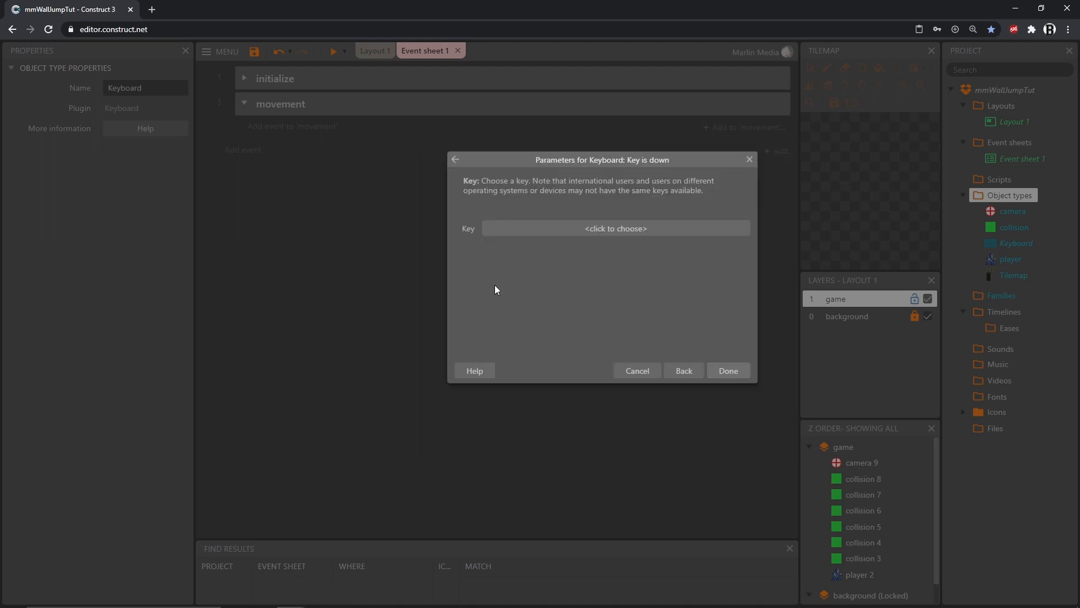
mouse_move(616, 229)
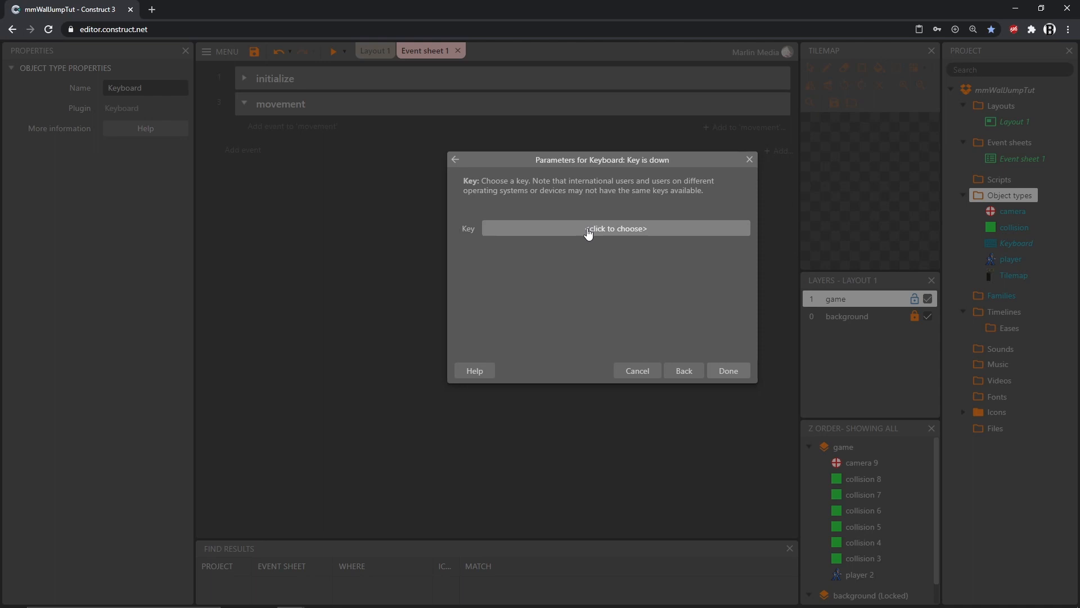
click(615, 228)
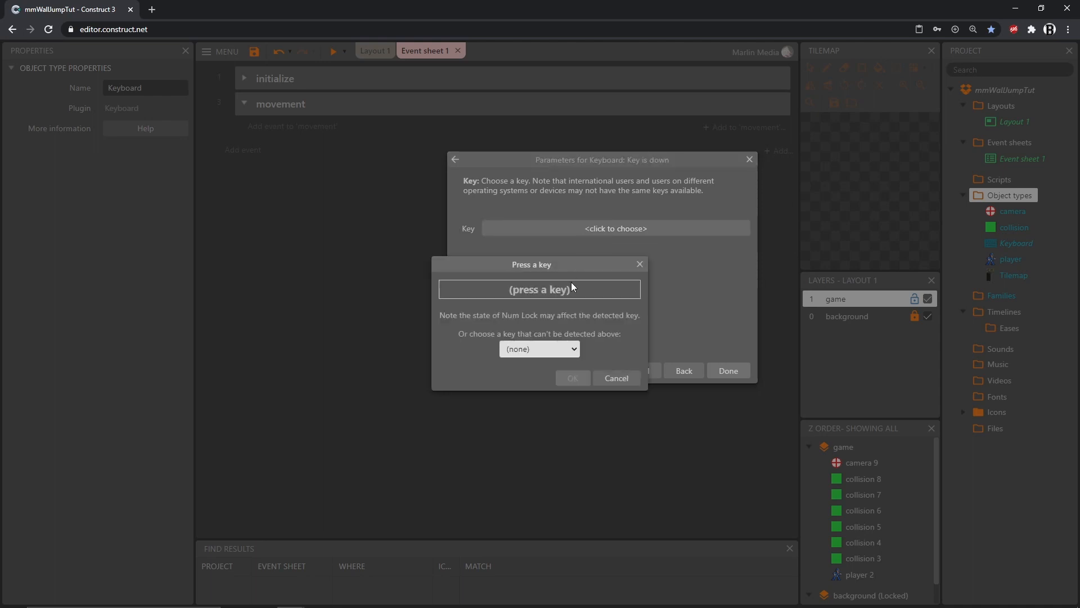
key(a)
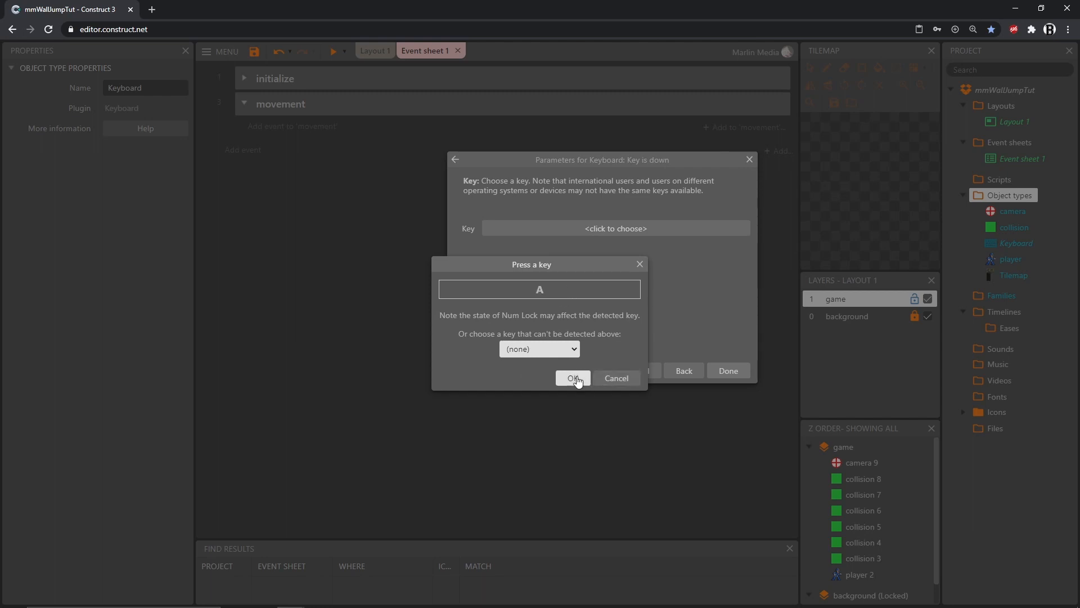
click(573, 378)
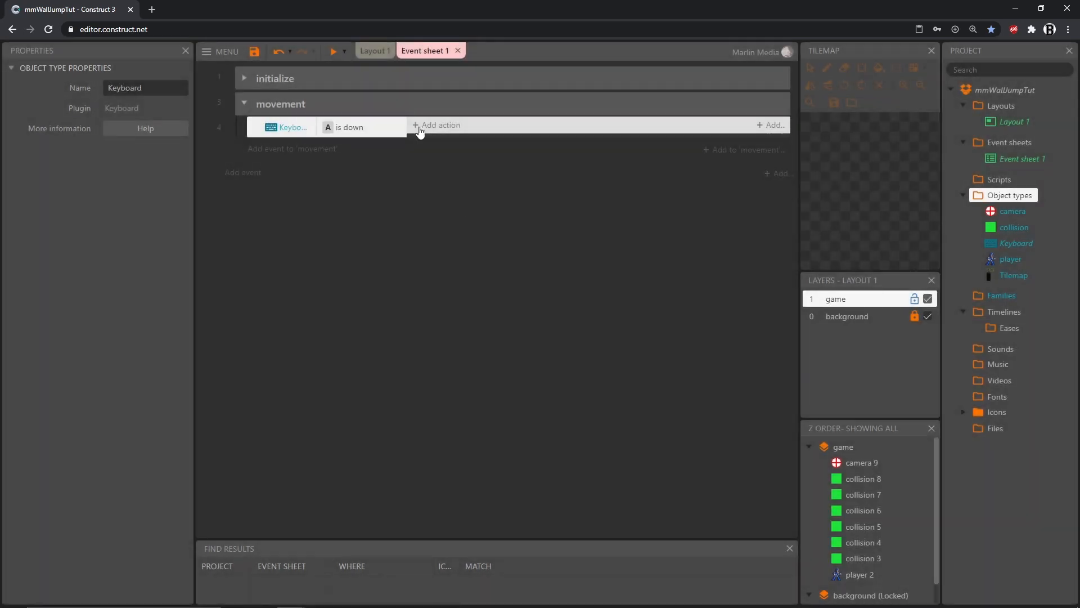
- Make that event's action the player simulating the Platform Left control
click(441, 125)
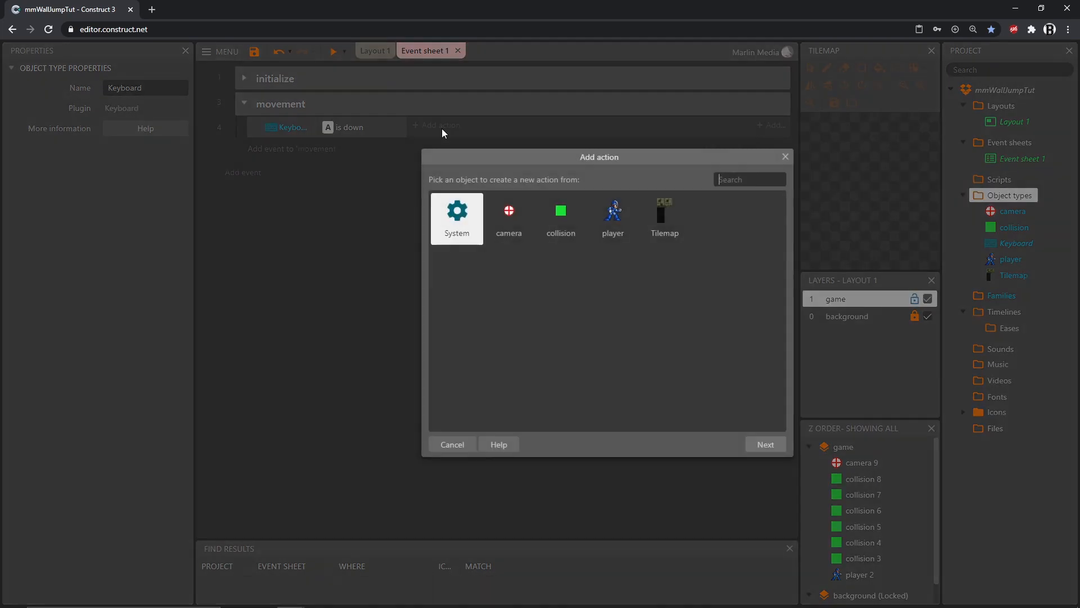
mouse_move(612, 210)
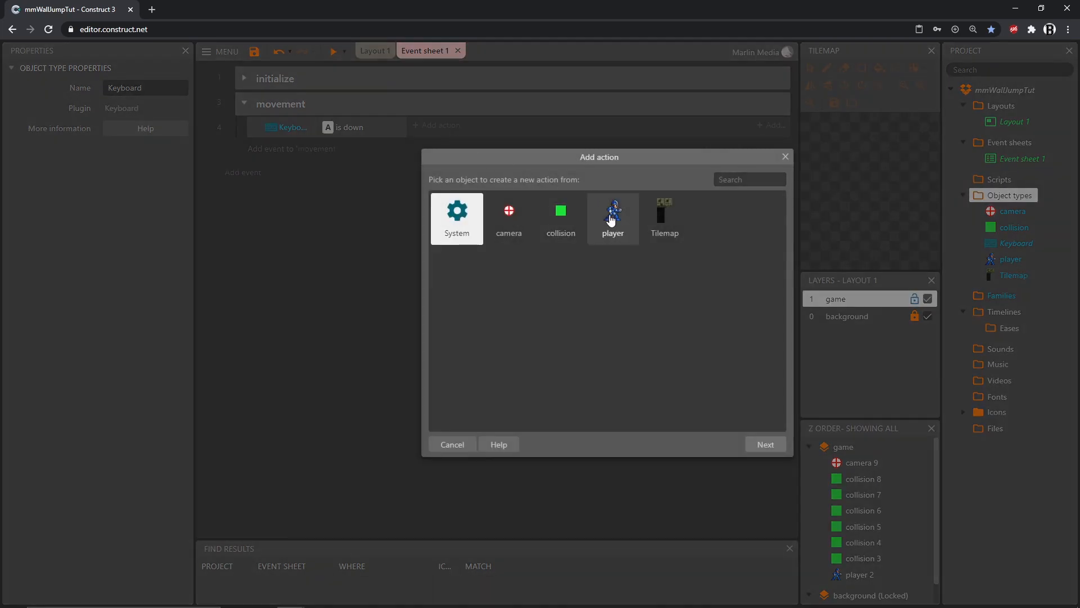
click(611, 217)
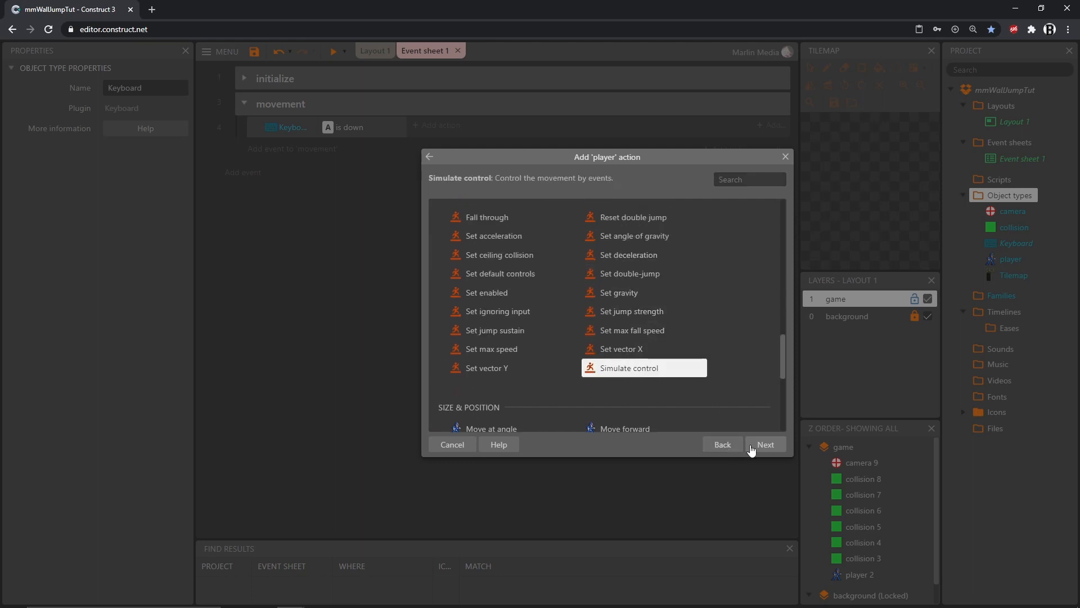
click(764, 445)
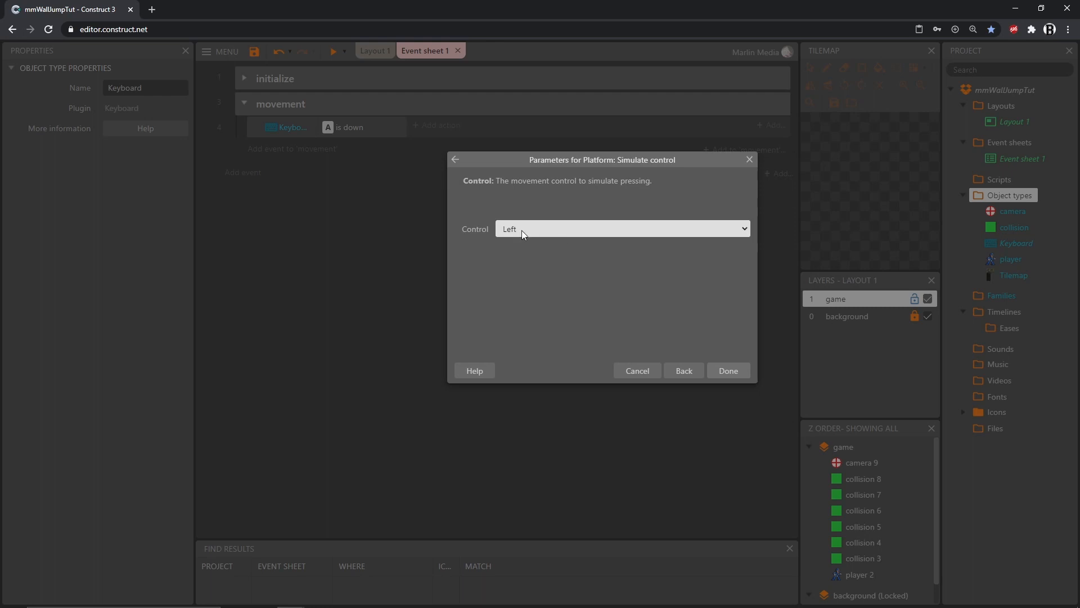
click(728, 371)
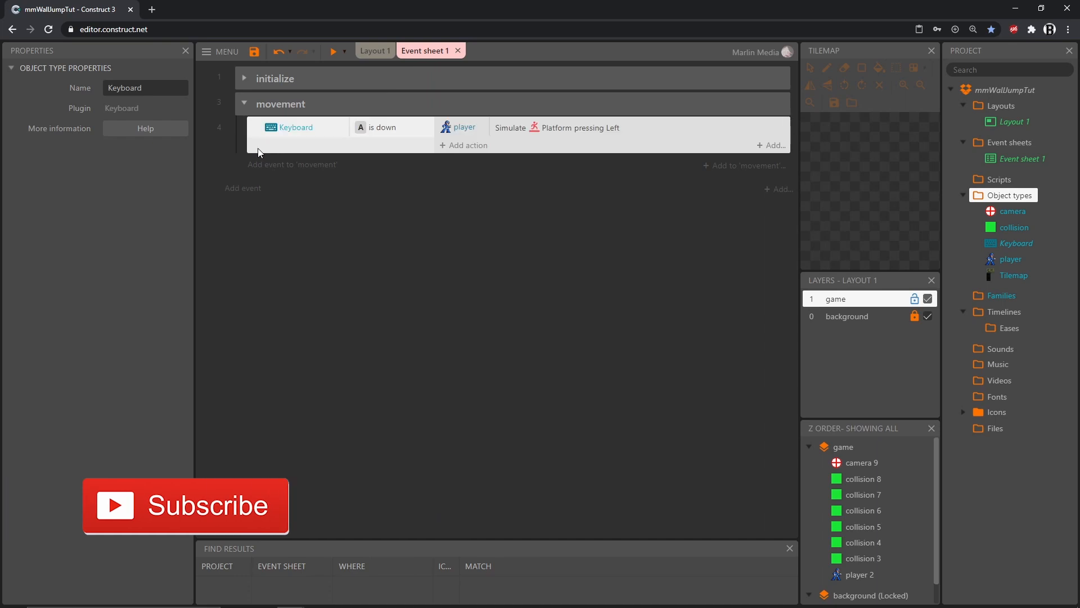
mouse_move(366, 147)
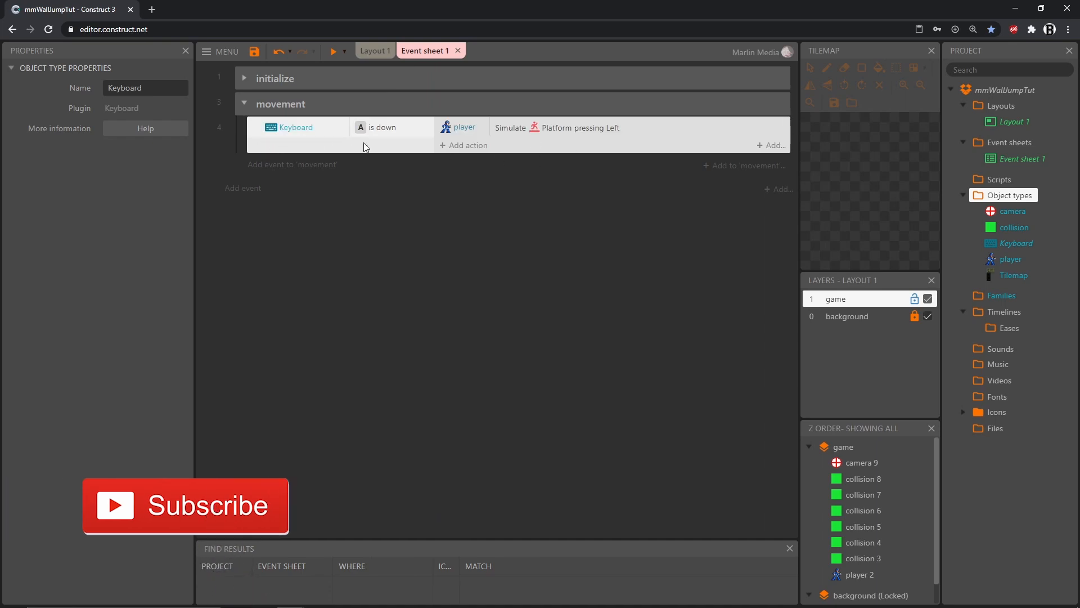
mouse_move(364, 146)
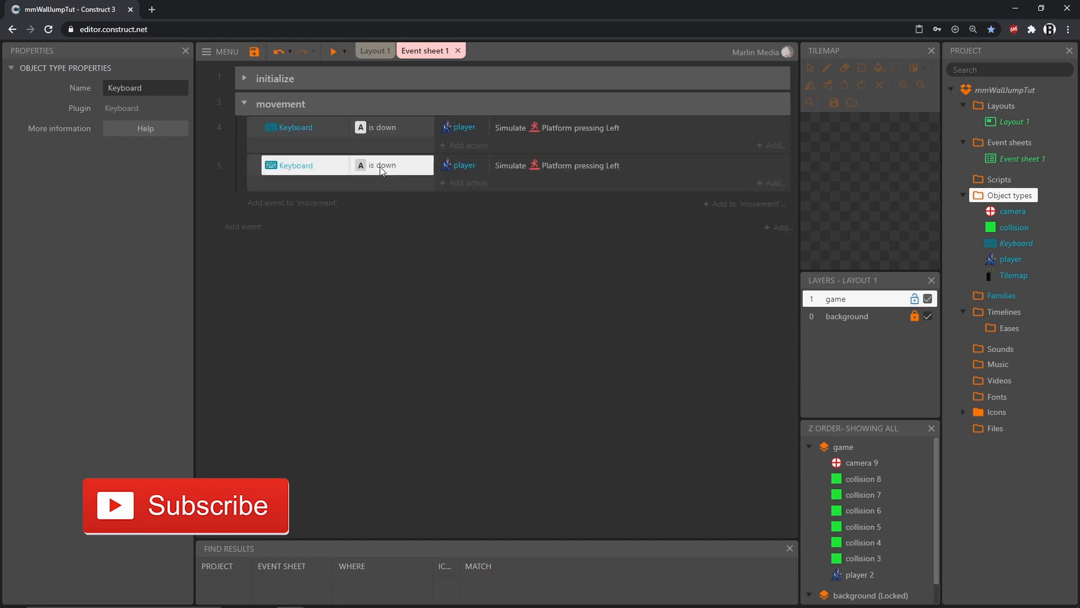
- Change the copied event to check D is down and edit its simulated direction
double_click(382, 164)
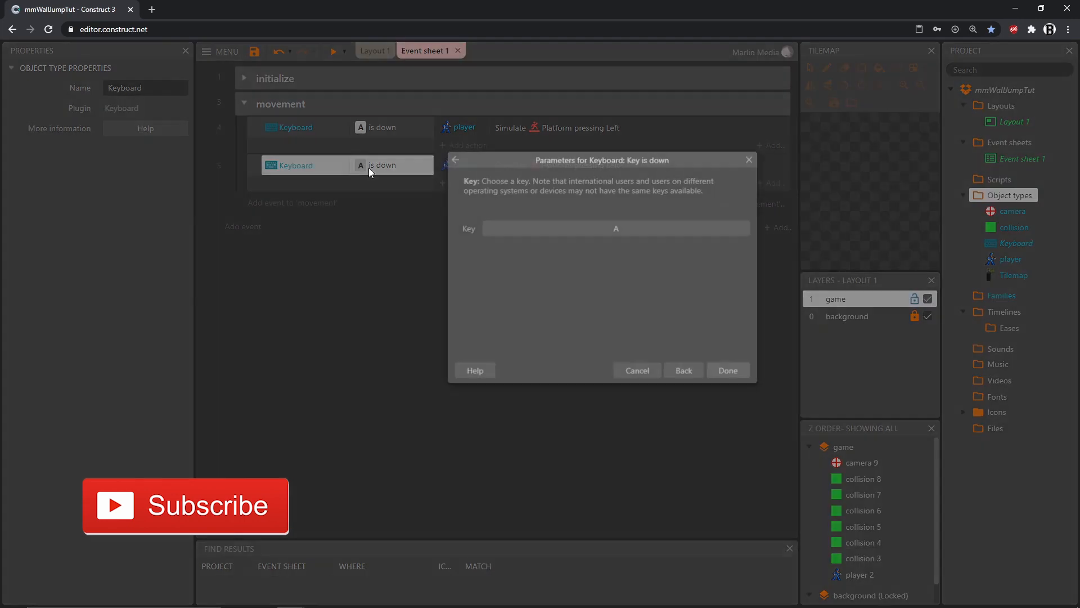
click(614, 229)
text(D)
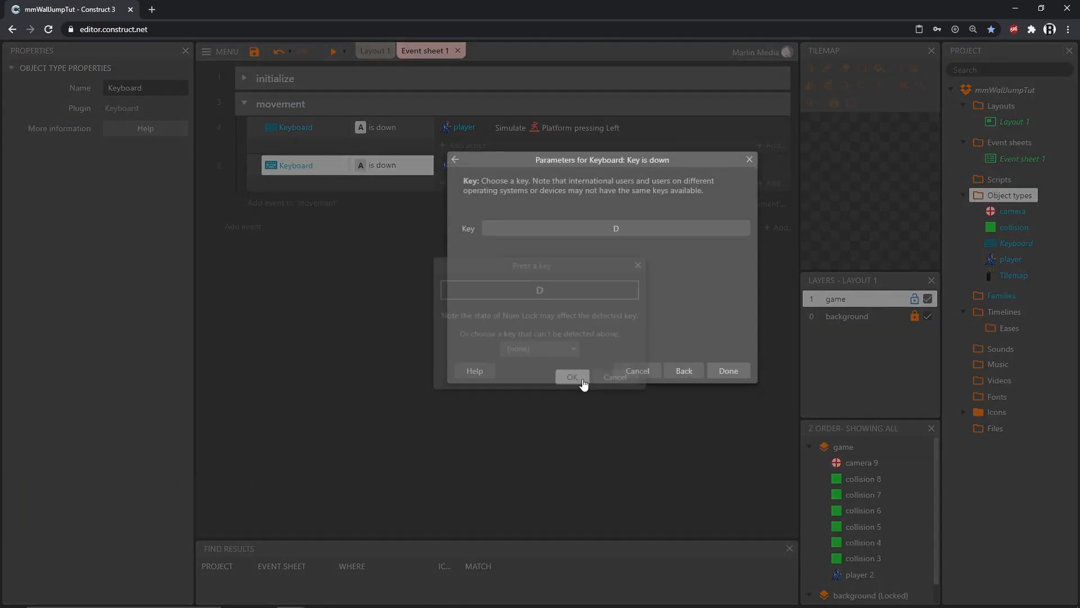
click(571, 377)
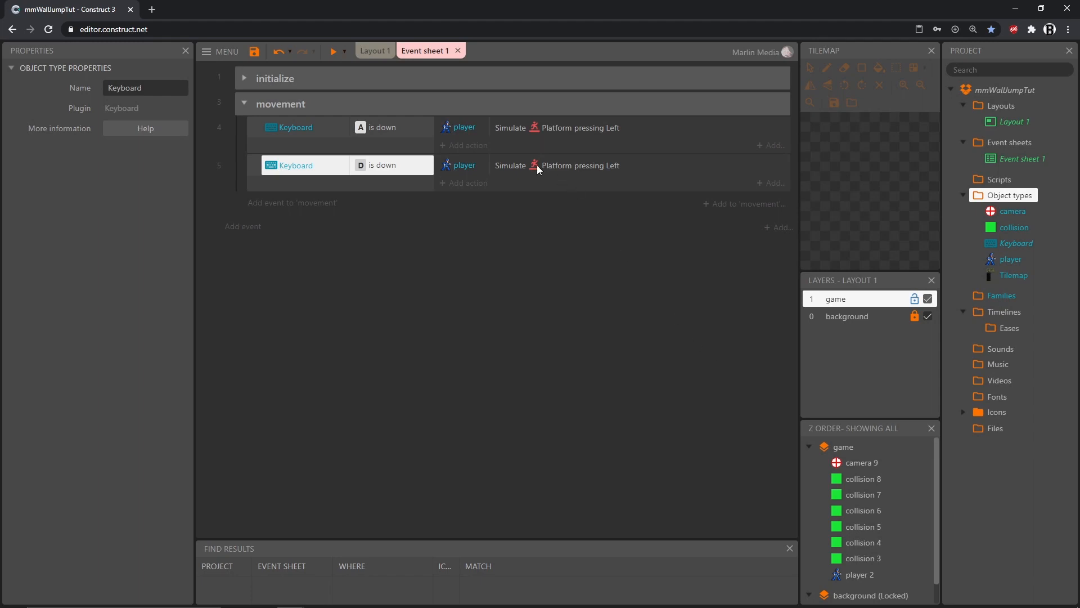
click(580, 166)
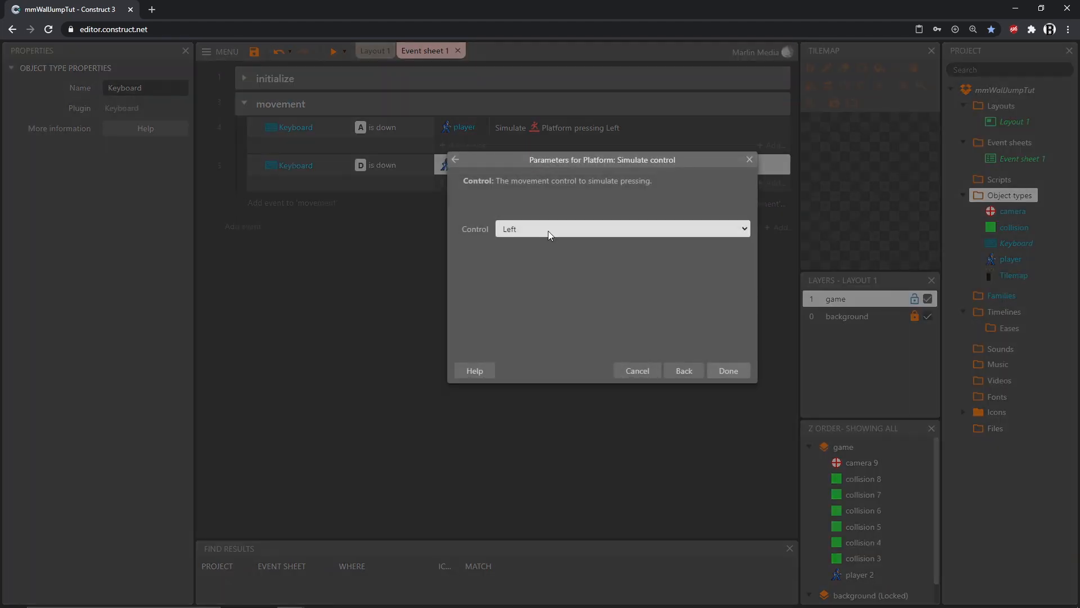
click(620, 228)
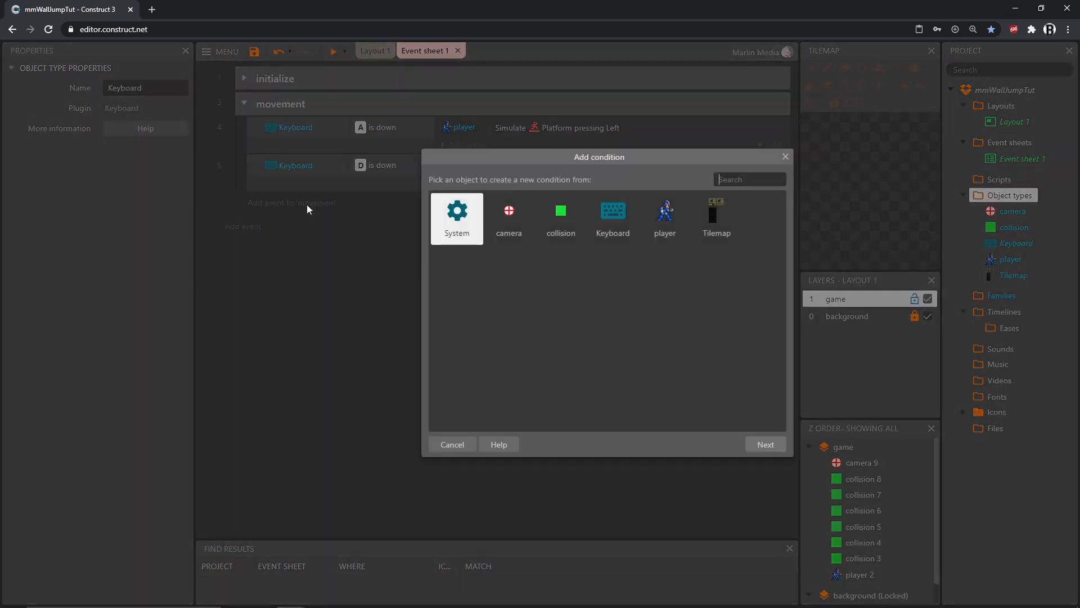
- Add a Keyboard 'On W pressed' condition as a new movement event
click(612, 217)
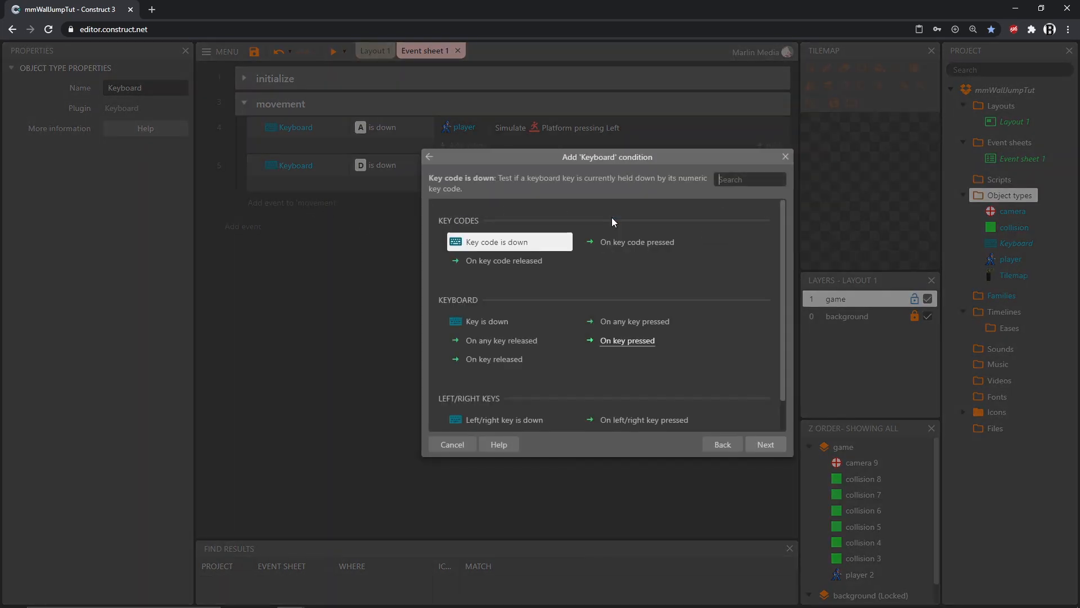
click(627, 340)
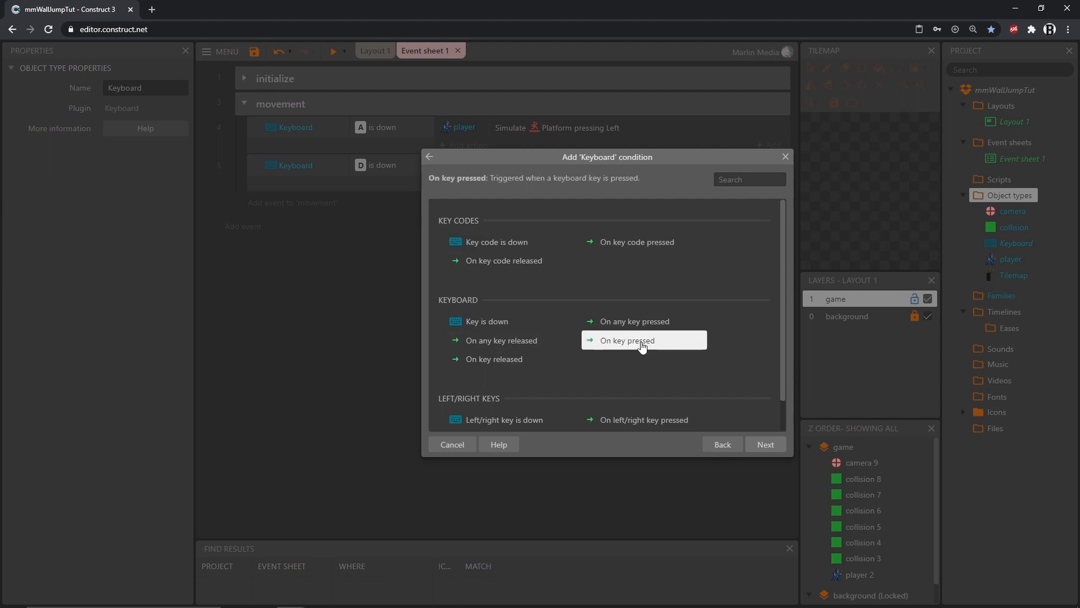
click(627, 340)
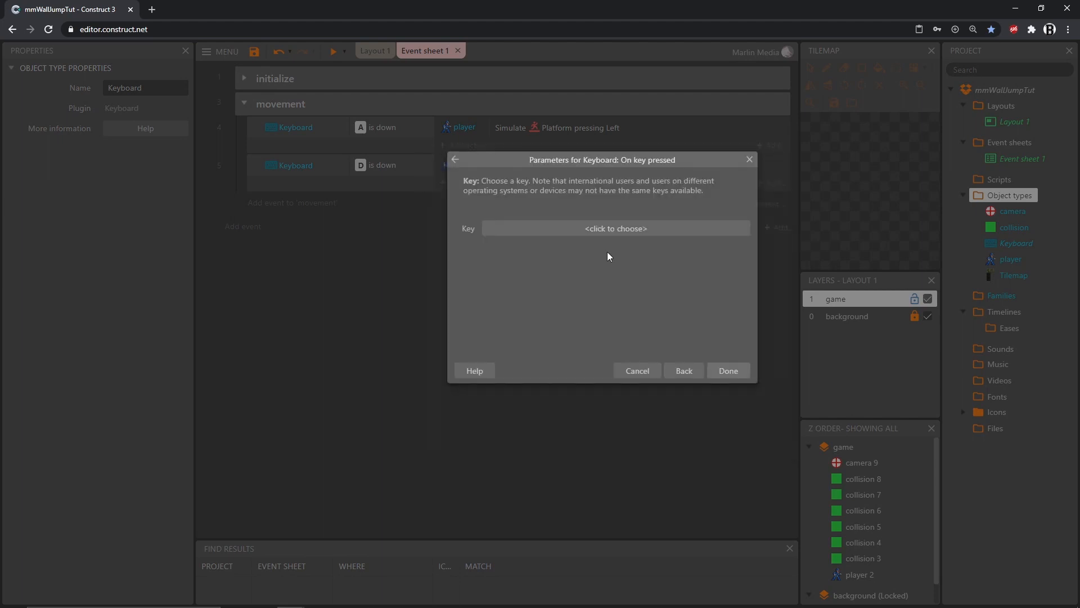
click(615, 229)
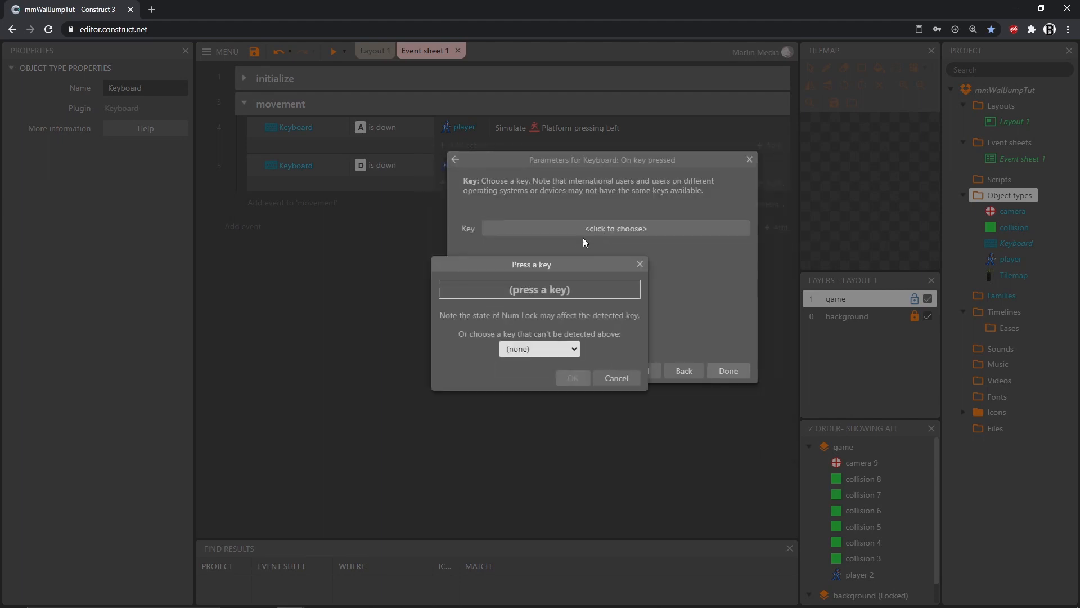
key(w)
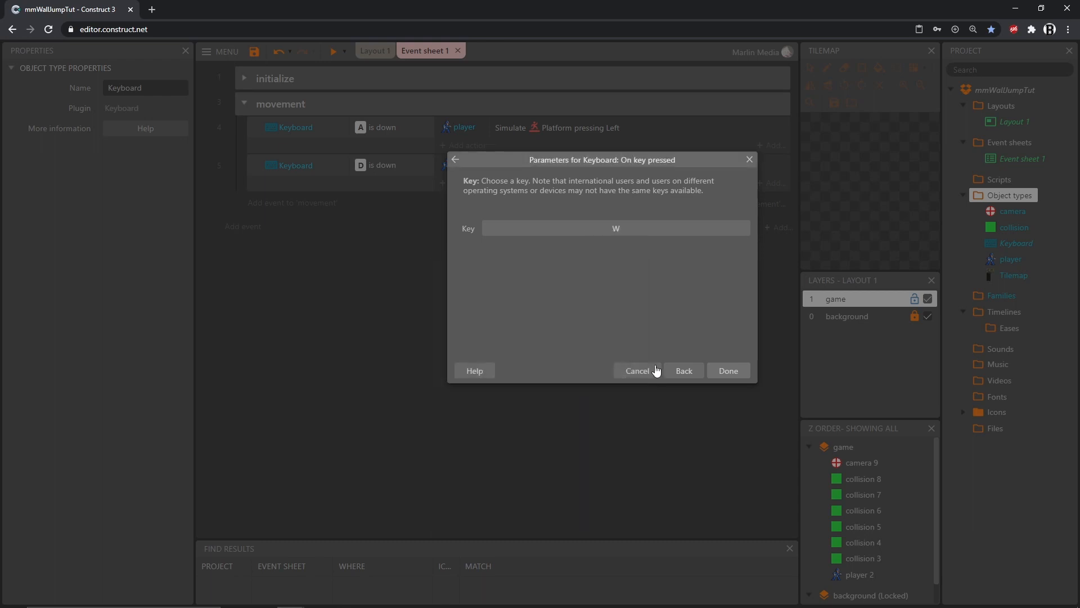
click(728, 371)
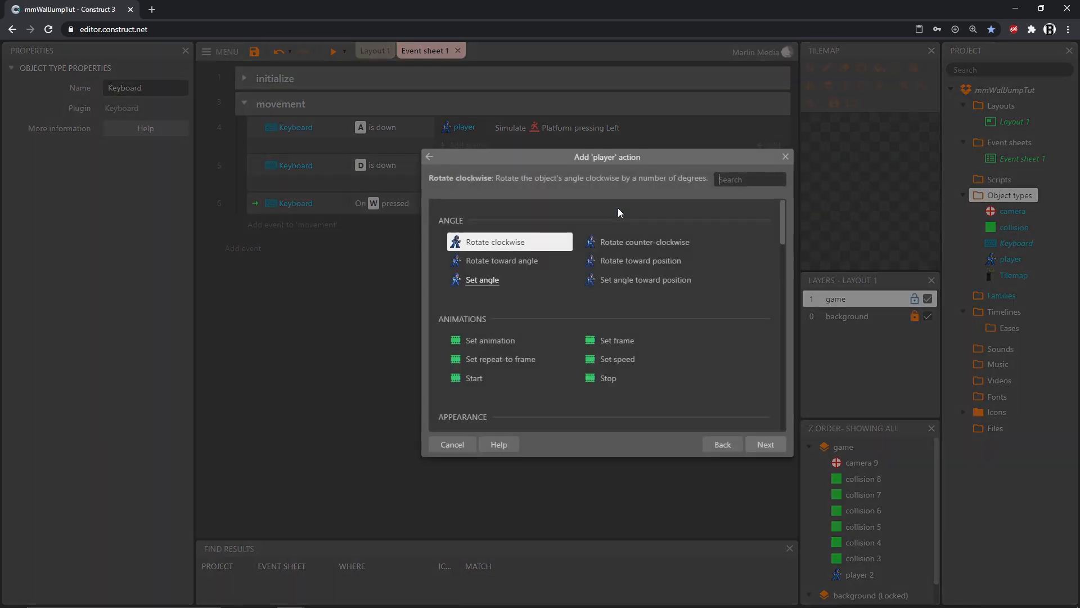
- Make the W event's action the player simulating the Jump control
scroll(down, 3)
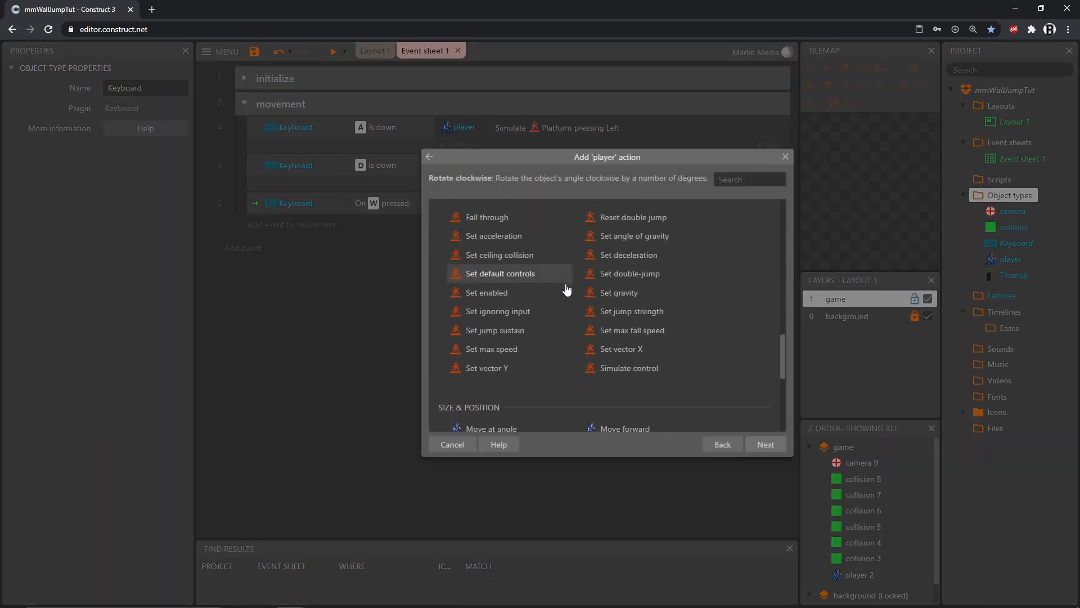
click(628, 367)
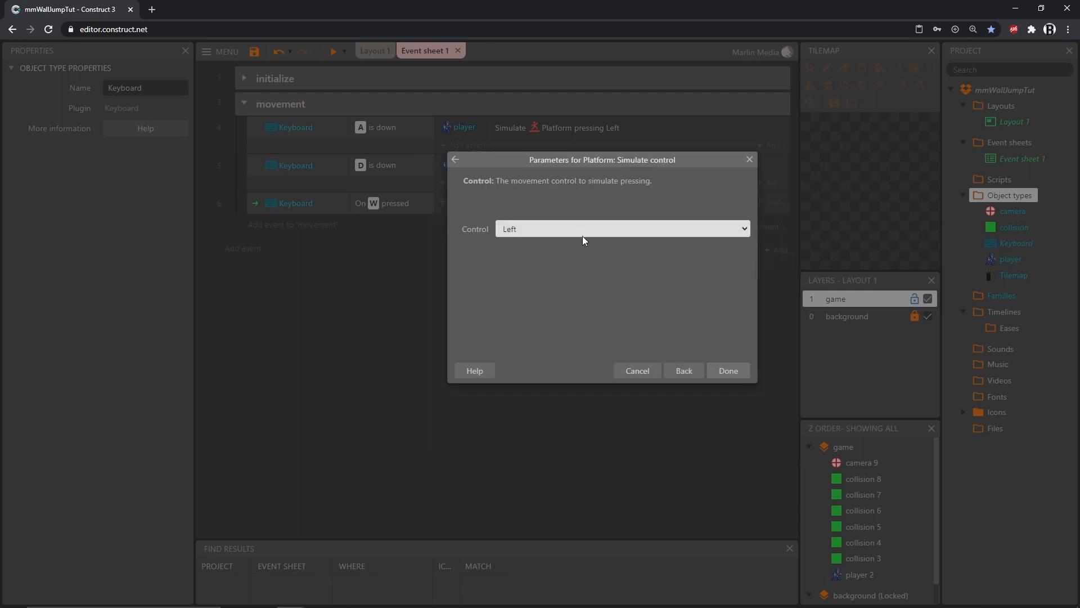
click(622, 229)
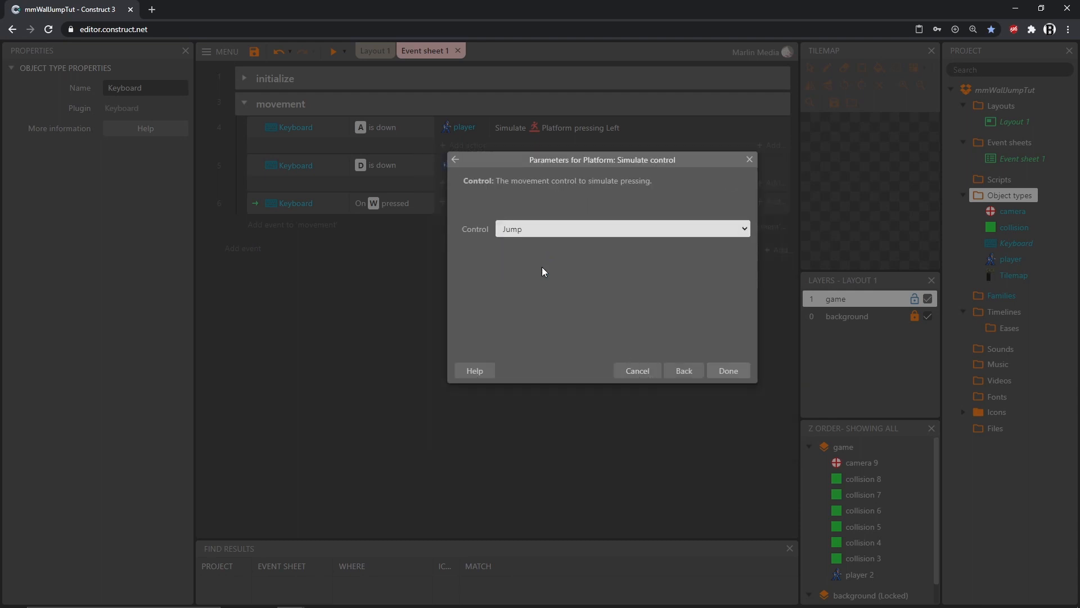
click(728, 370)
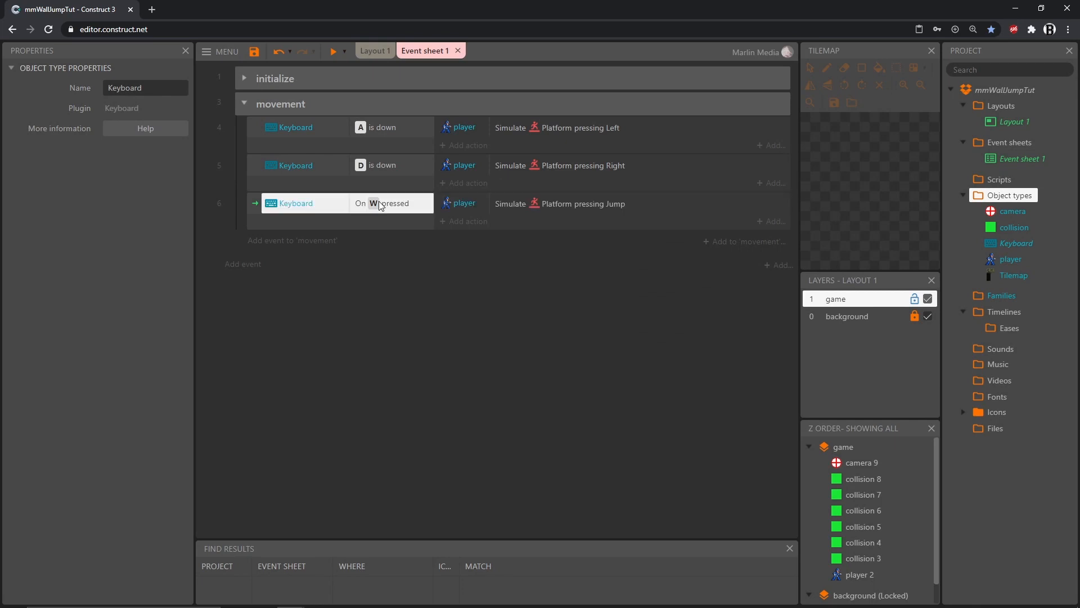
mouse_move(385, 171)
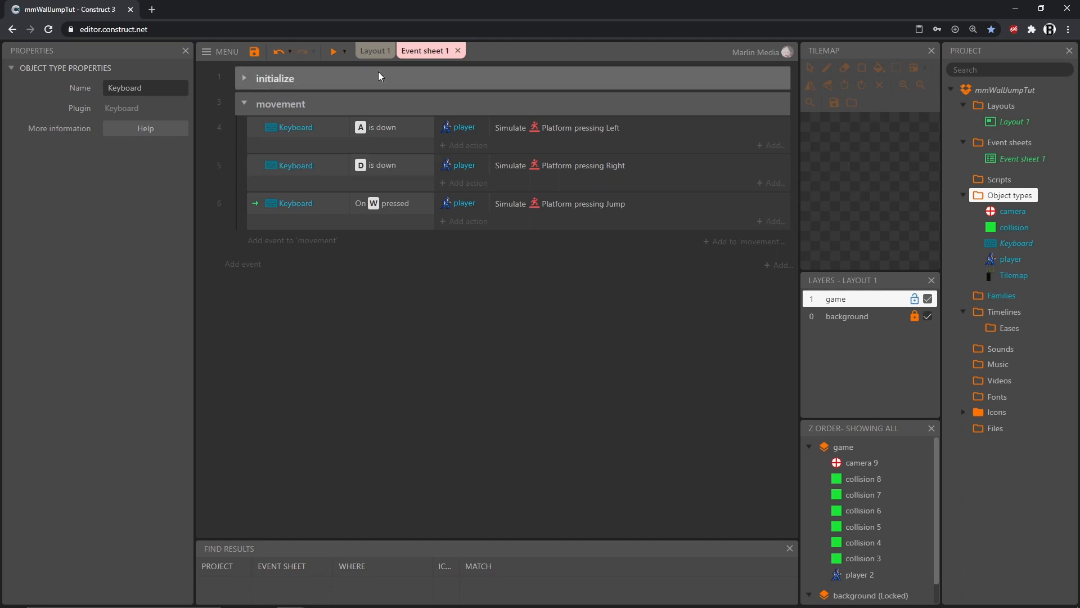
- Collapse the movement group, save the project and launch a preview
click(244, 104)
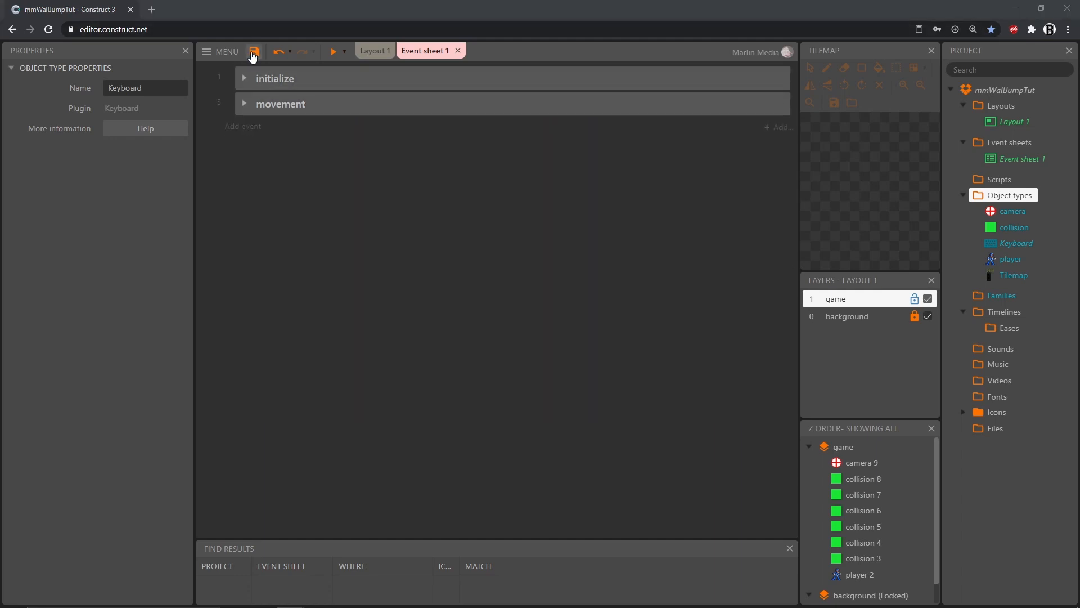
click(254, 51)
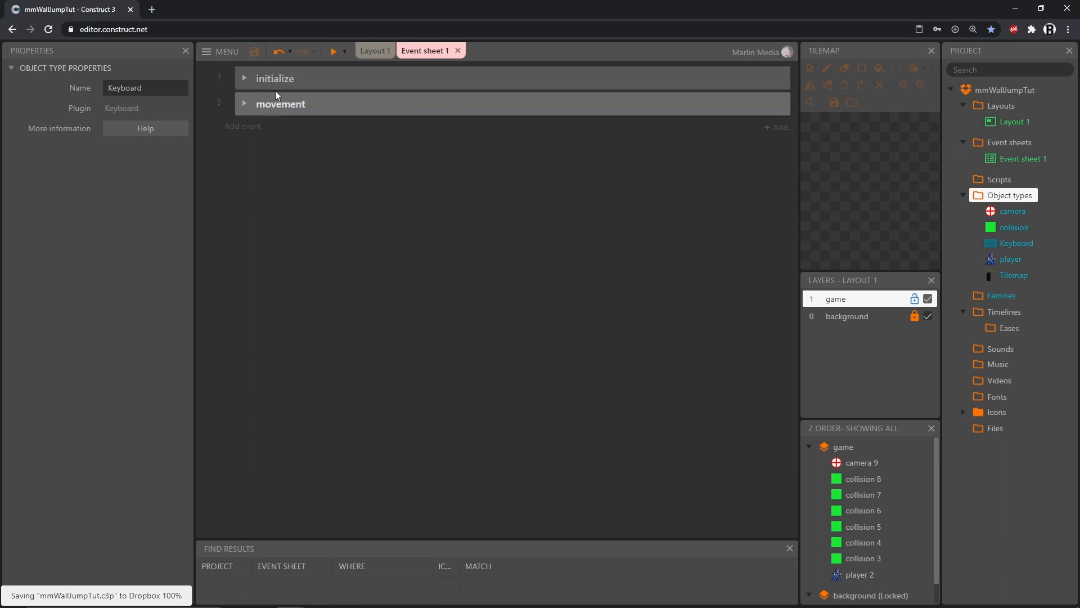
click(333, 50)
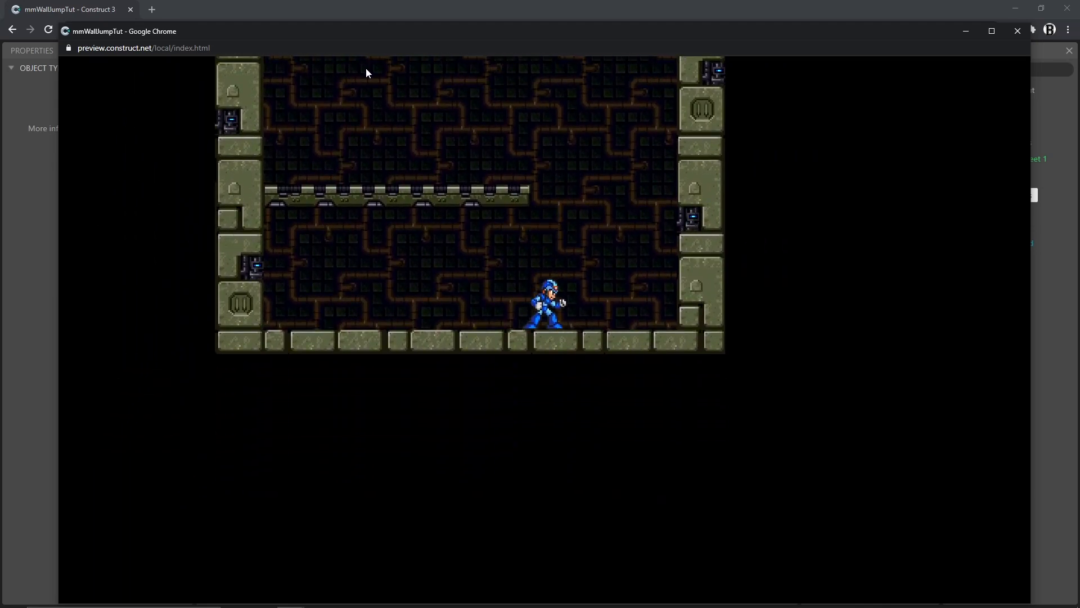
mouse_move(1017, 31)
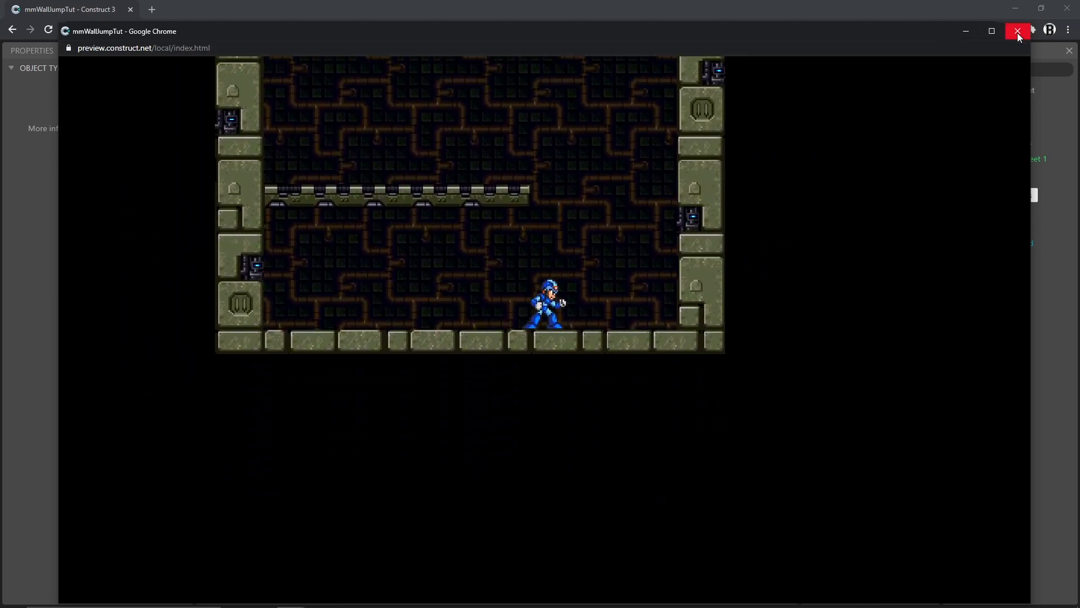
- Close the preview and create a new event group named animation
click(1017, 32)
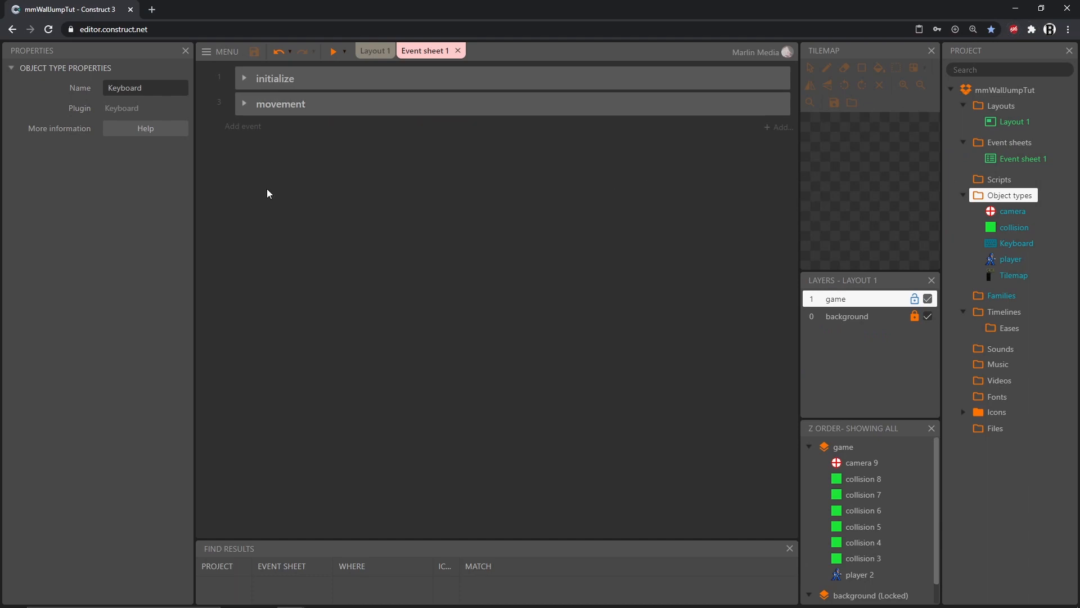
right_click(268, 194)
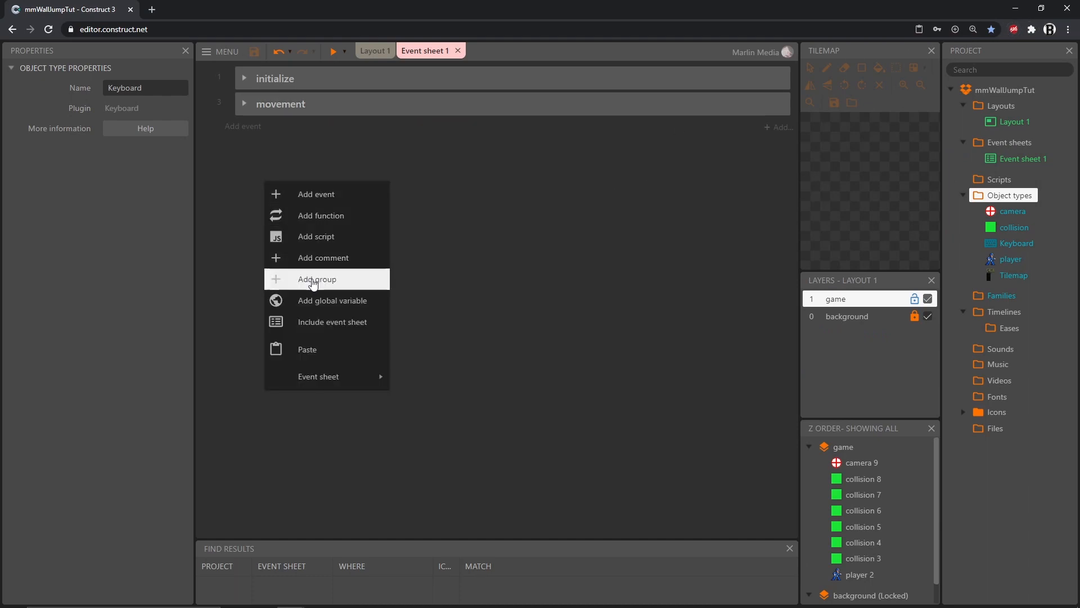
click(316, 279)
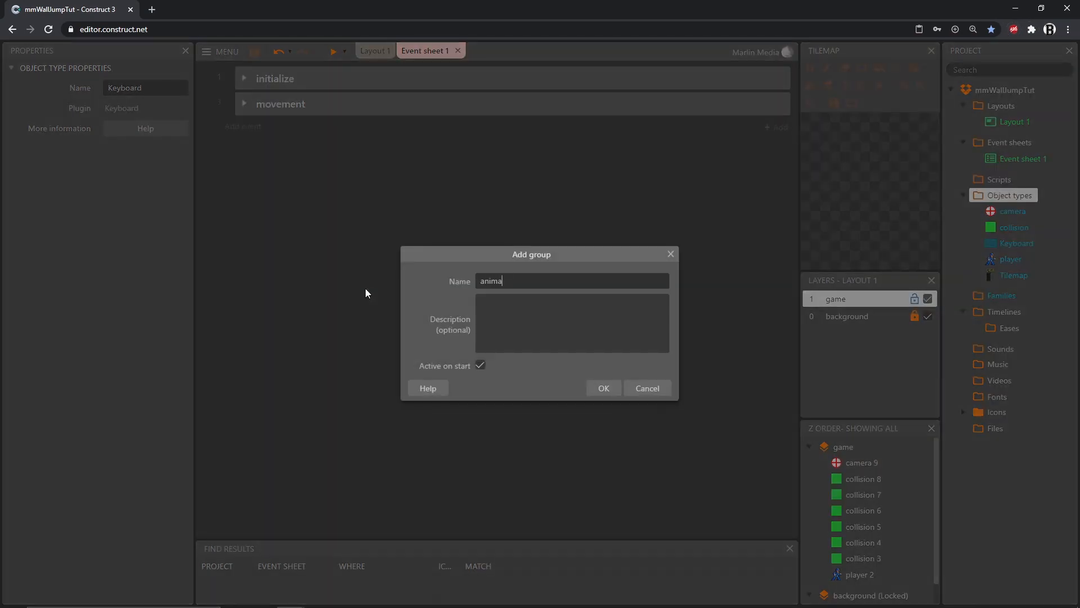
click(602, 389)
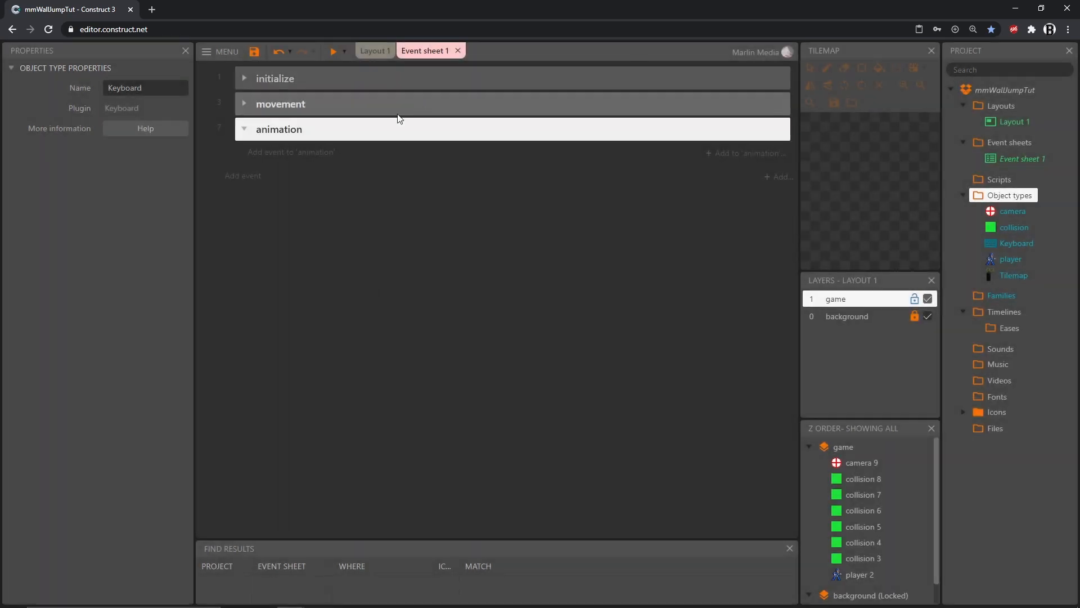
mouse_move(290, 152)
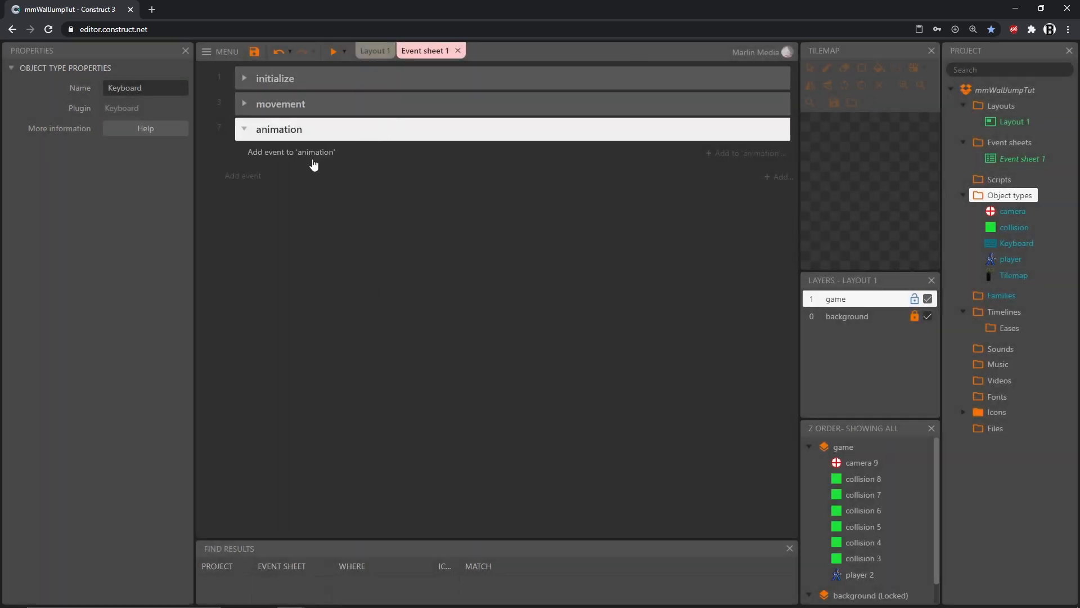
- Add a Keyboard 'On A pressed' event inside the animation group
click(290, 152)
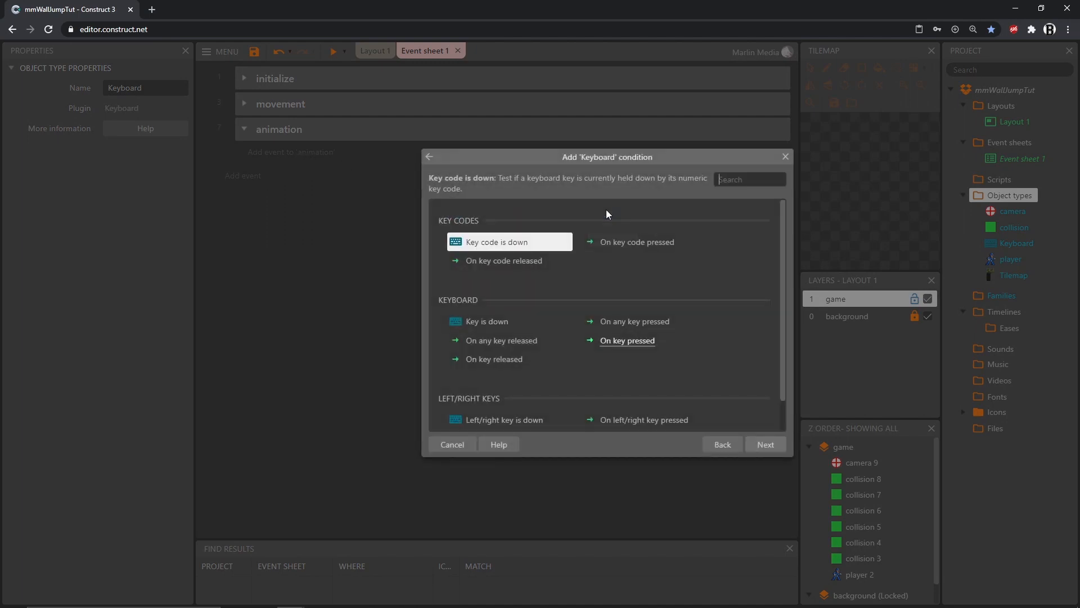
mouse_move(575, 255)
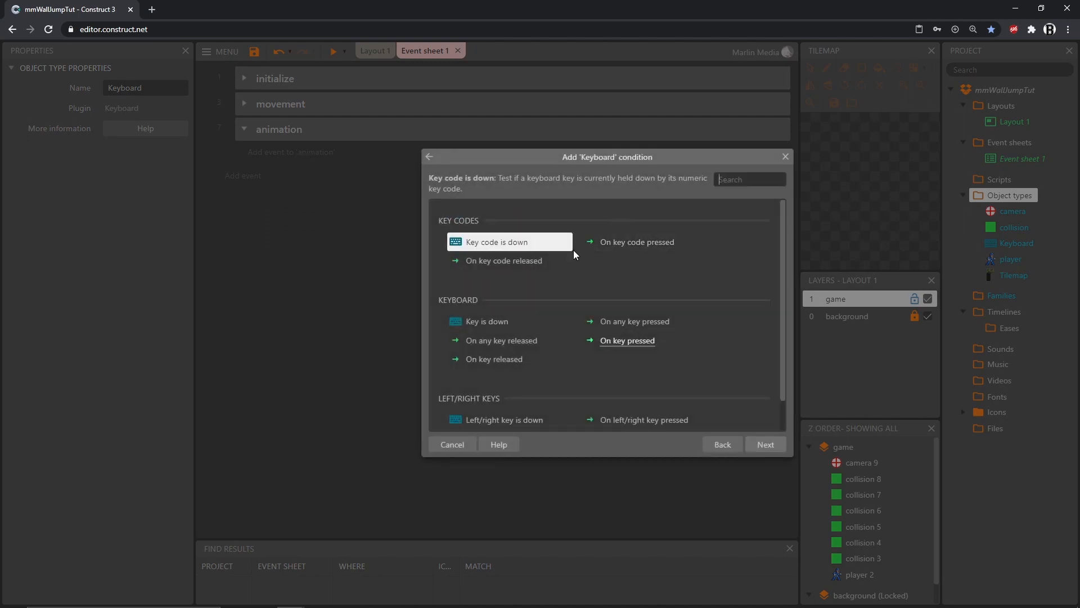
scroll(up, 3)
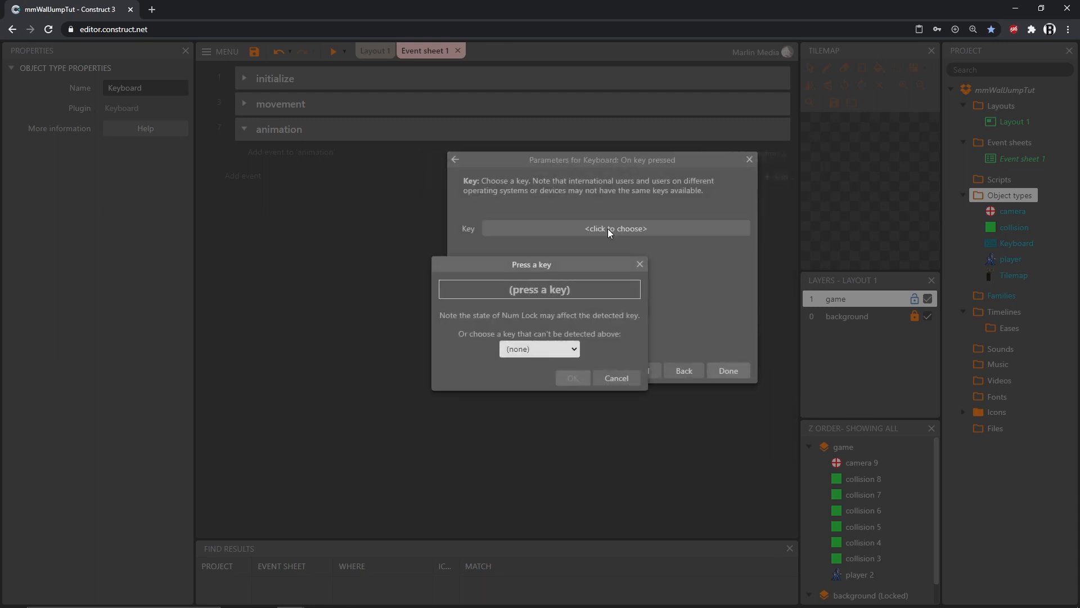
key(a)
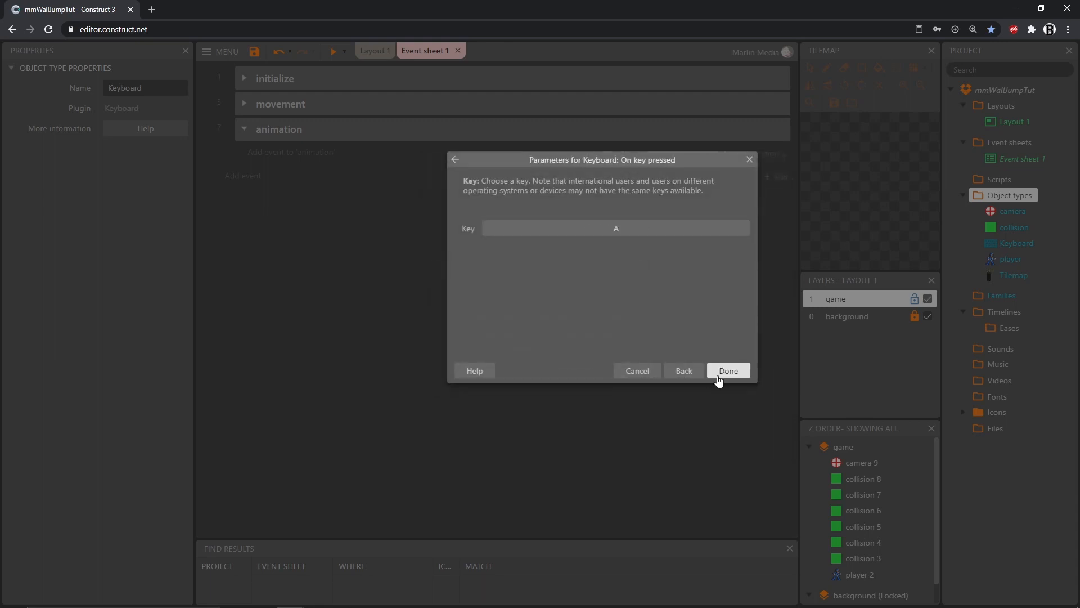
click(728, 370)
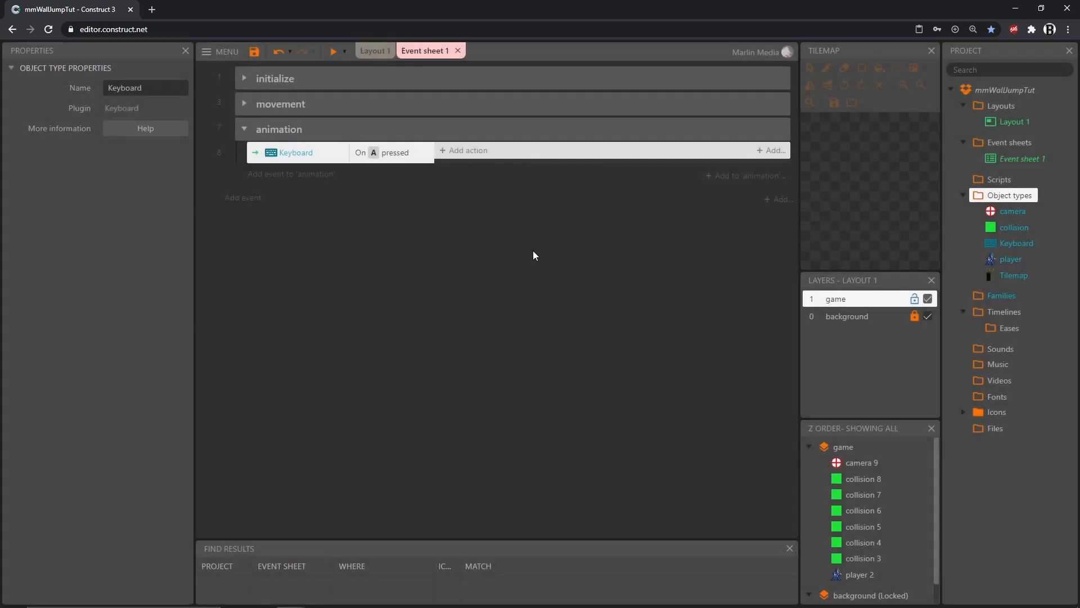
mouse_move(256, 164)
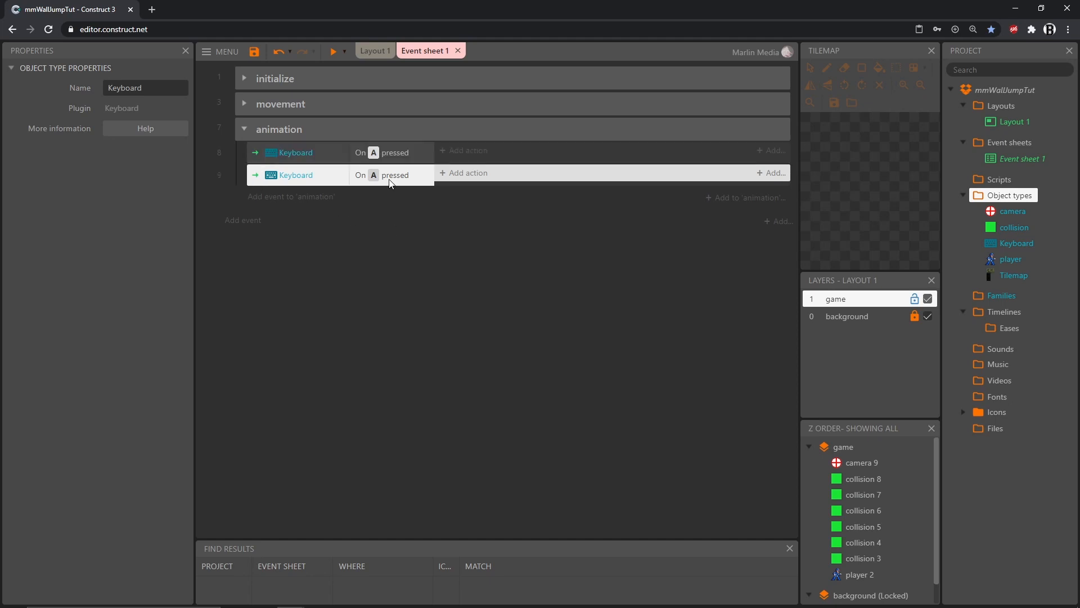
- Switch the copied animation event to 'On D pressed', checking the movement group's keys
double_click(374, 175)
text(D)
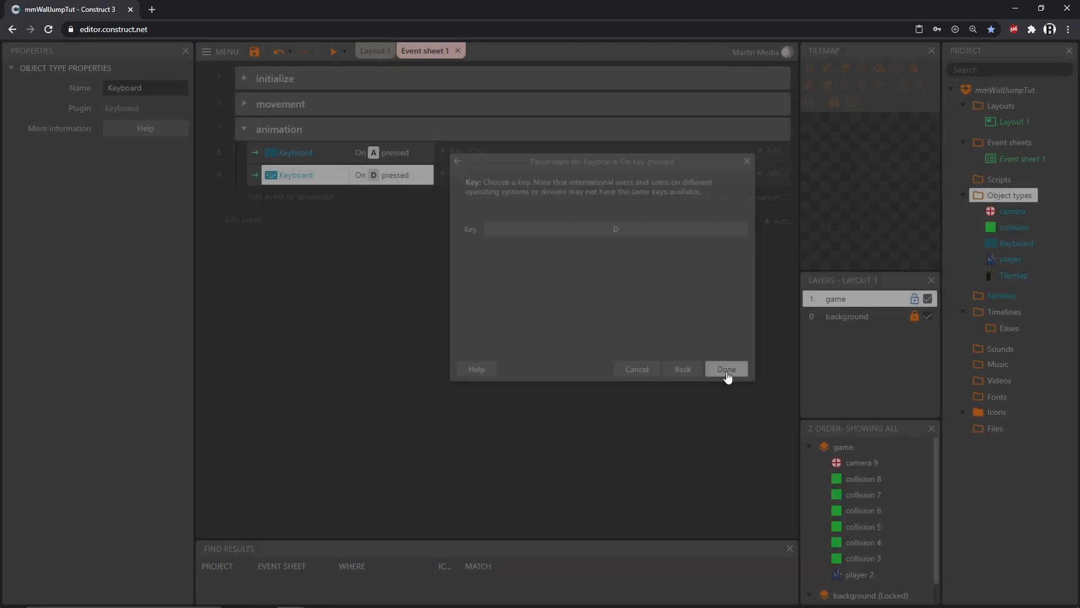
click(726, 369)
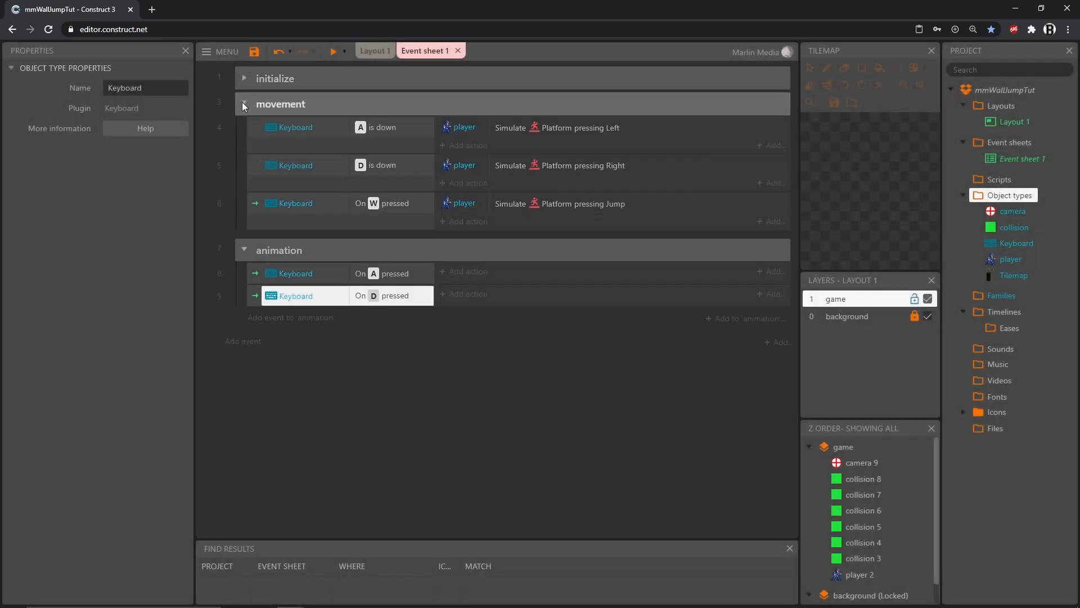
click(243, 104)
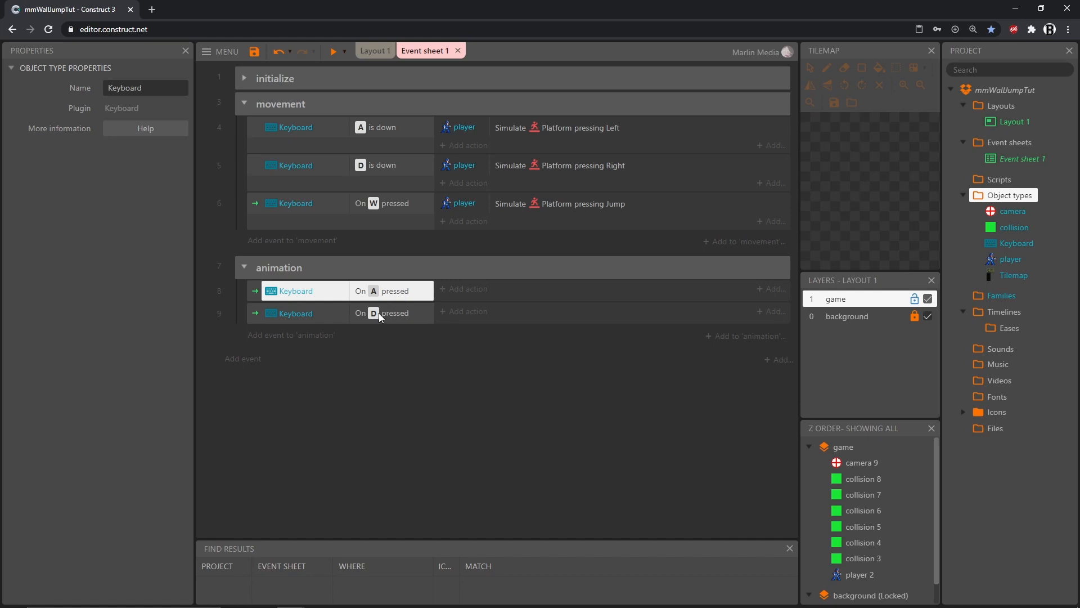
click(243, 103)
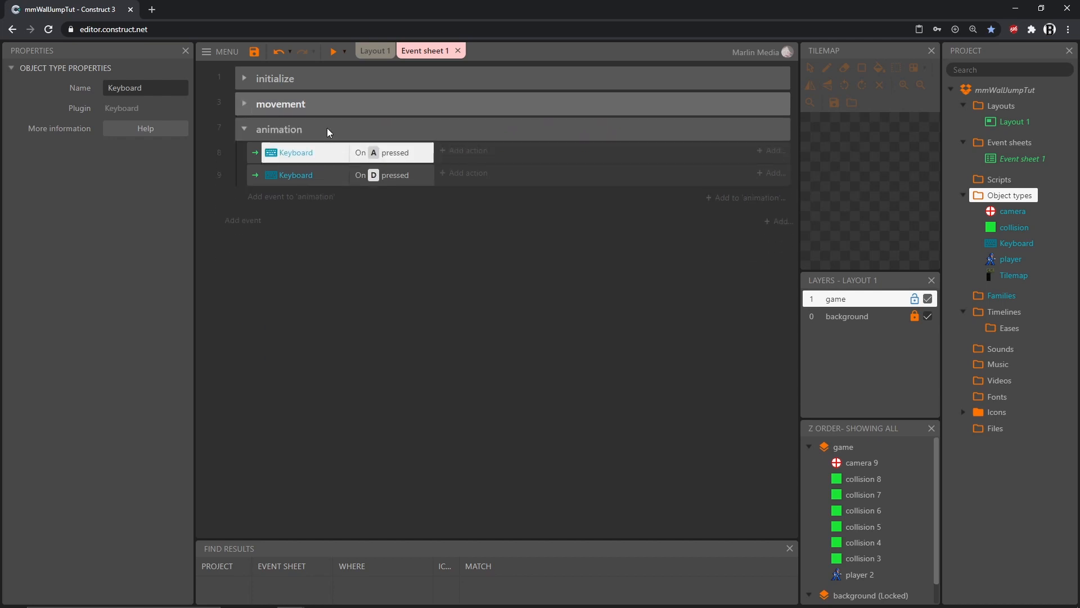
- Give the A-pressed event a player 'Set Mirrored' action
click(467, 149)
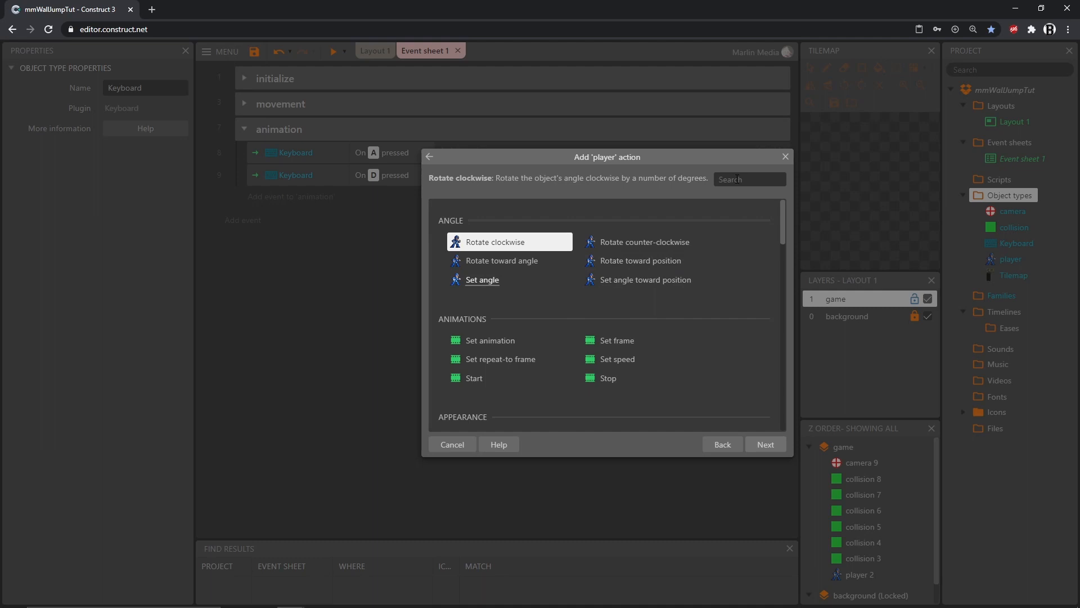
text(mir)
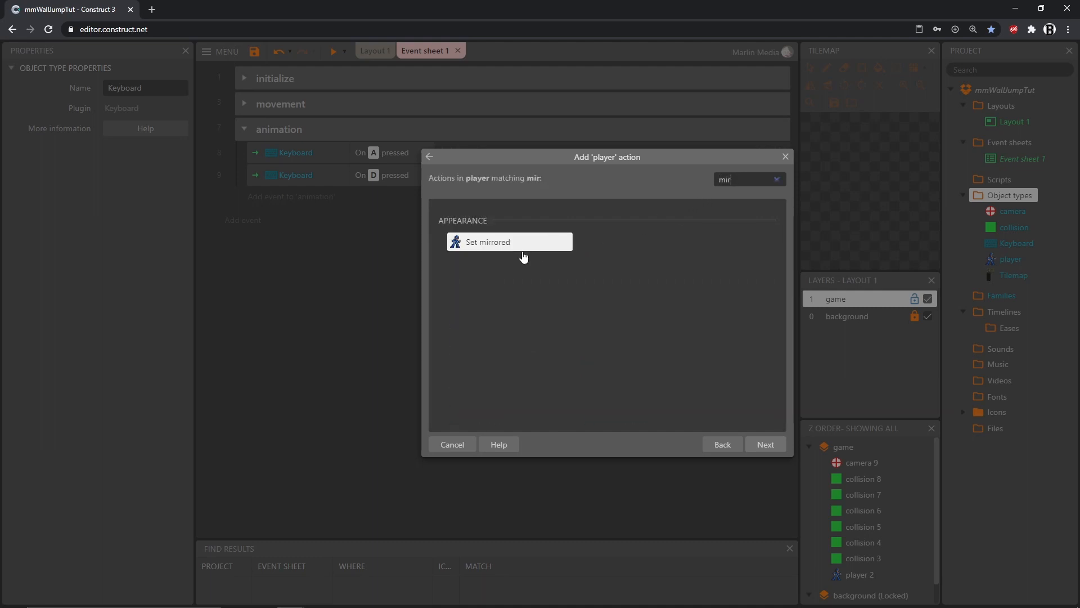
click(487, 242)
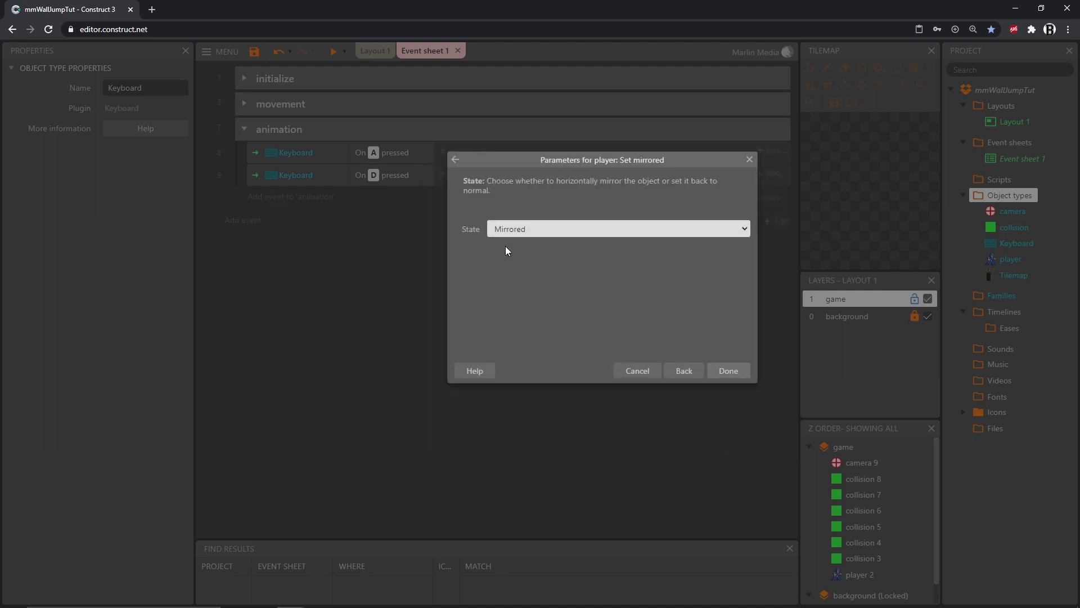
mouse_move(558, 233)
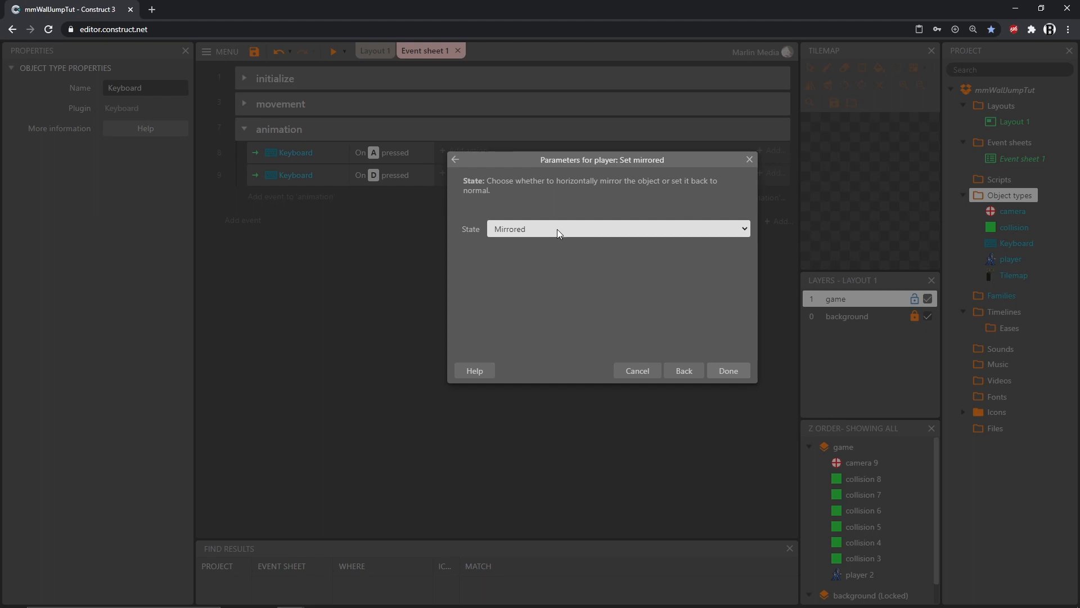
click(617, 229)
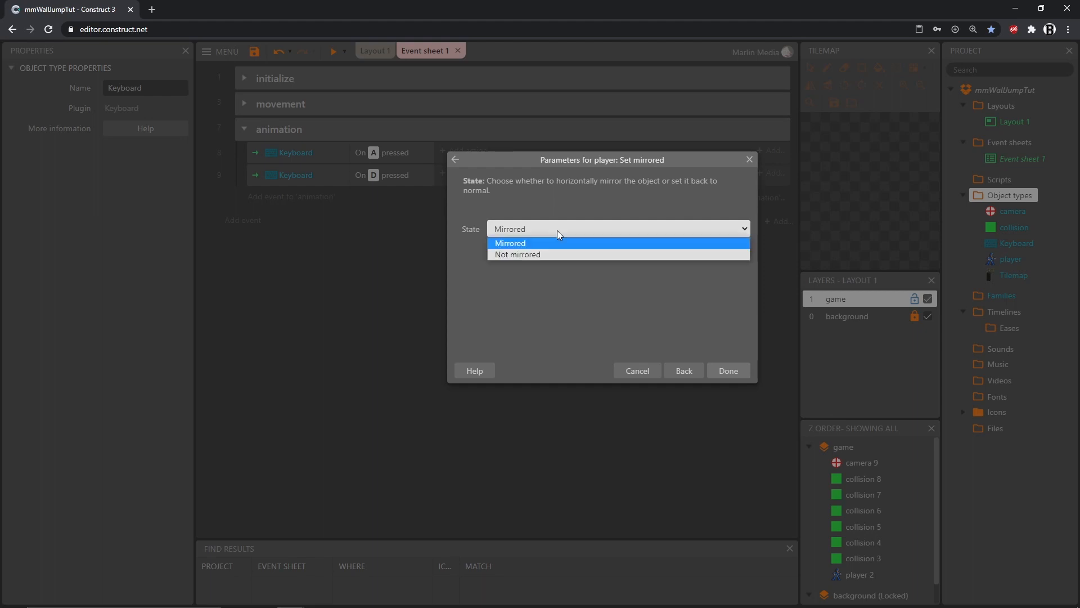
click(510, 243)
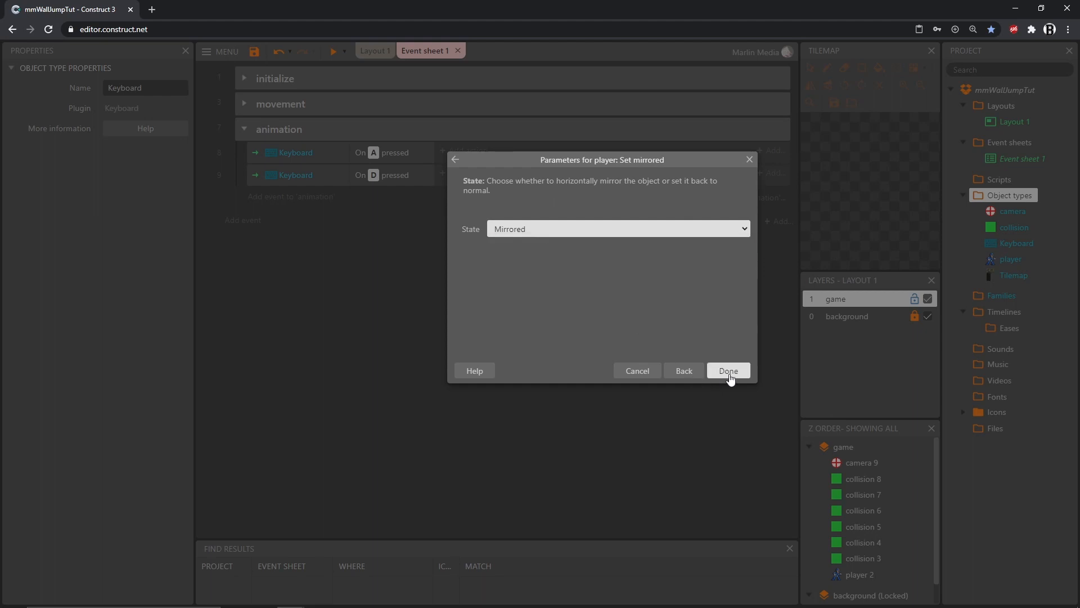
click(728, 370)
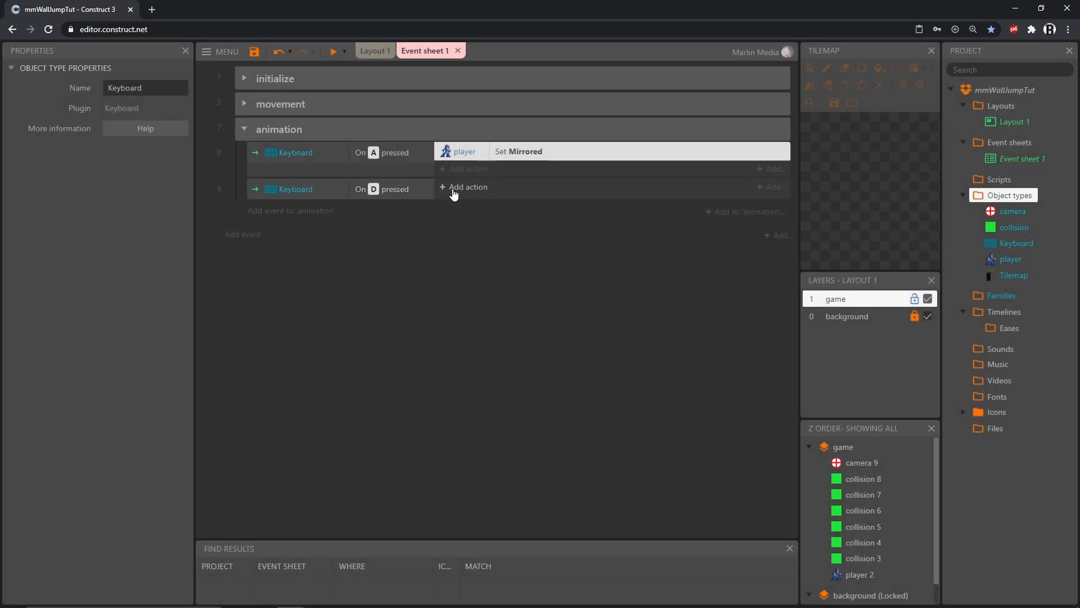
- Give the D-pressed event a player 'Set Not mirrored' action and preview
click(468, 186)
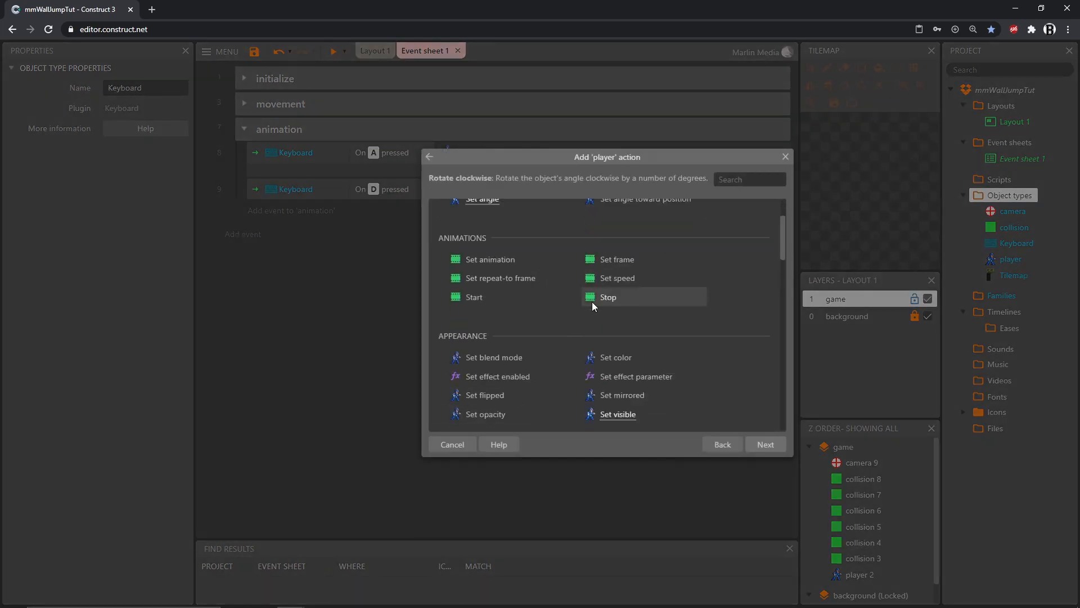
text(mi)
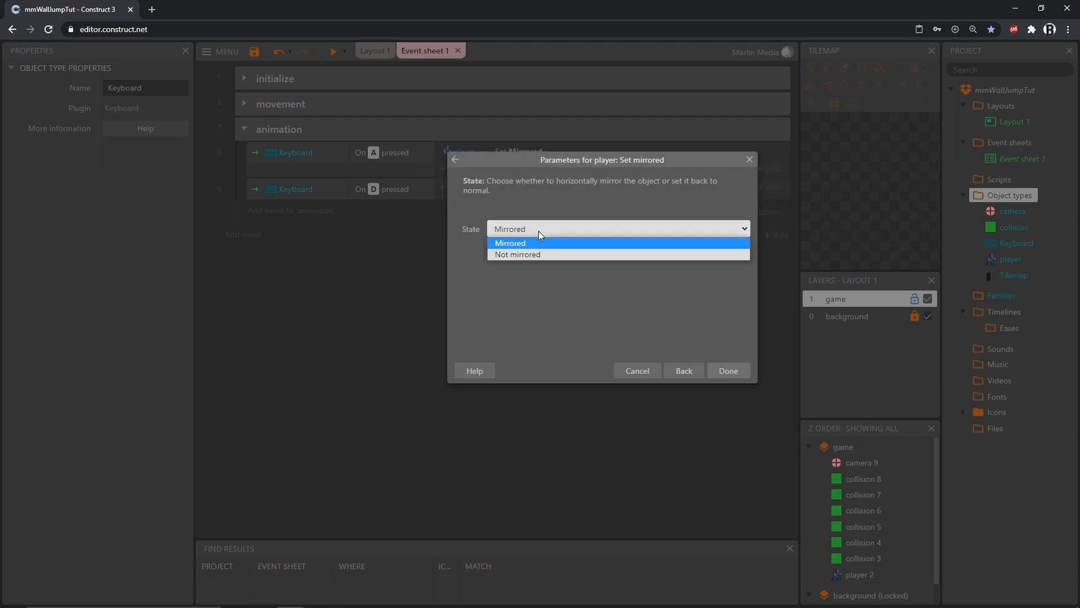
click(517, 254)
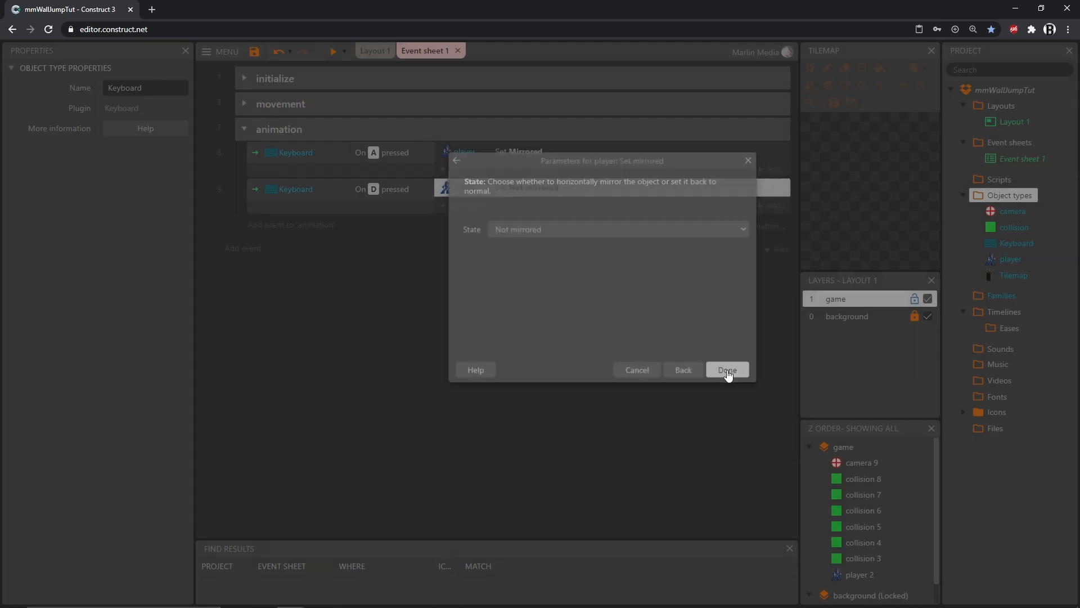
click(727, 371)
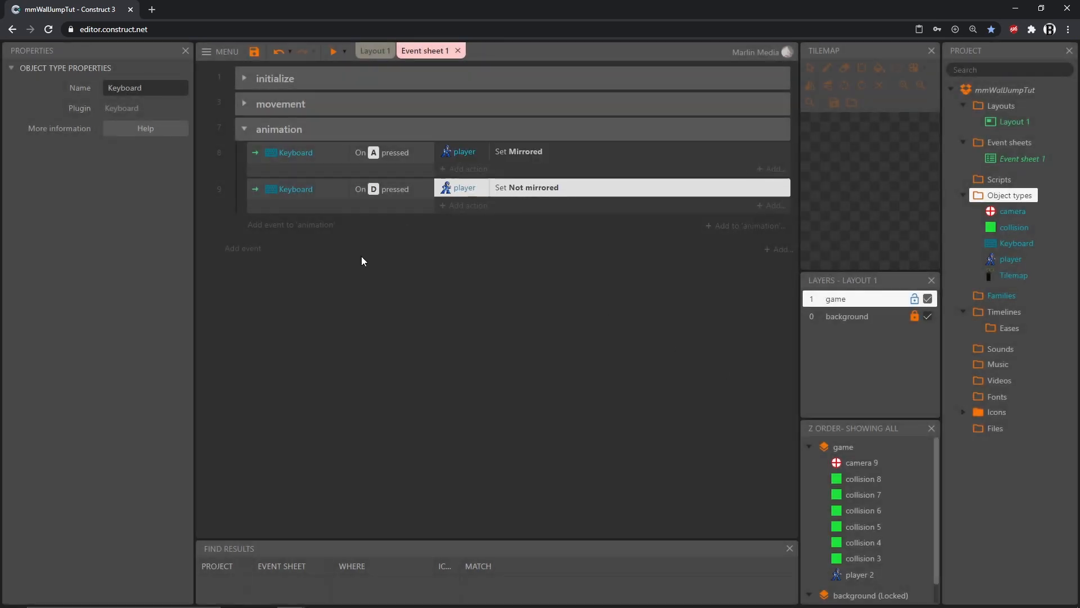
click(333, 51)
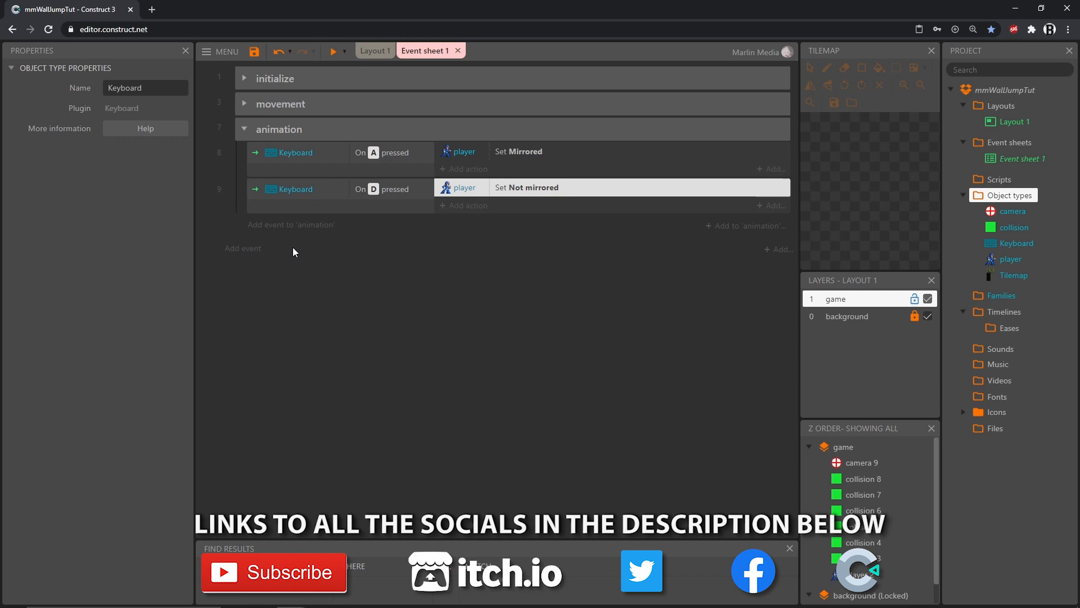
mouse_move(285, 249)
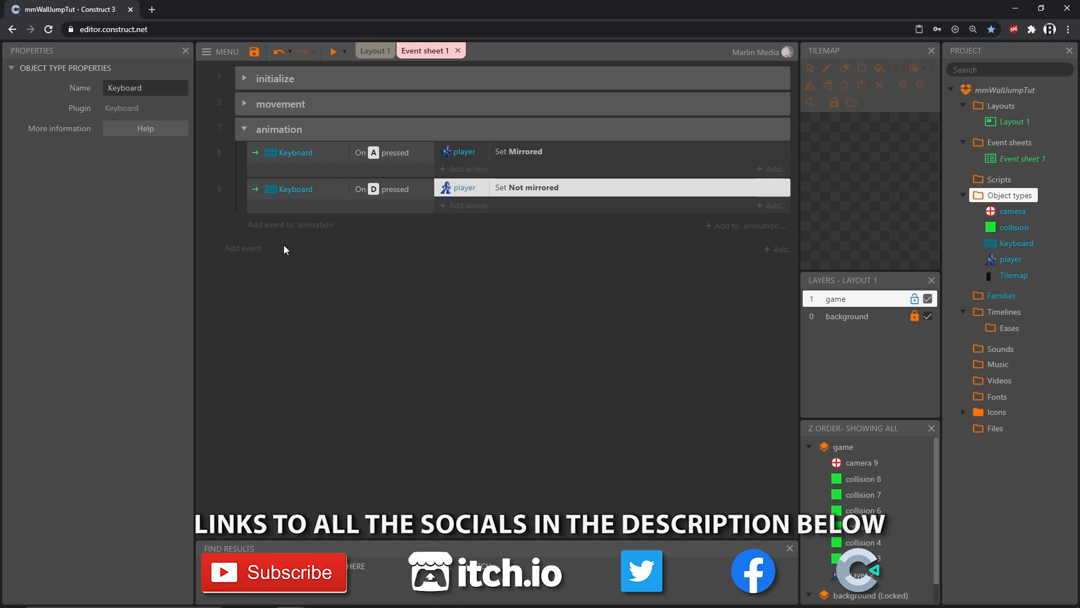
mouse_move(297, 228)
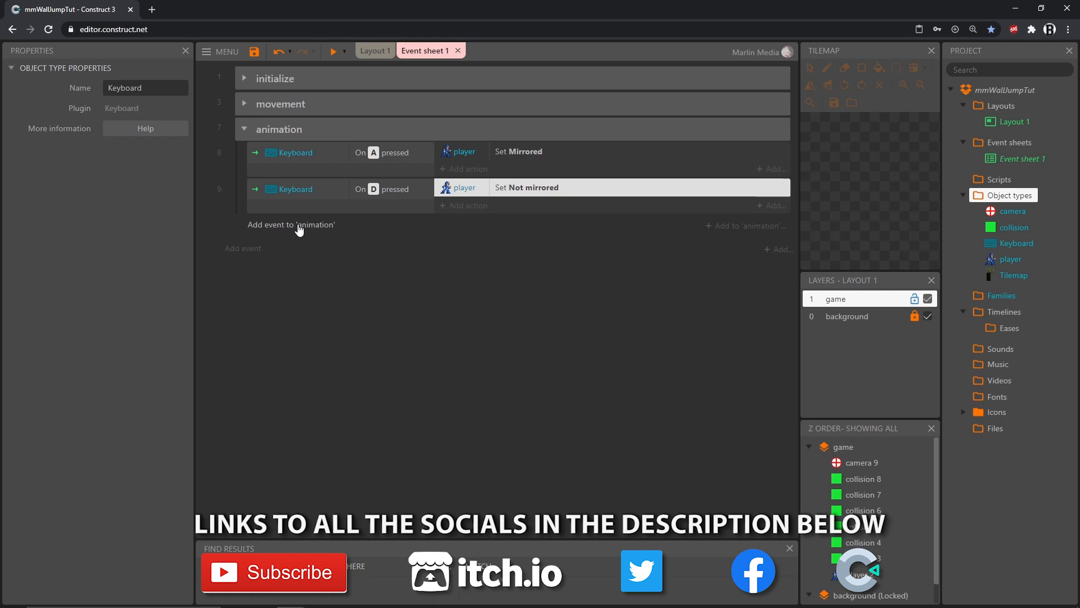
- Start a third event inside the animation group
click(290, 224)
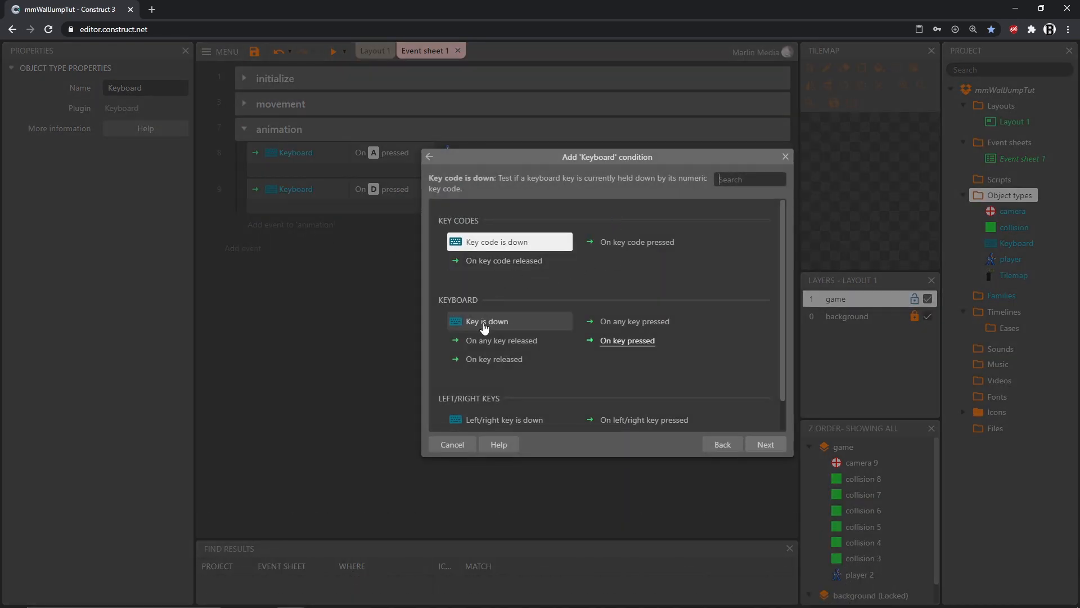
- Give the third animation event two Key is down conditions, A and D
click(486, 321)
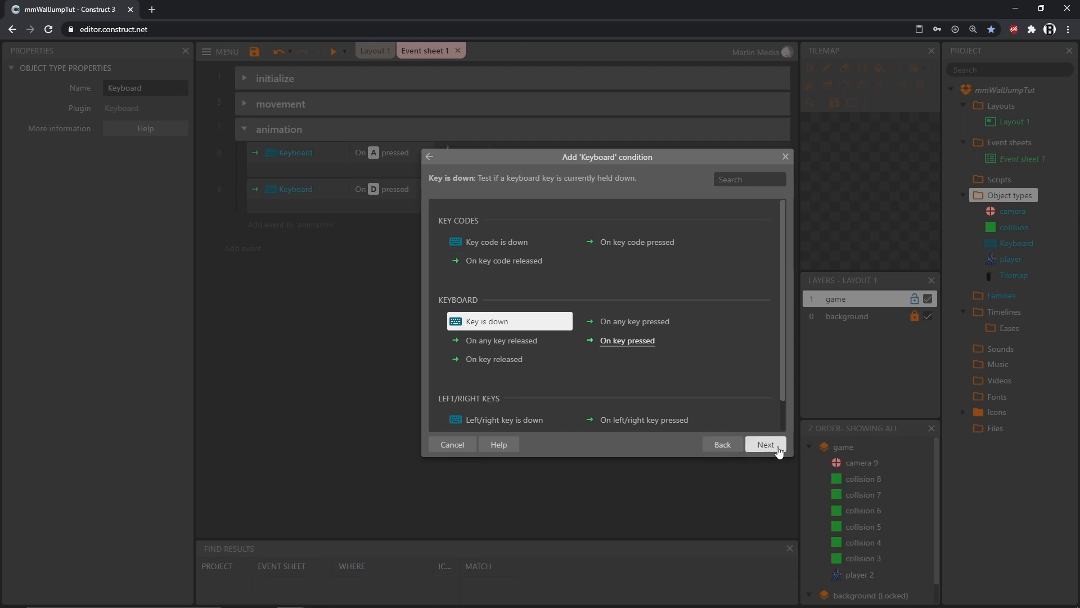
click(766, 445)
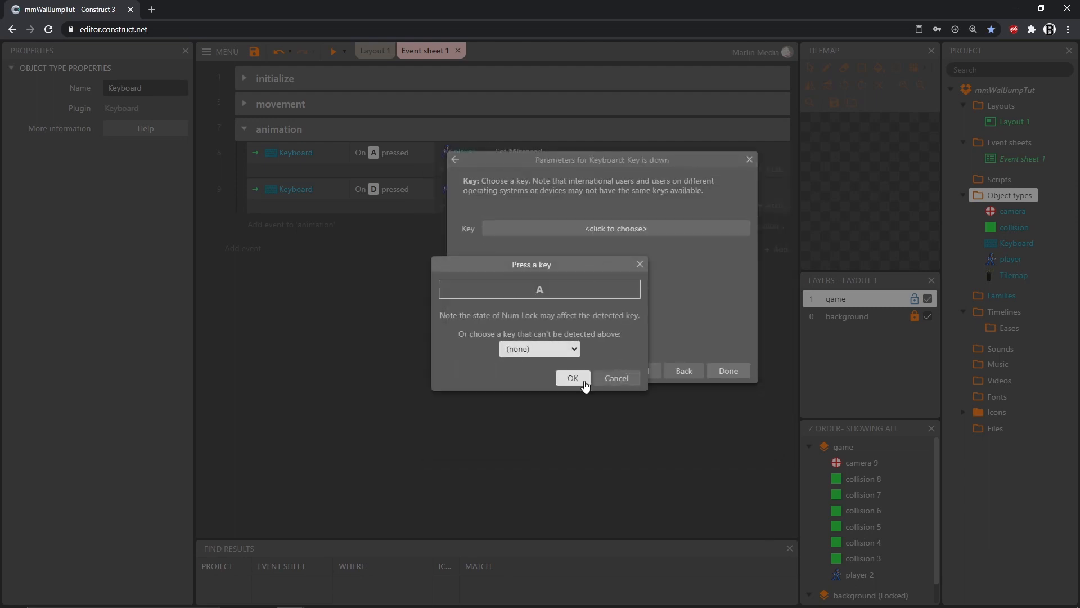
click(573, 378)
text(D)
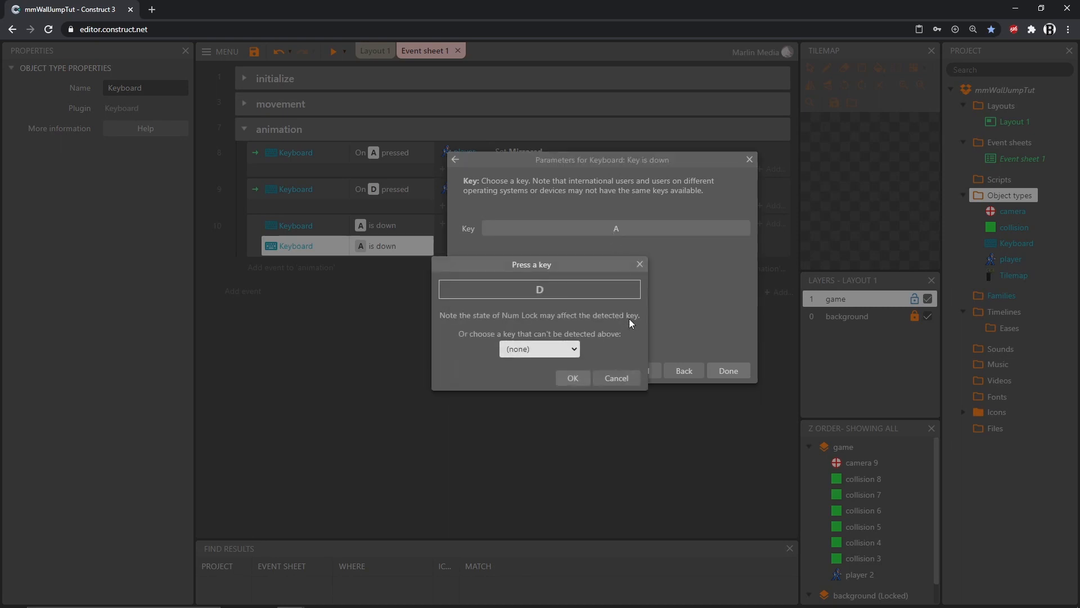
click(572, 378)
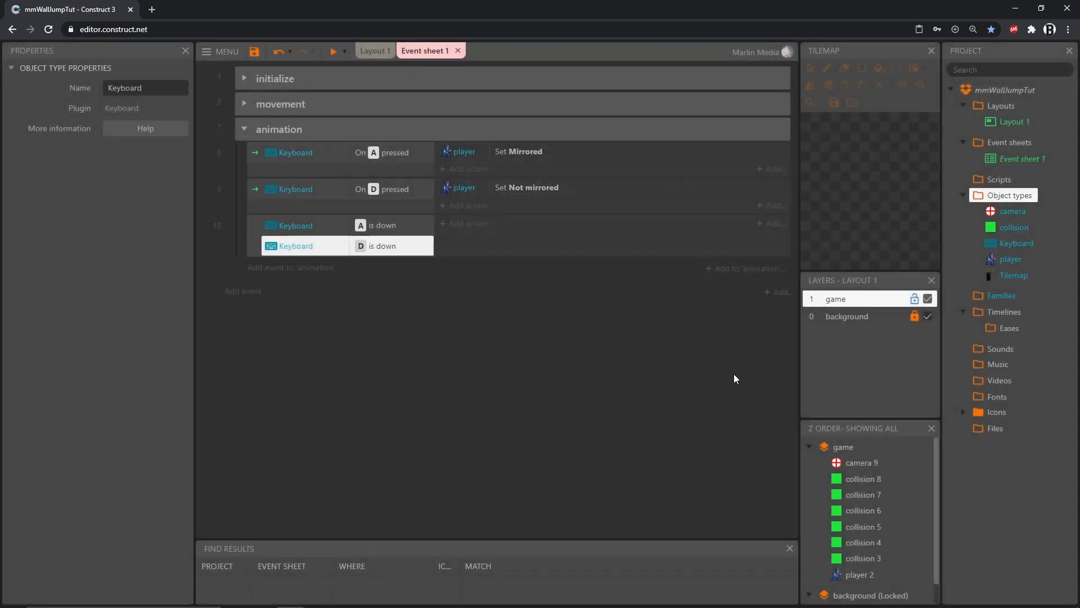
mouse_move(372, 236)
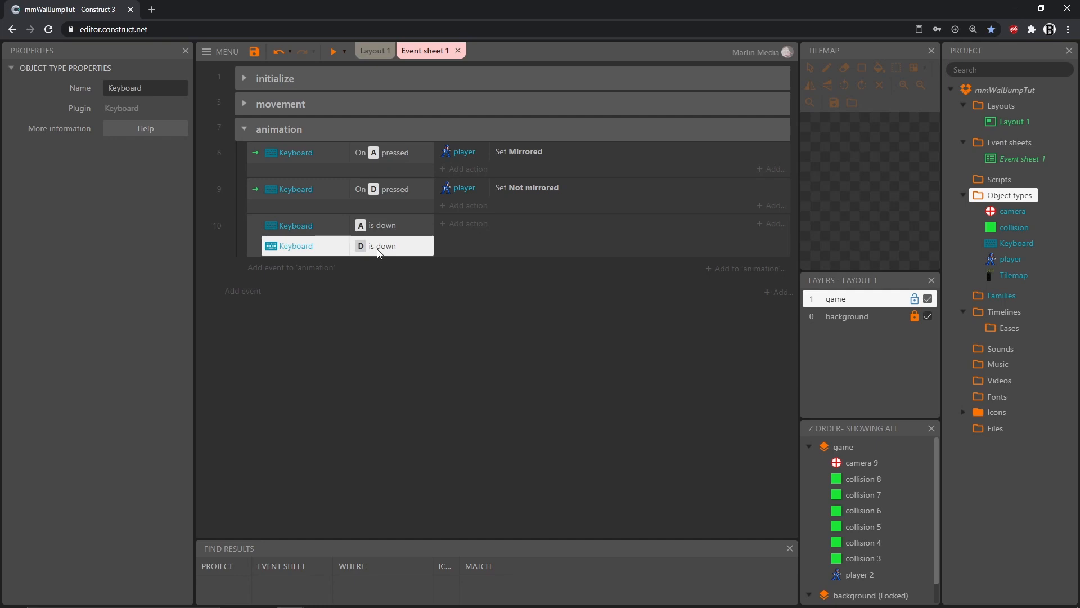
- Make event 10's A-down and D-down conditions an OR block
click(310, 225)
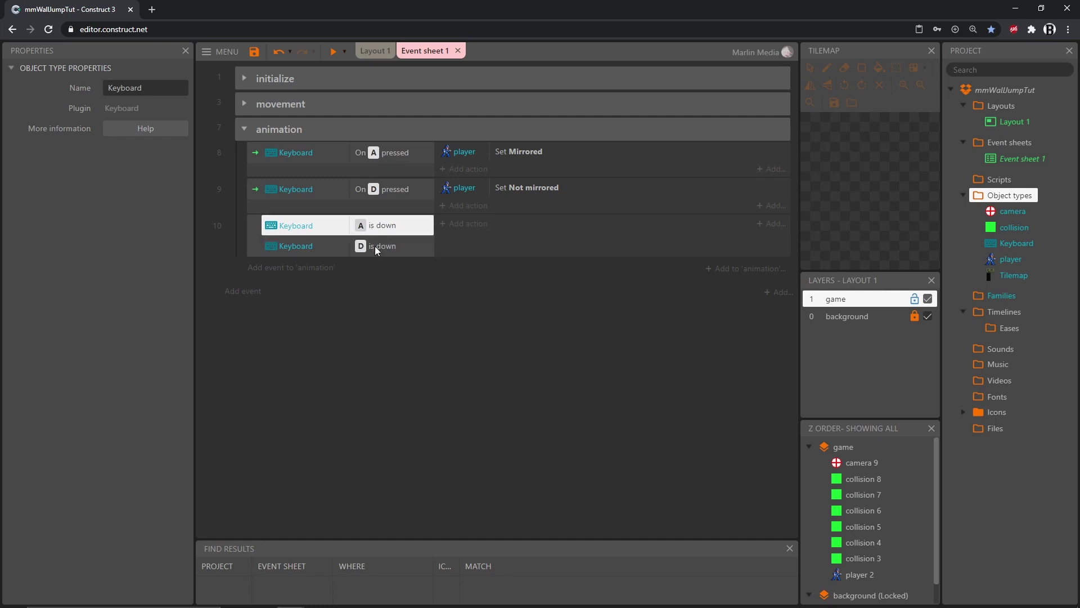
click(379, 246)
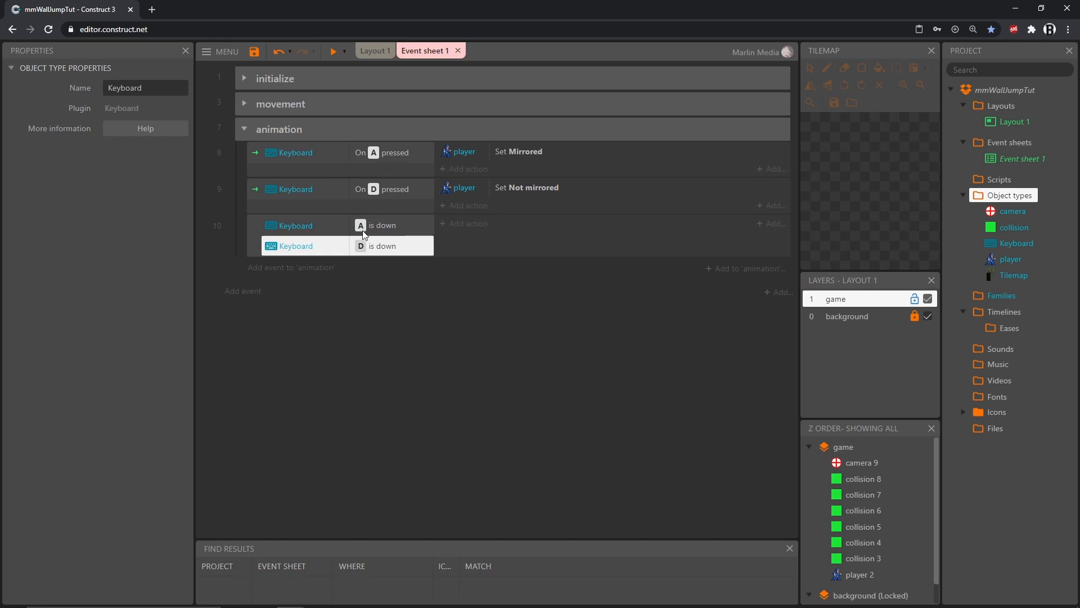
mouse_move(256, 243)
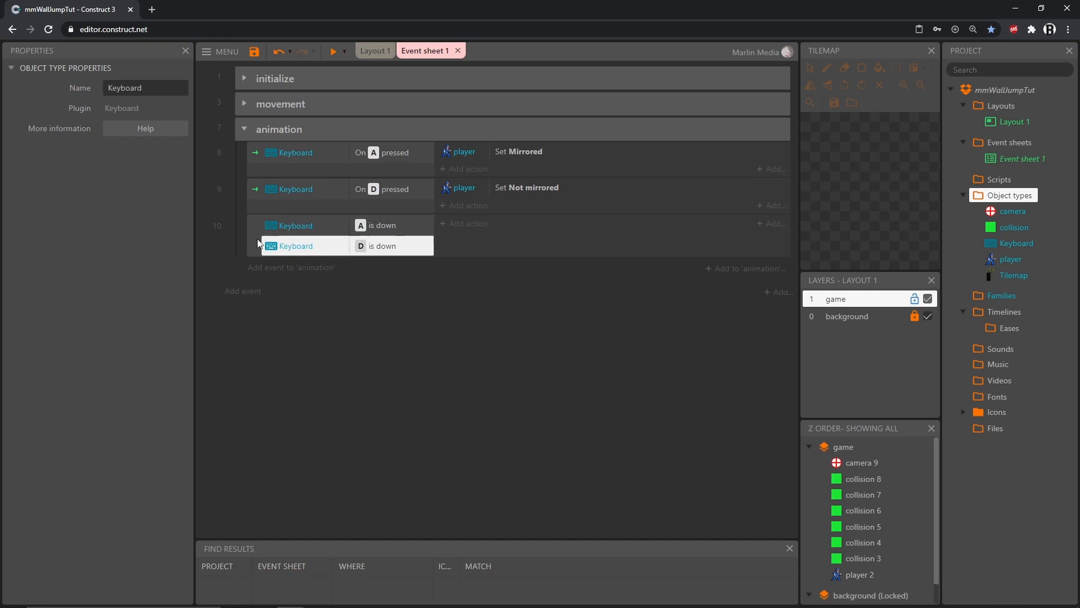
right_click(306, 246)
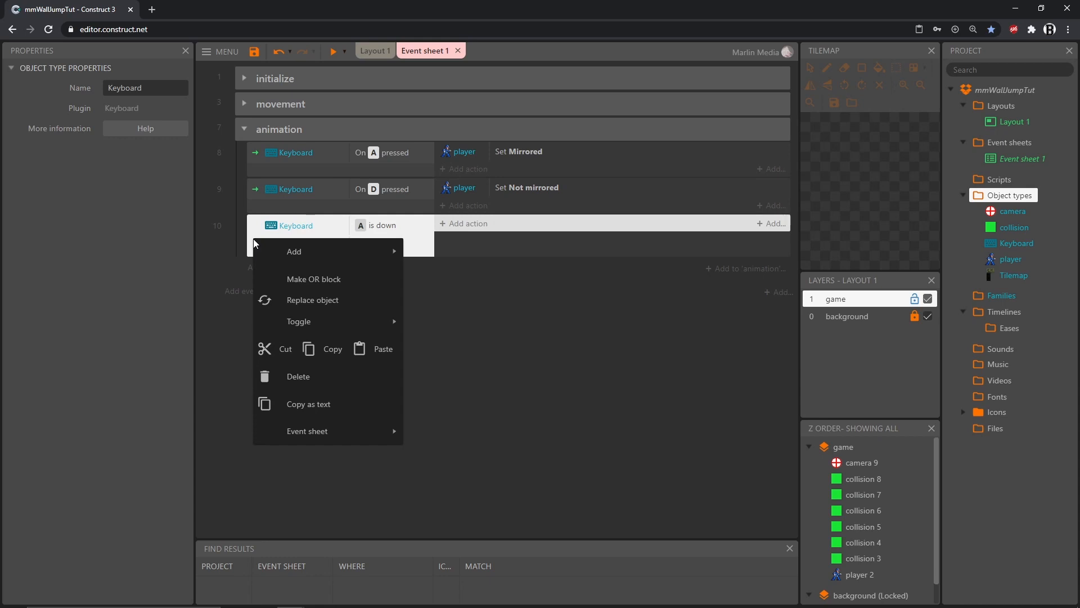
mouse_move(313, 279)
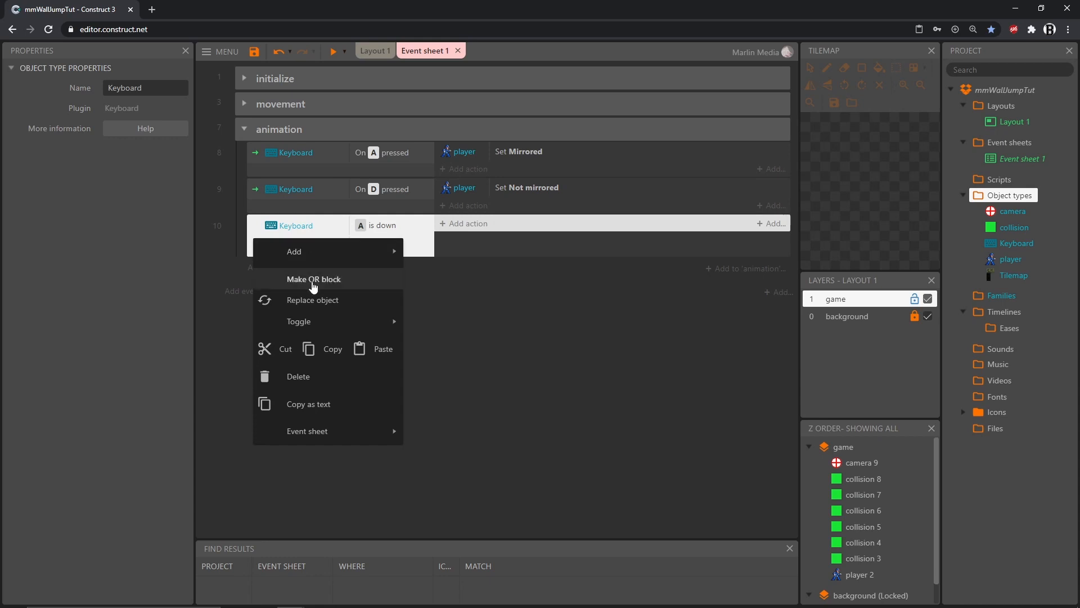
click(313, 279)
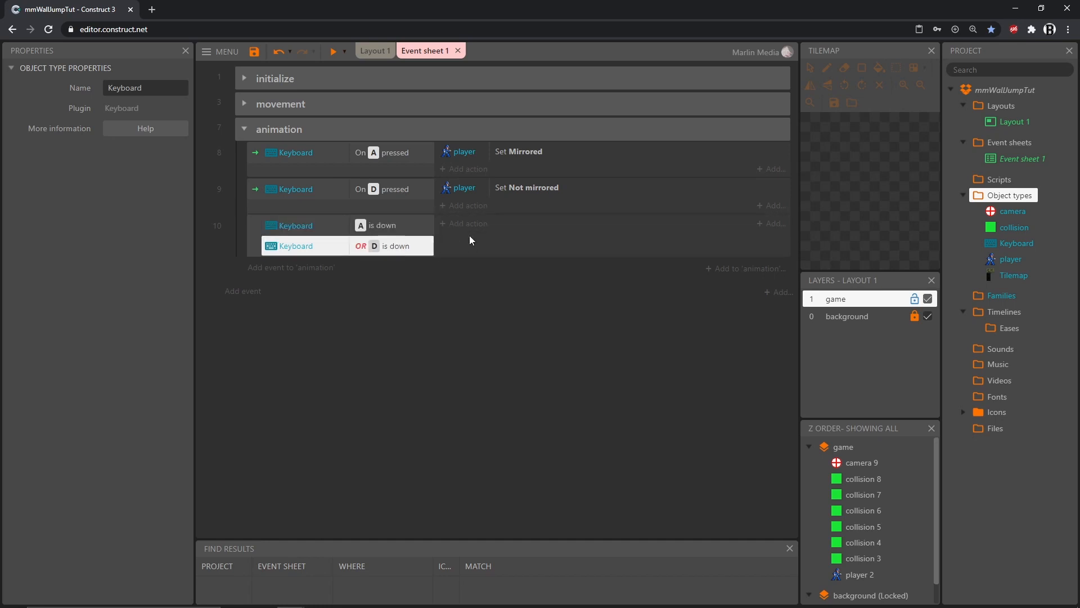
mouse_move(468, 228)
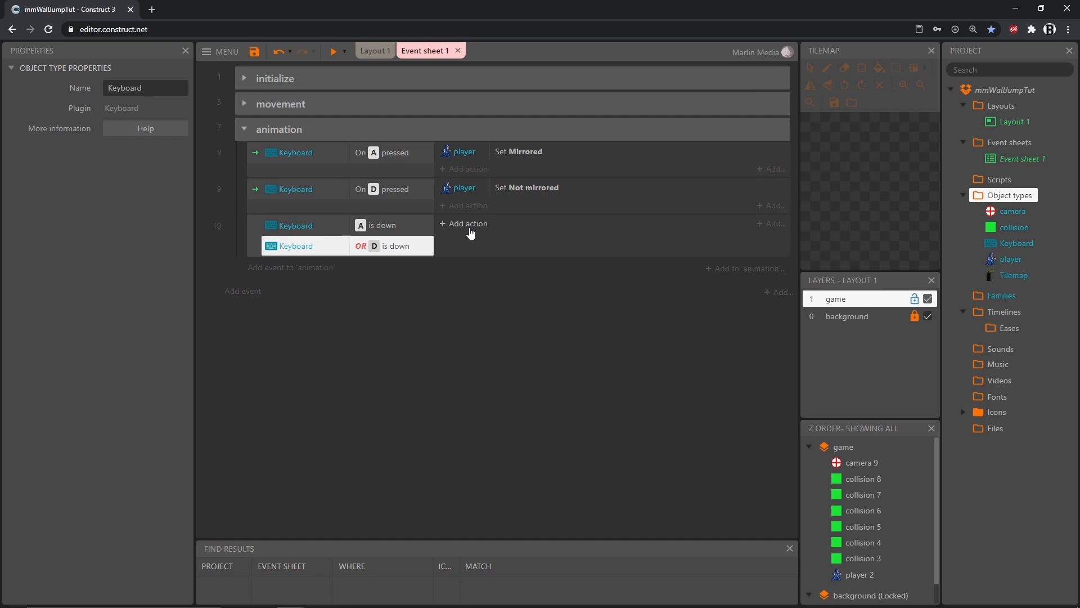
- Add a player Set animation "ani_run" from beginning action to event 10 and preview
click(468, 222)
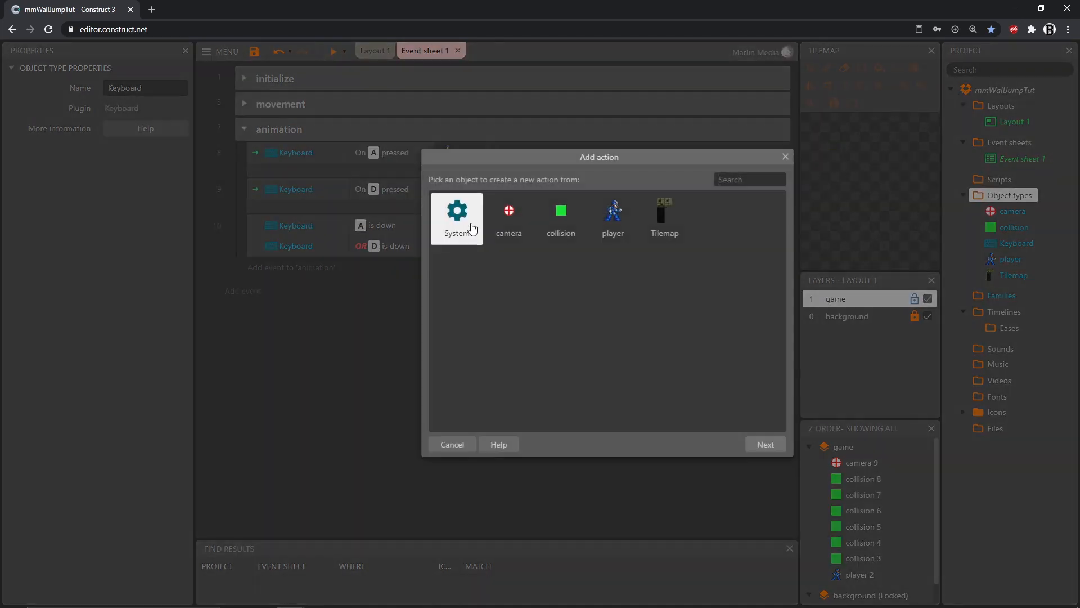
click(611, 214)
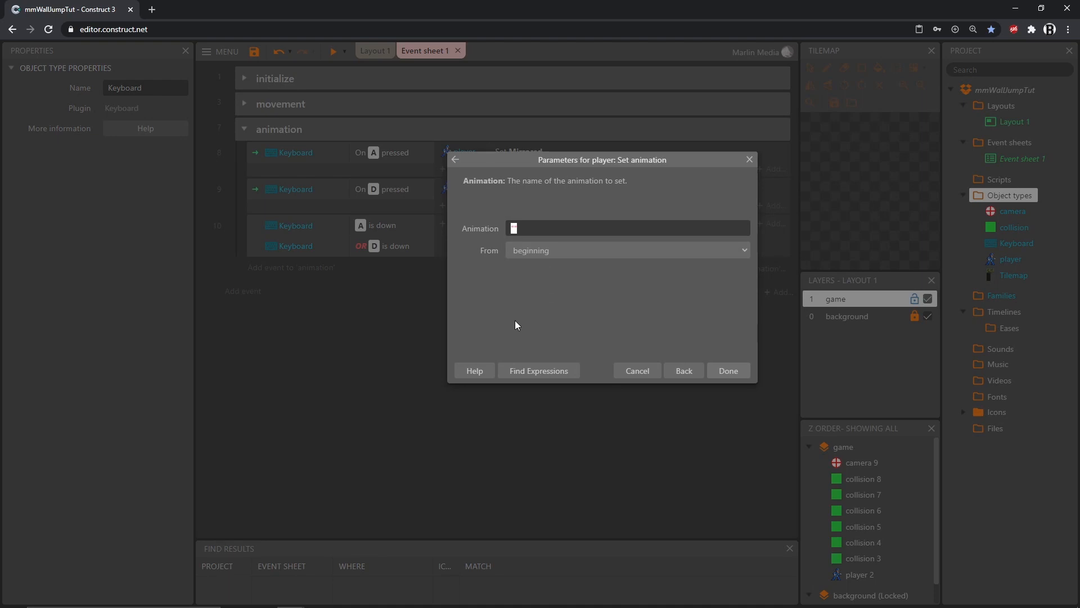
click(620, 229)
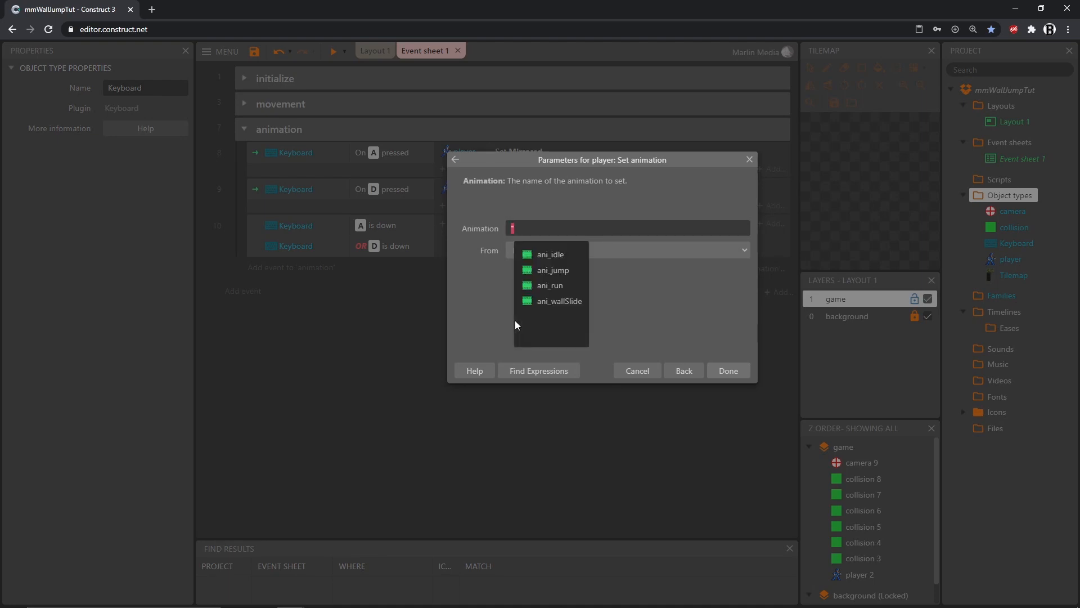
mouse_move(550, 254)
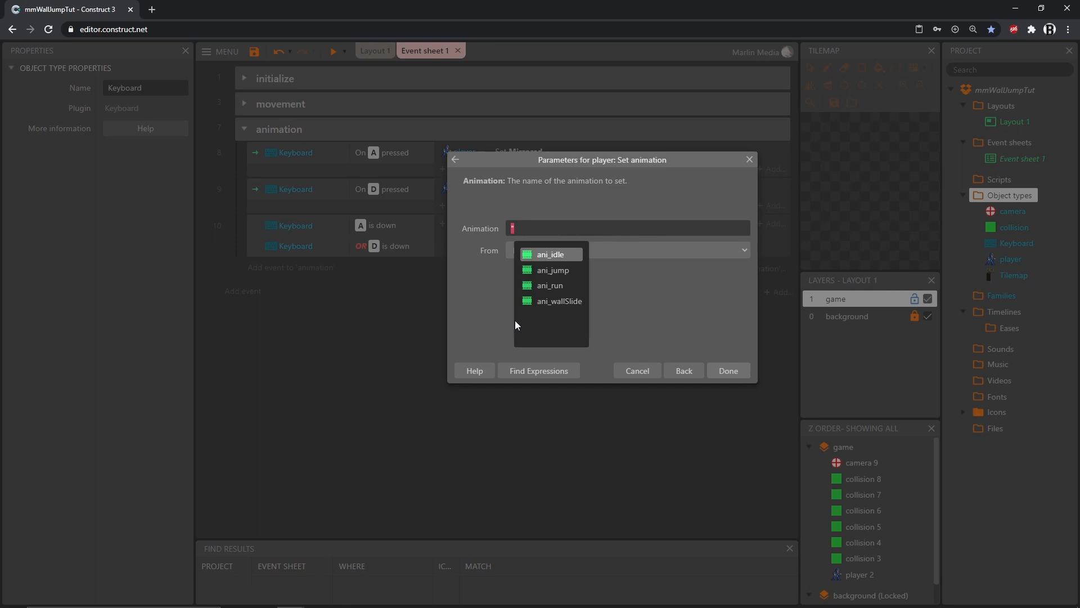
mouse_move(550, 284)
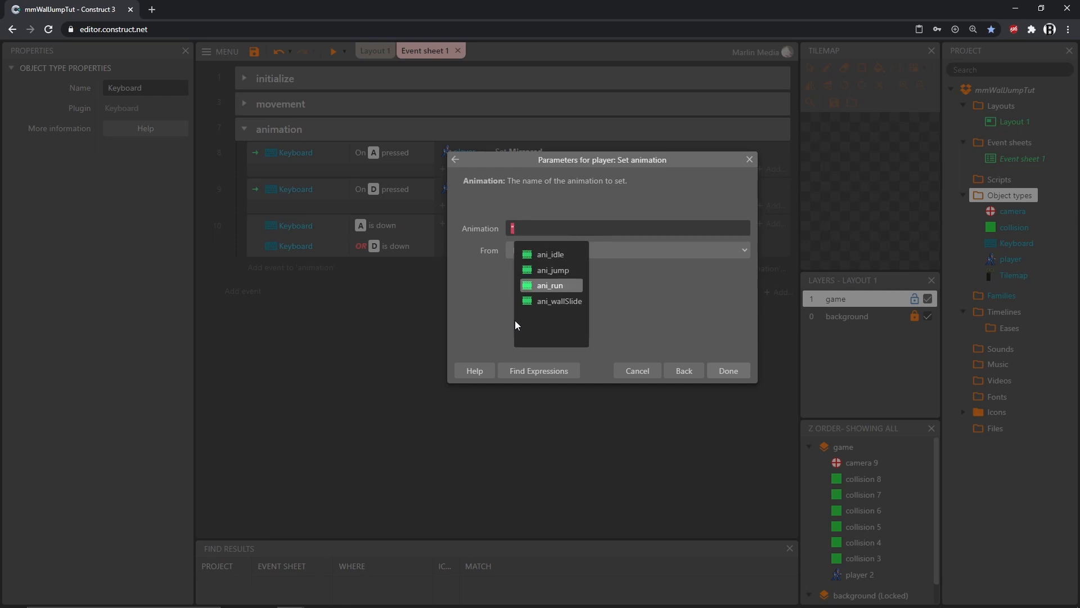
click(550, 285)
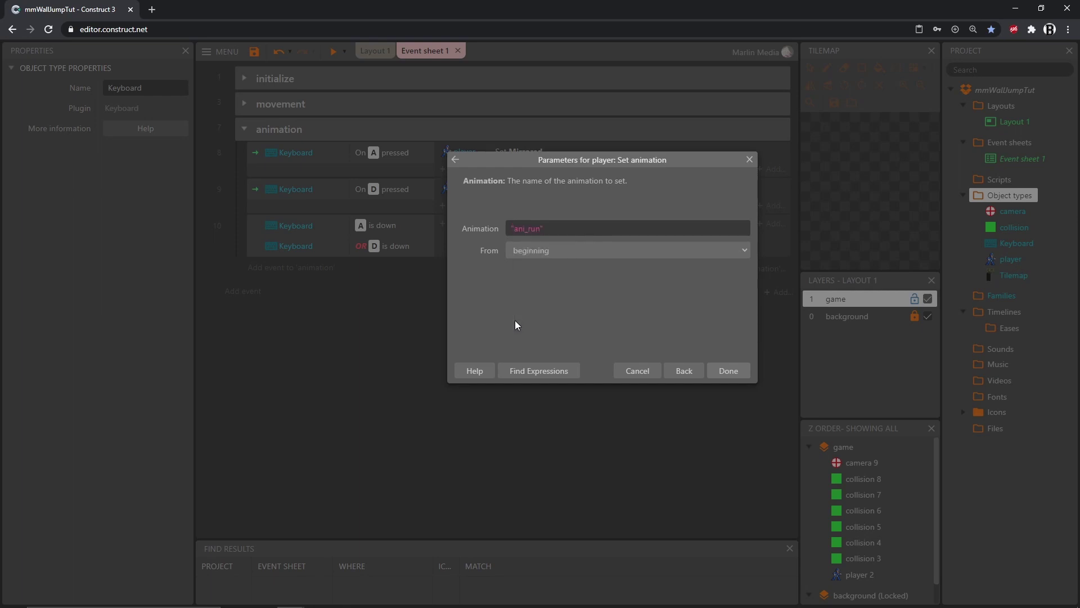
mouse_move(530, 307)
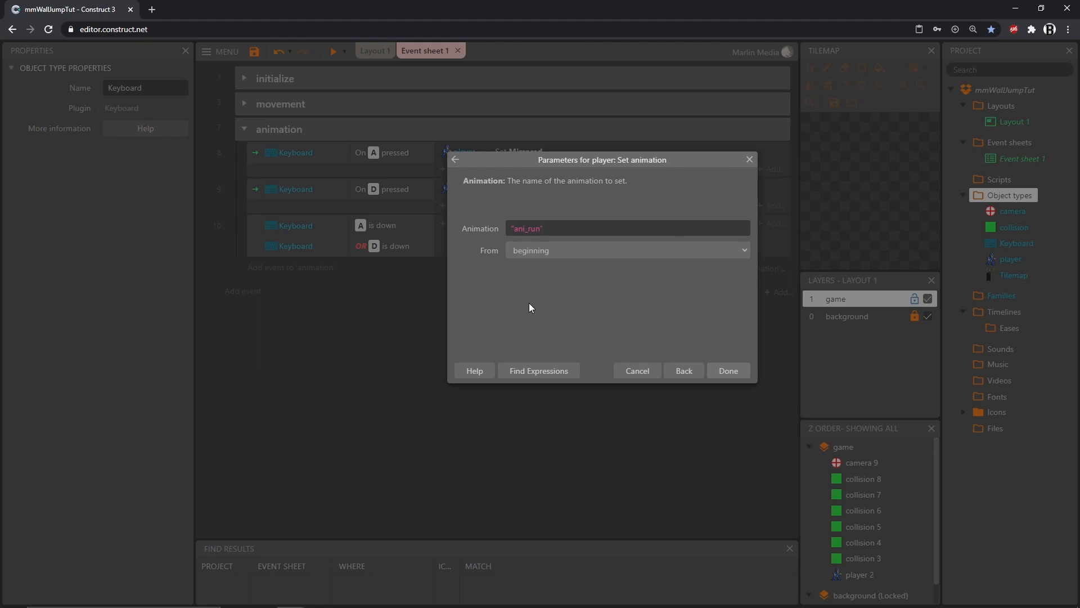
mouse_move(572, 233)
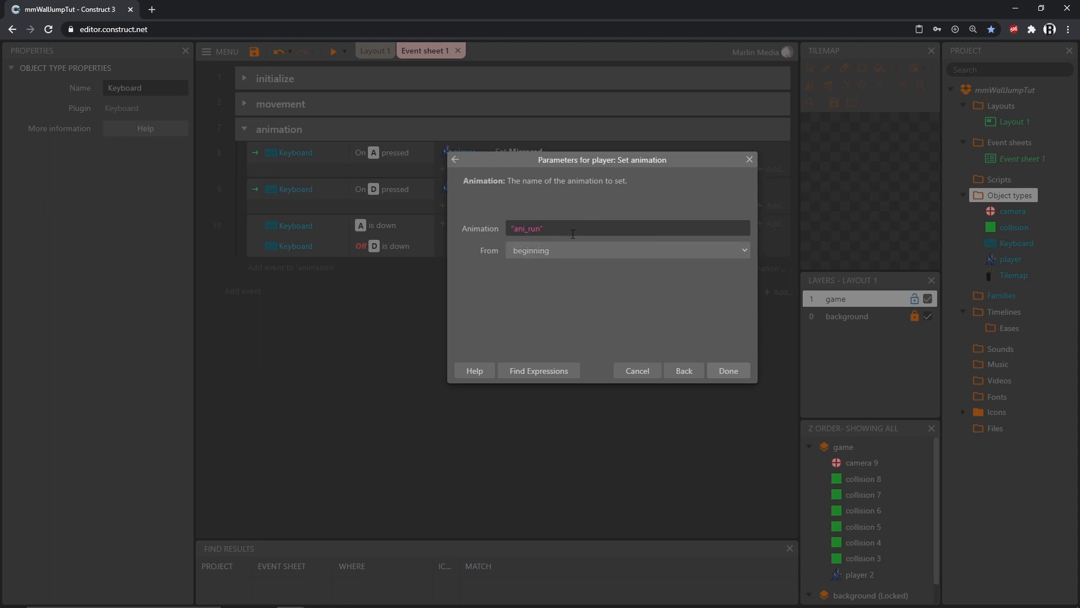
mouse_move(608, 351)
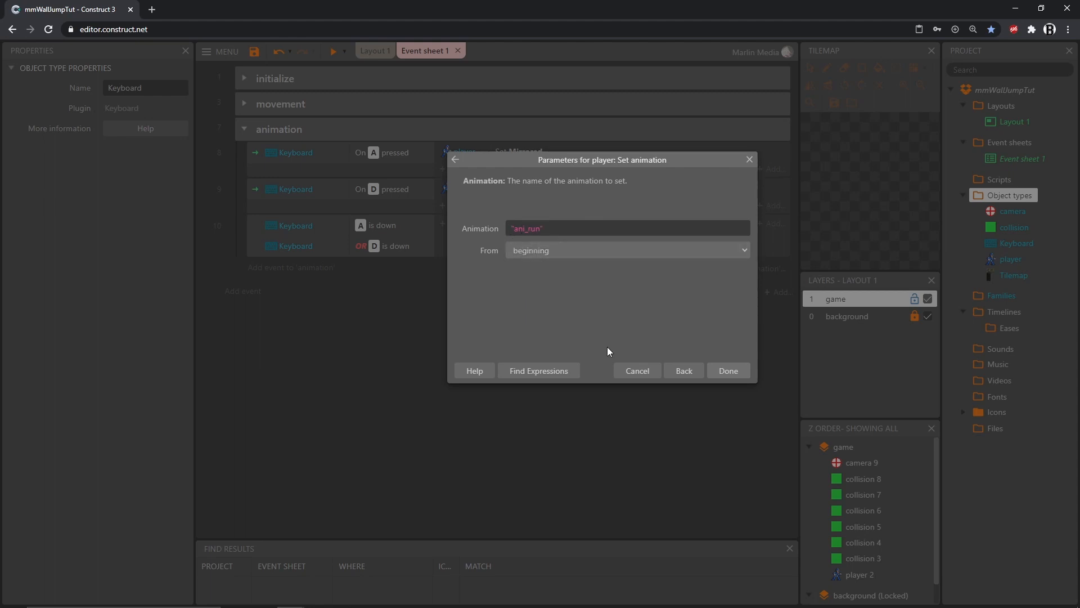
mouse_move(728, 371)
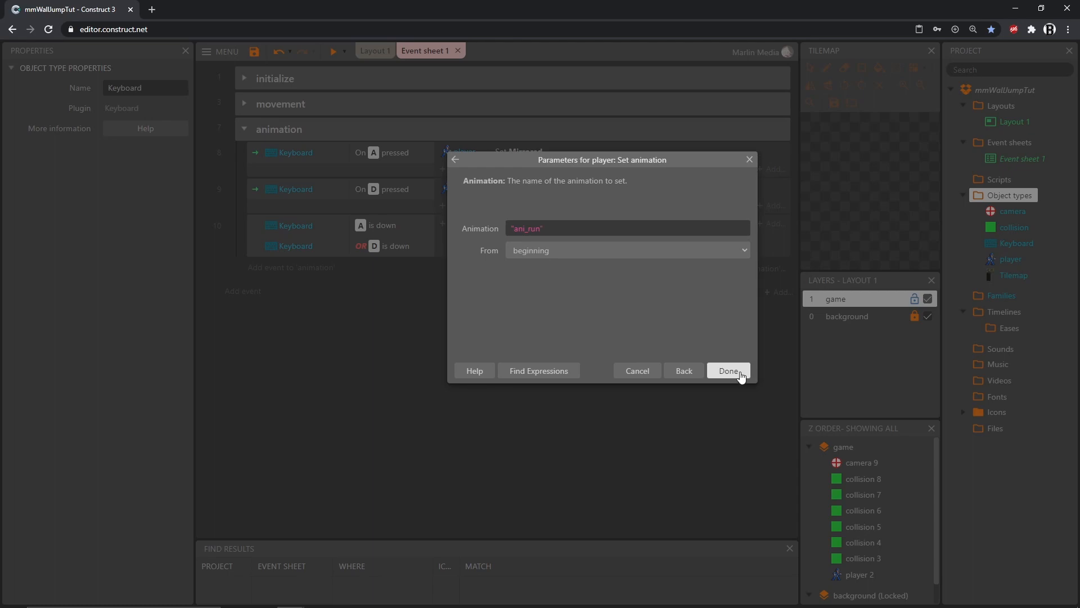
click(728, 370)
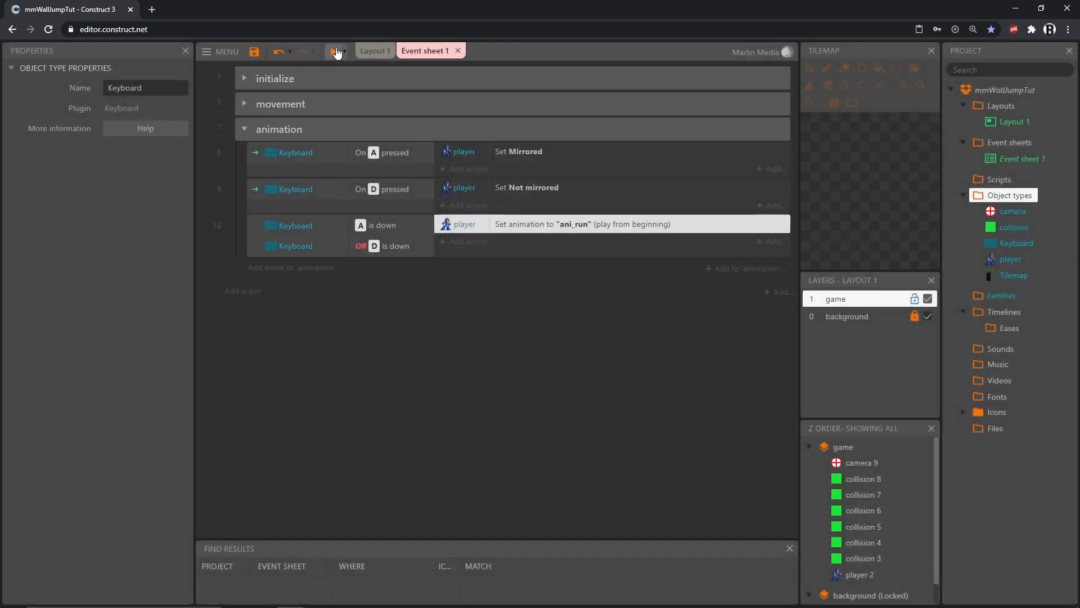
click(337, 51)
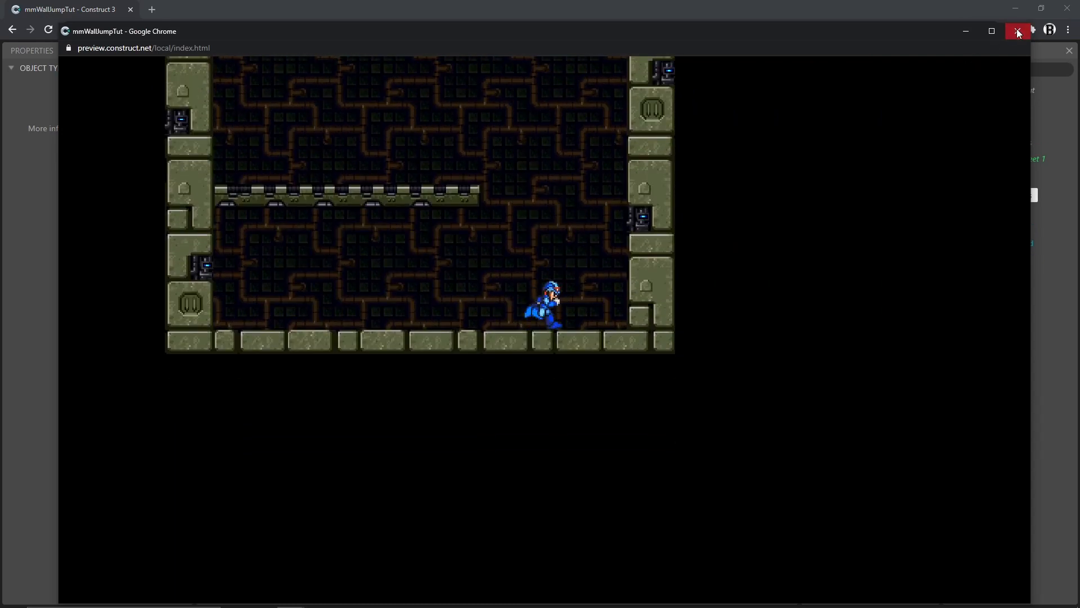
click(1017, 31)
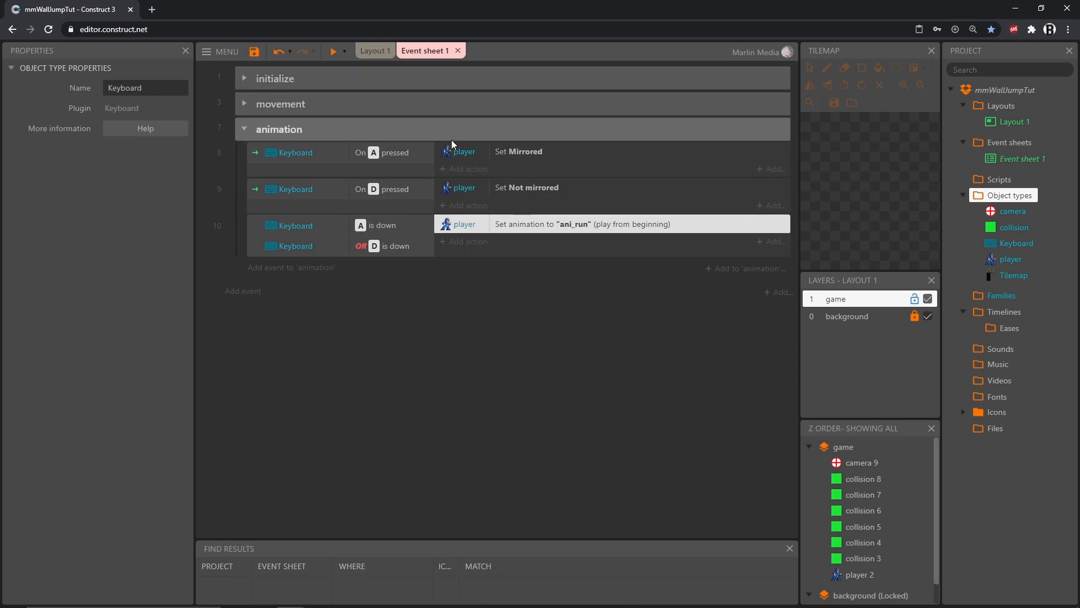
mouse_move(502, 232)
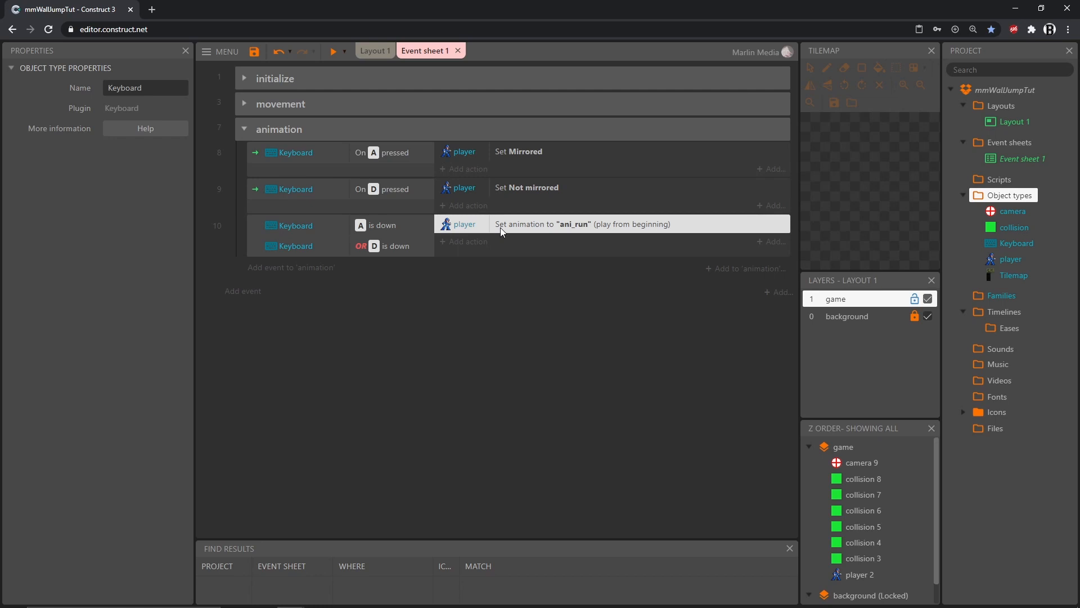
mouse_move(589, 226)
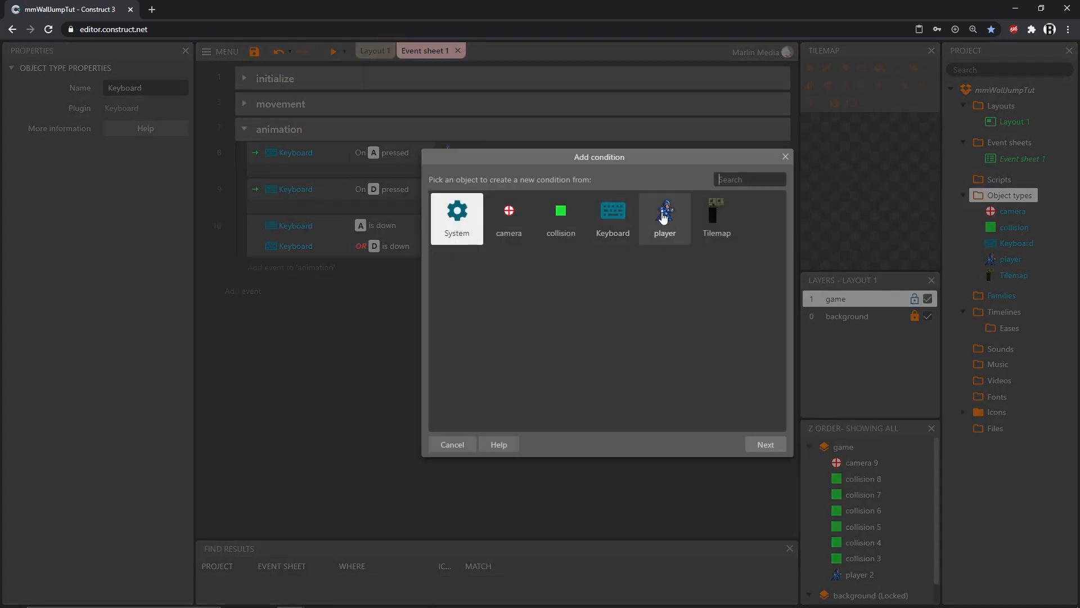
- Give the new event the player Platform 'Is moving' condition
click(664, 210)
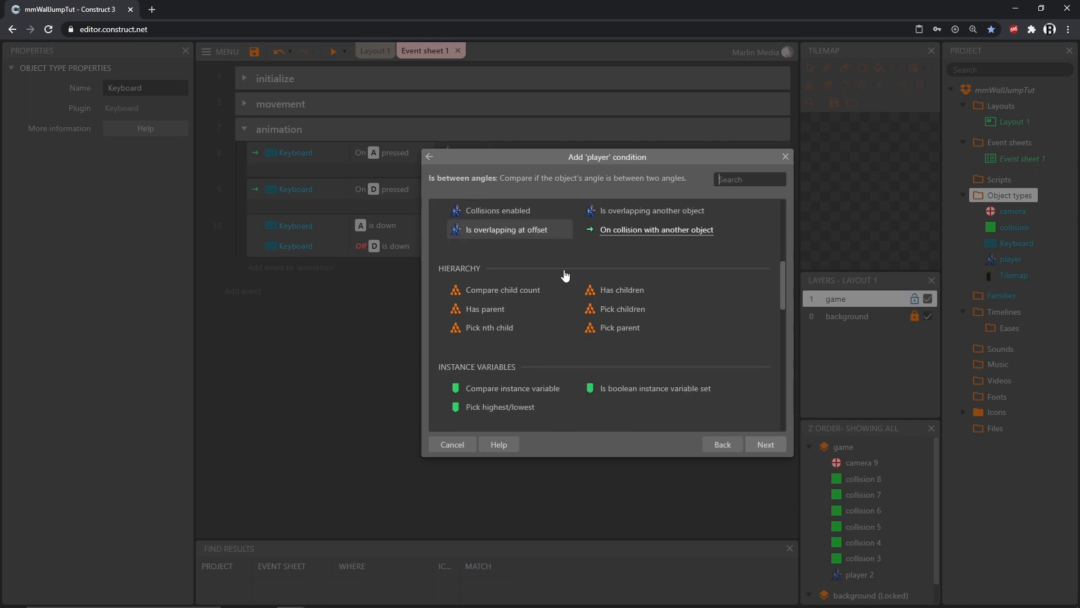
scroll(down, 3)
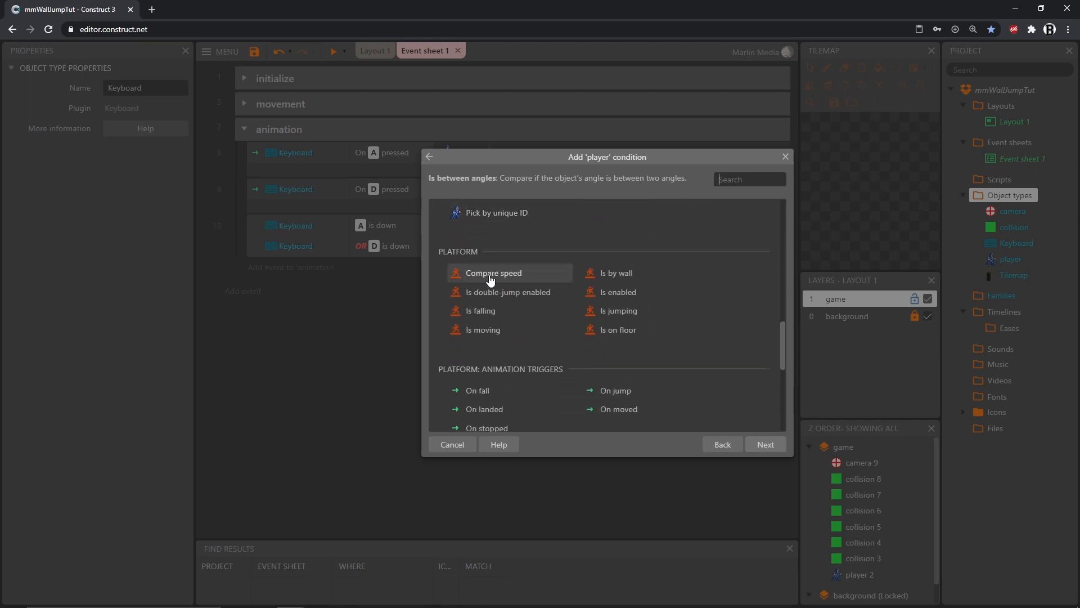
mouse_move(483, 330)
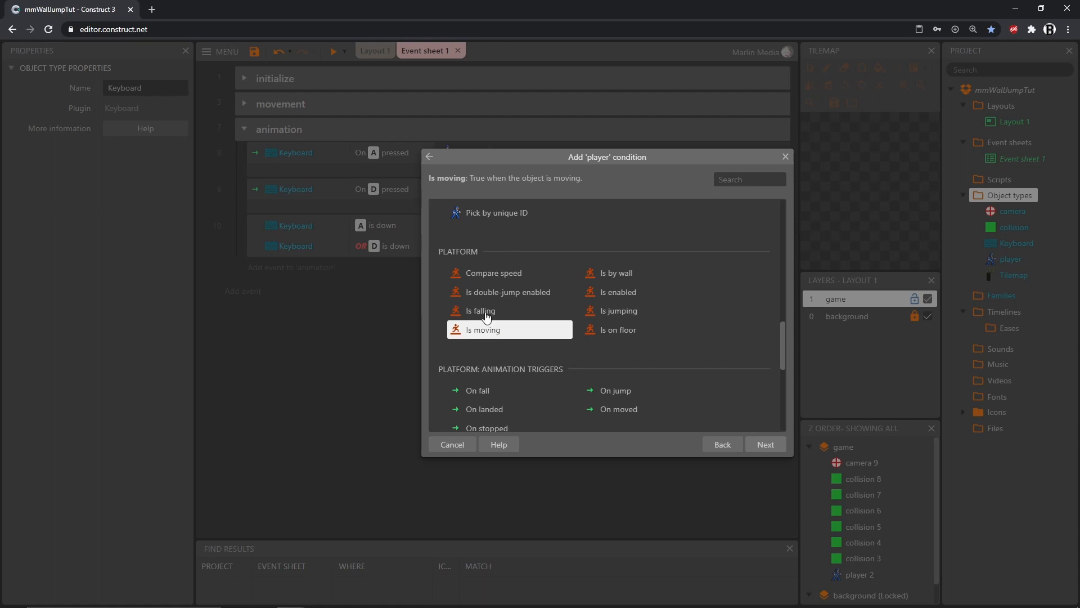
mouse_move(766, 445)
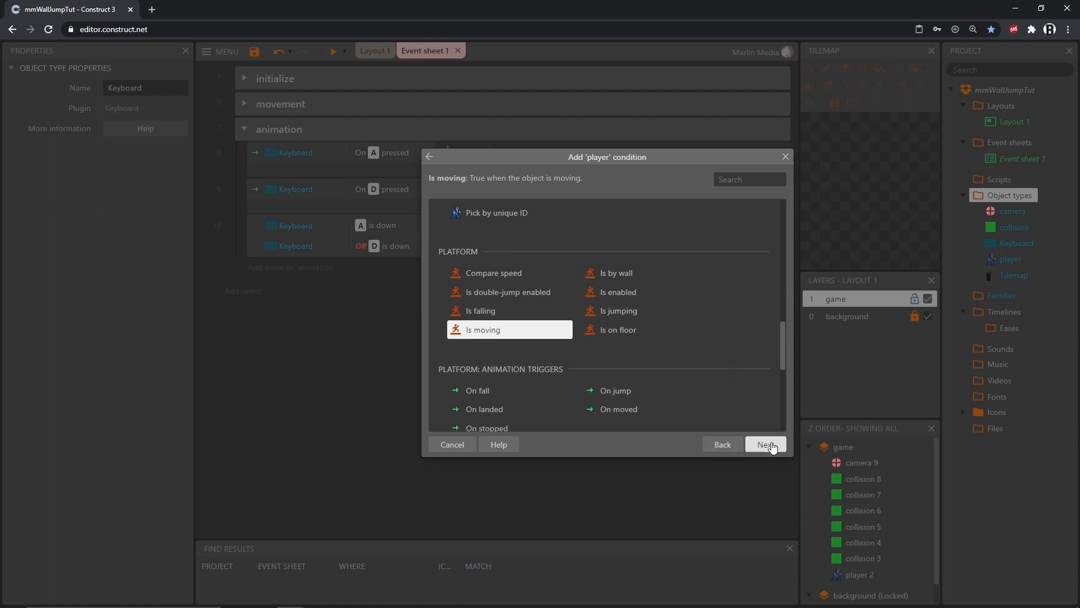
click(765, 445)
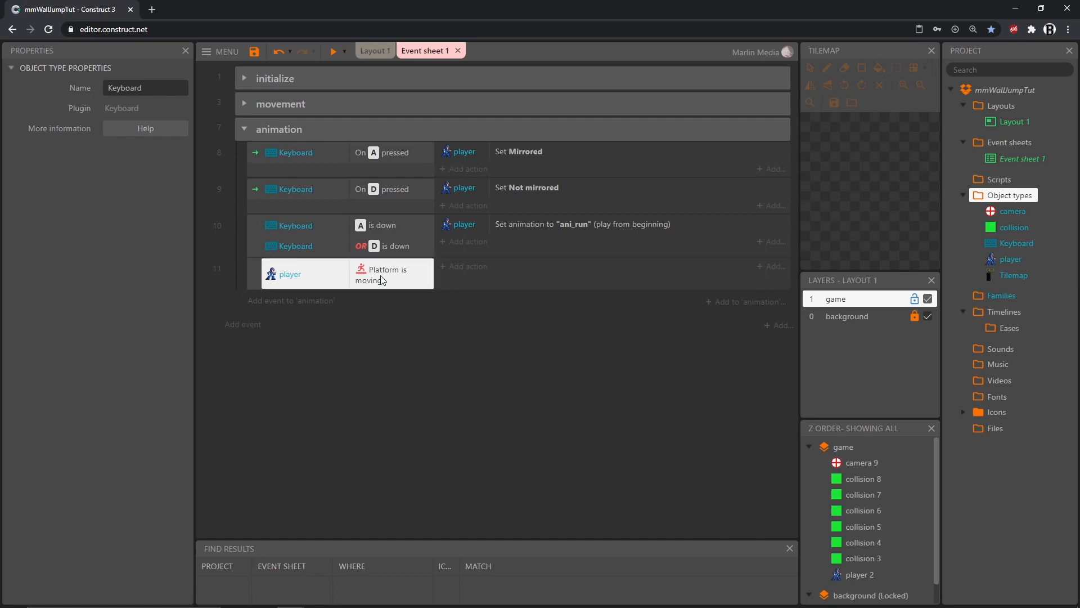
mouse_move(379, 283)
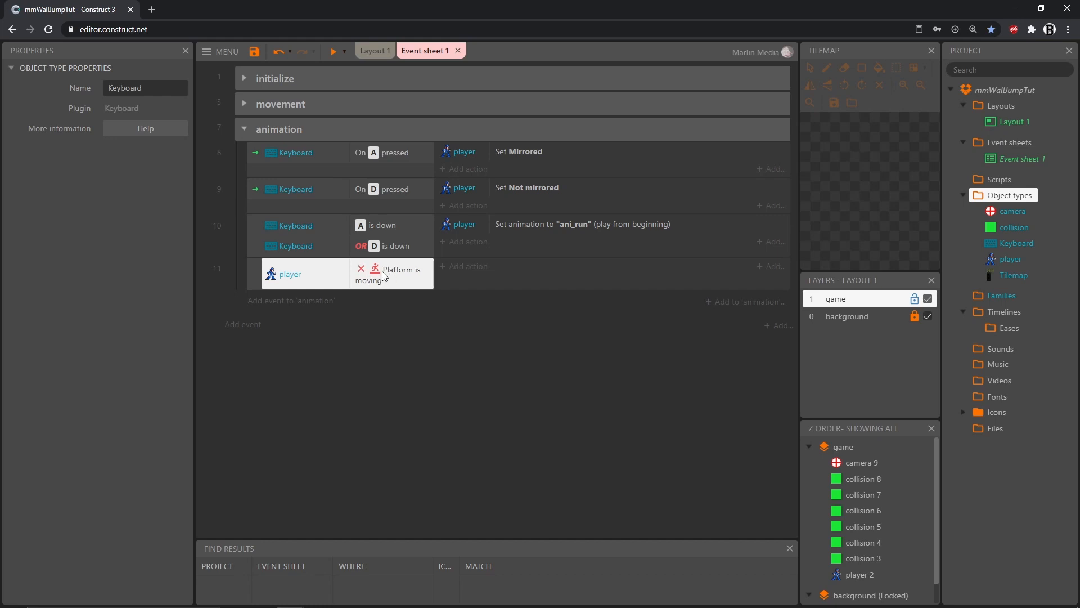
mouse_move(372, 316)
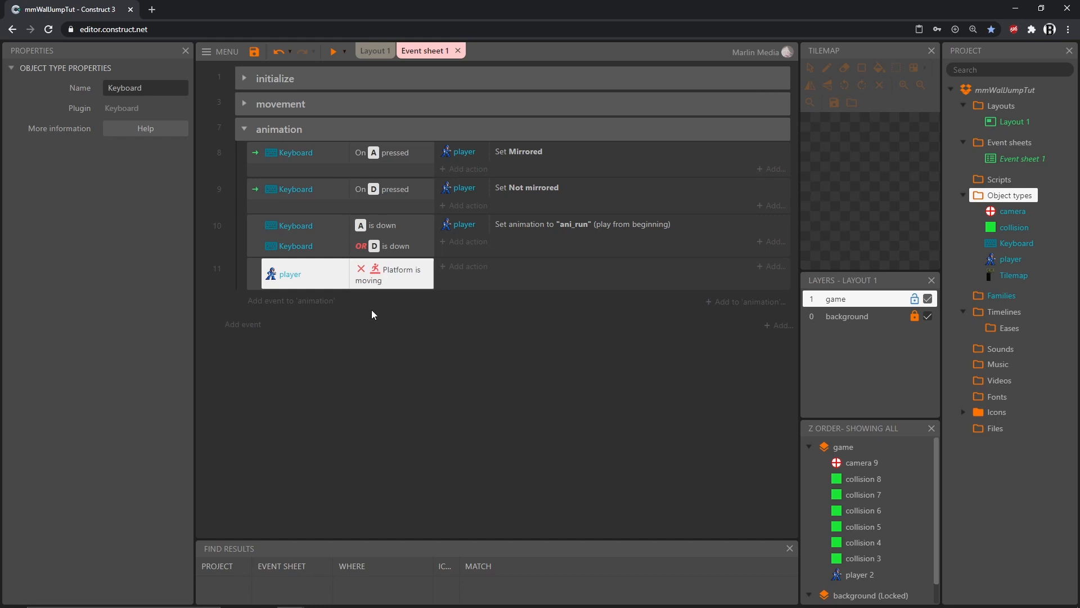
mouse_move(401, 293)
text(")
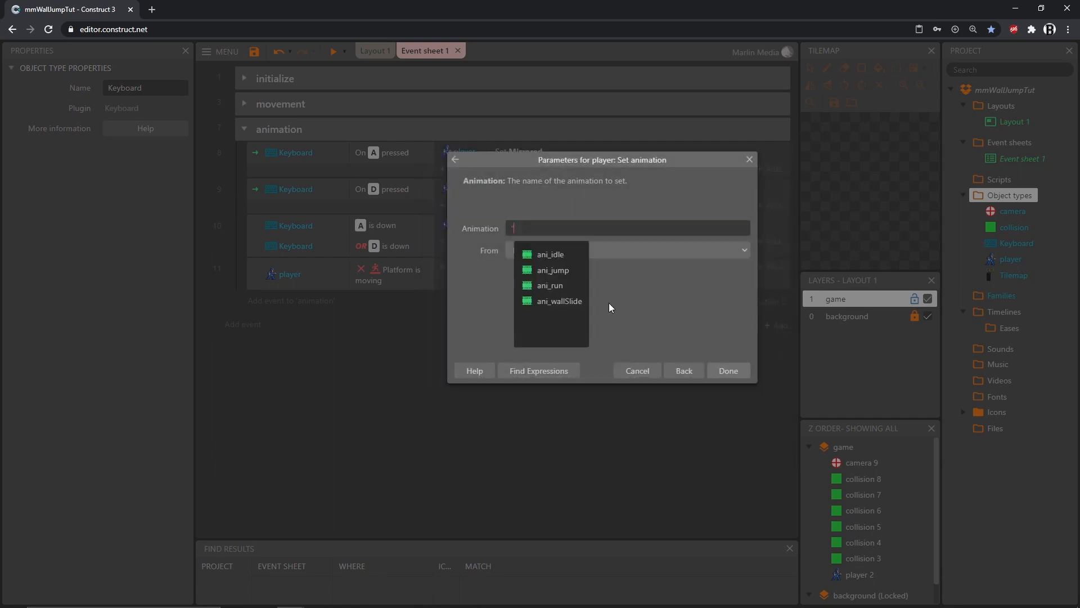
- Choose ani_idle as the animation set by event 11
click(551, 255)
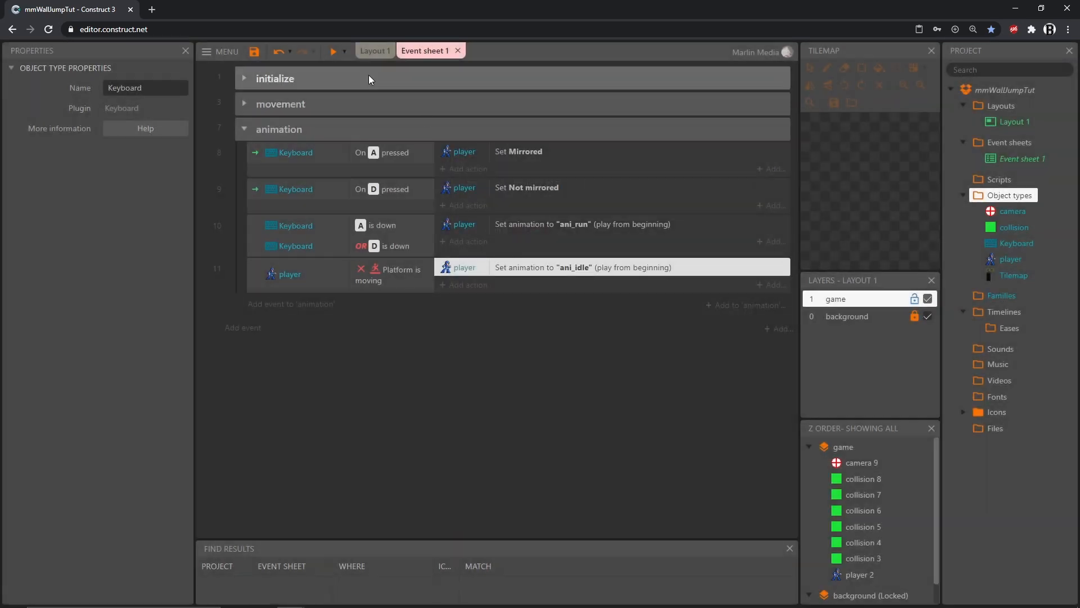
click(334, 51)
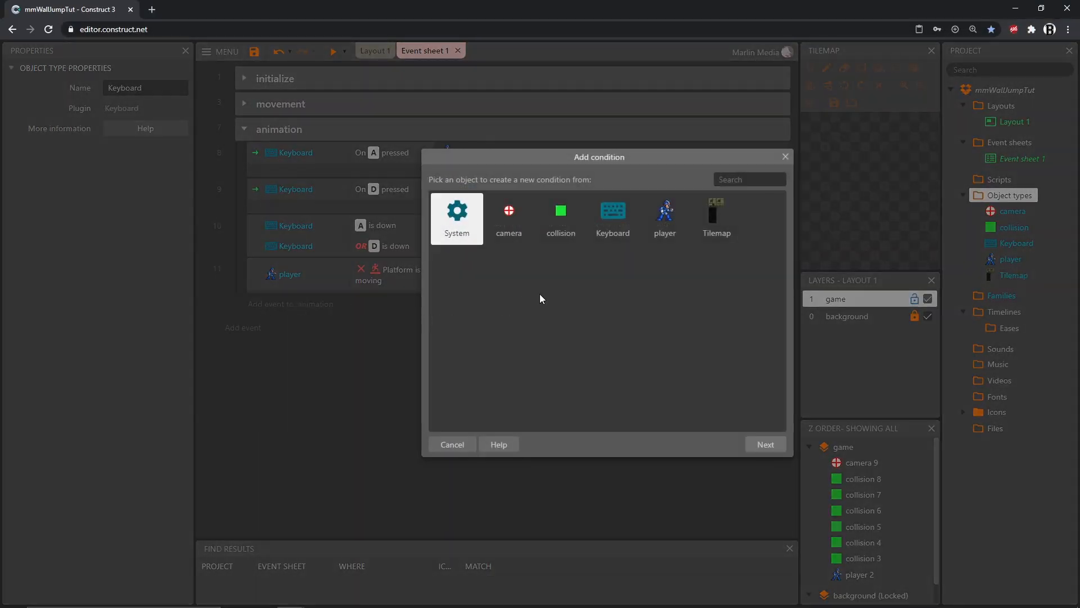
mouse_move(612, 217)
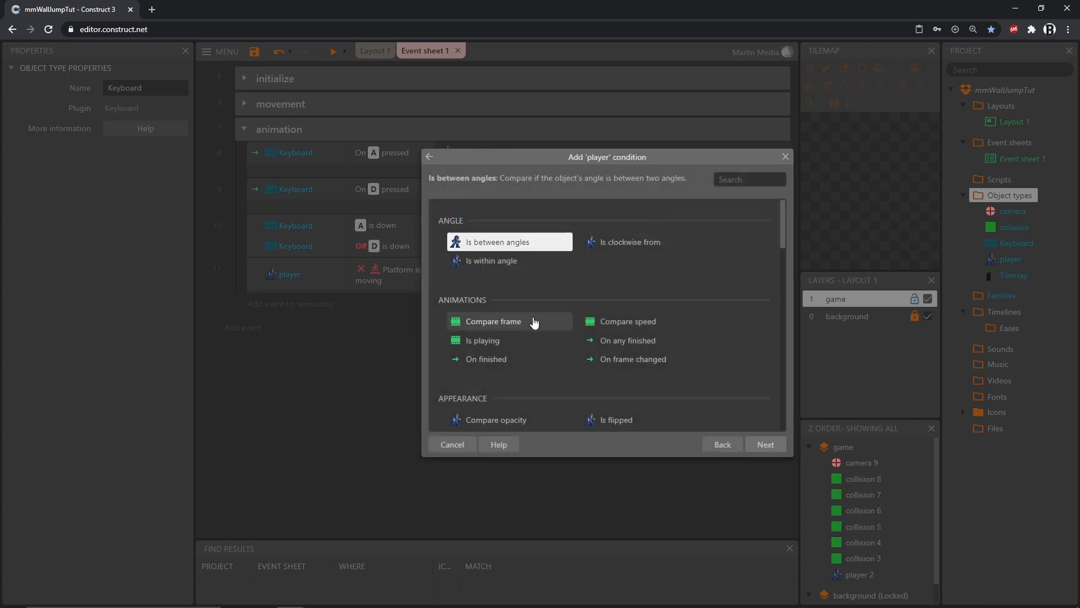
- Browse the player's Platform conditions for 'Is on floor'
scroll(down, 3)
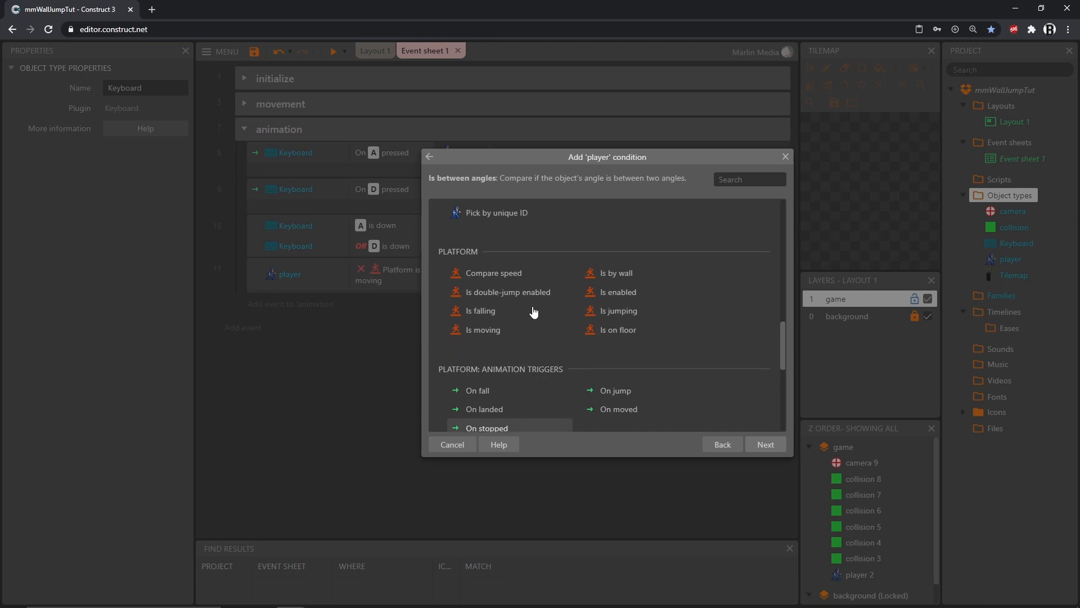
mouse_move(615, 330)
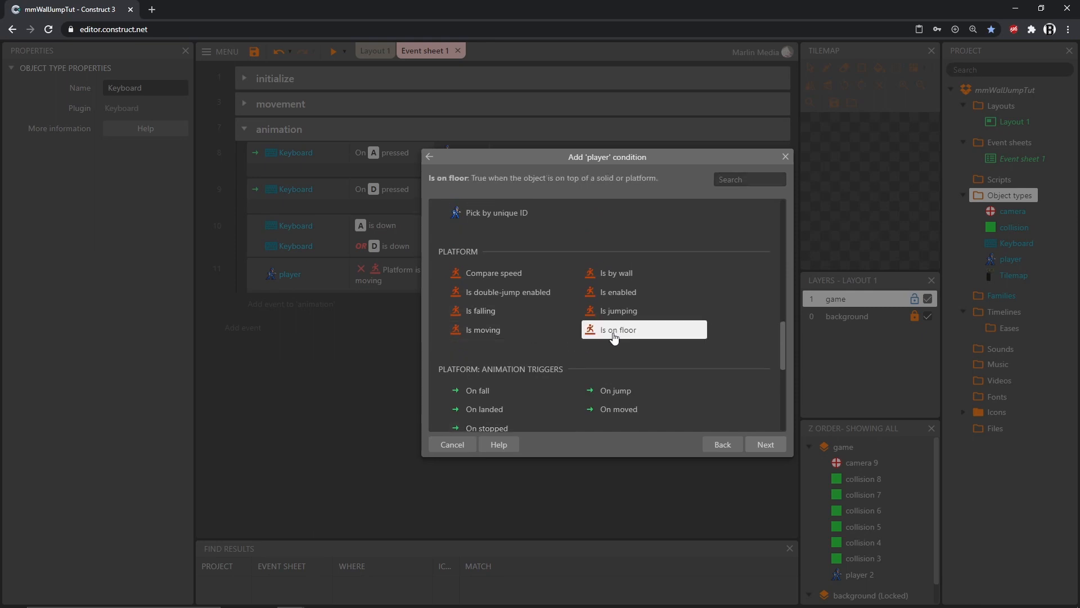
mouse_move(554, 191)
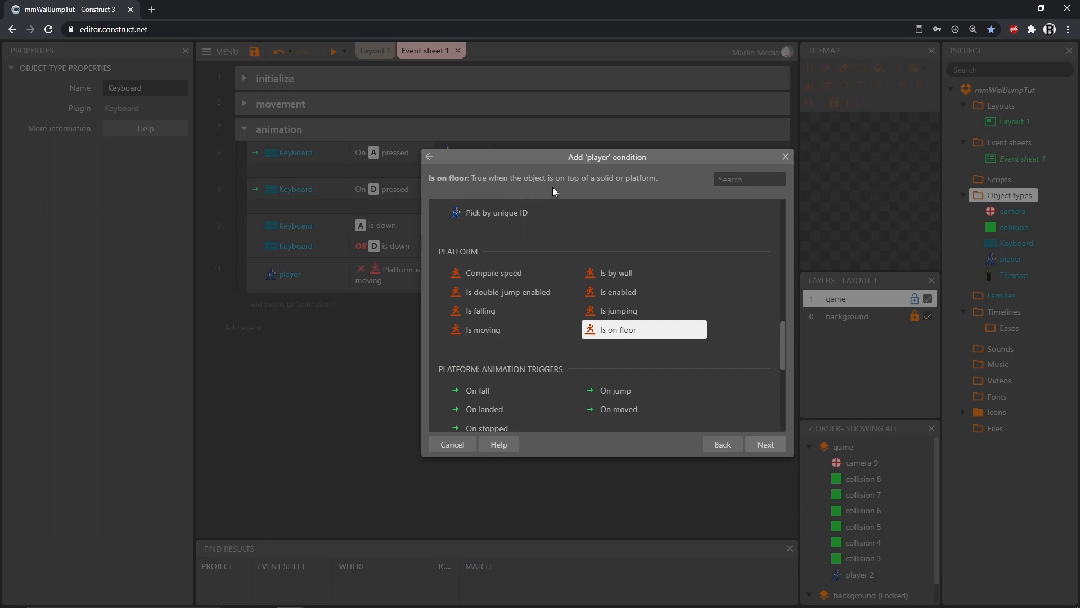
mouse_move(647, 186)
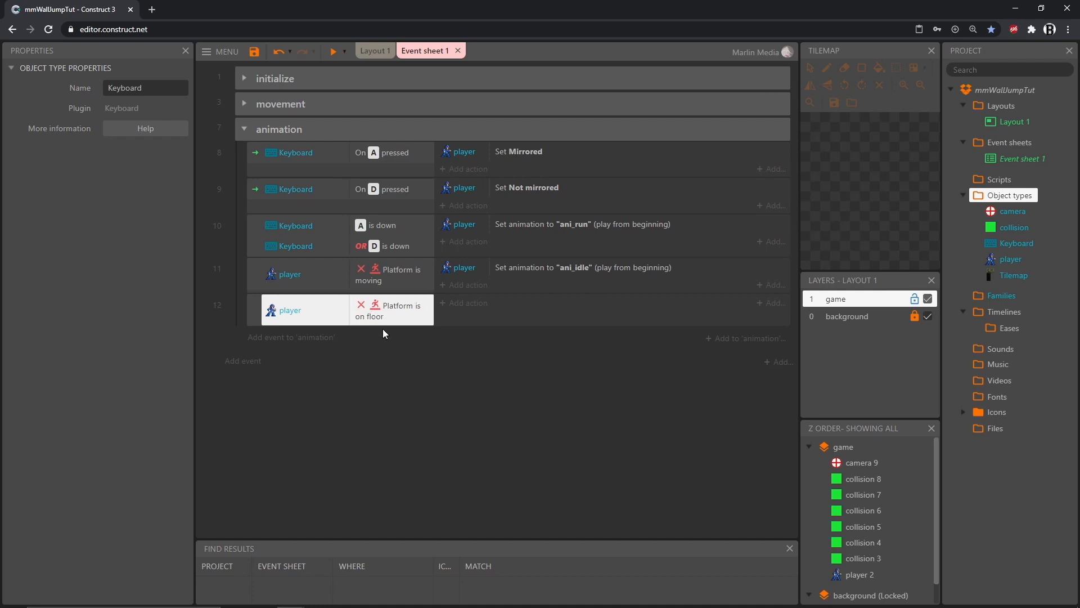
mouse_move(462, 306)
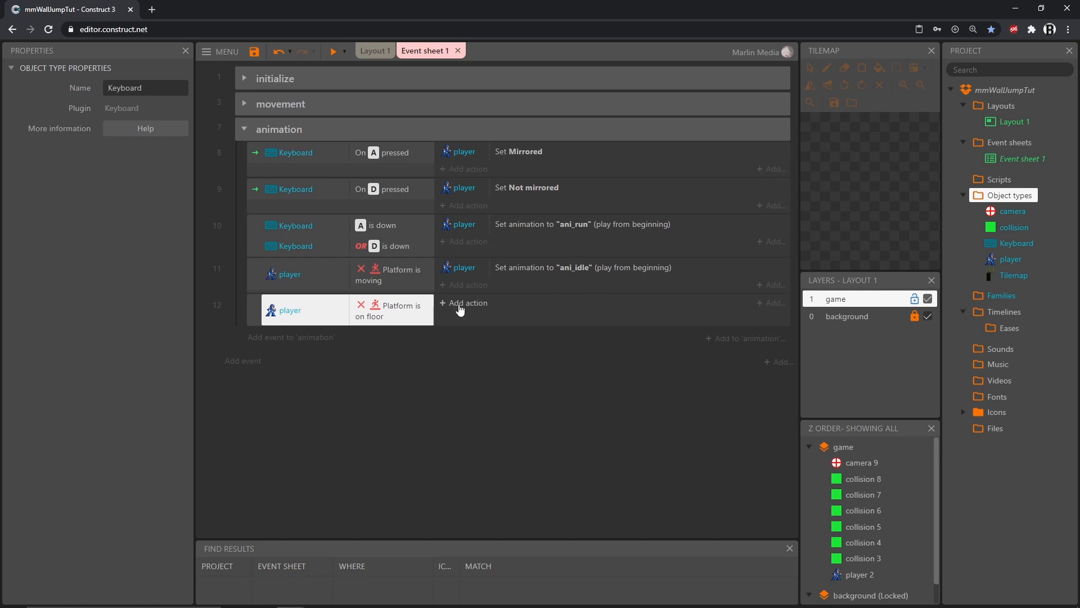
- Begin a player action on event 12 for the ani_jump animation
click(468, 303)
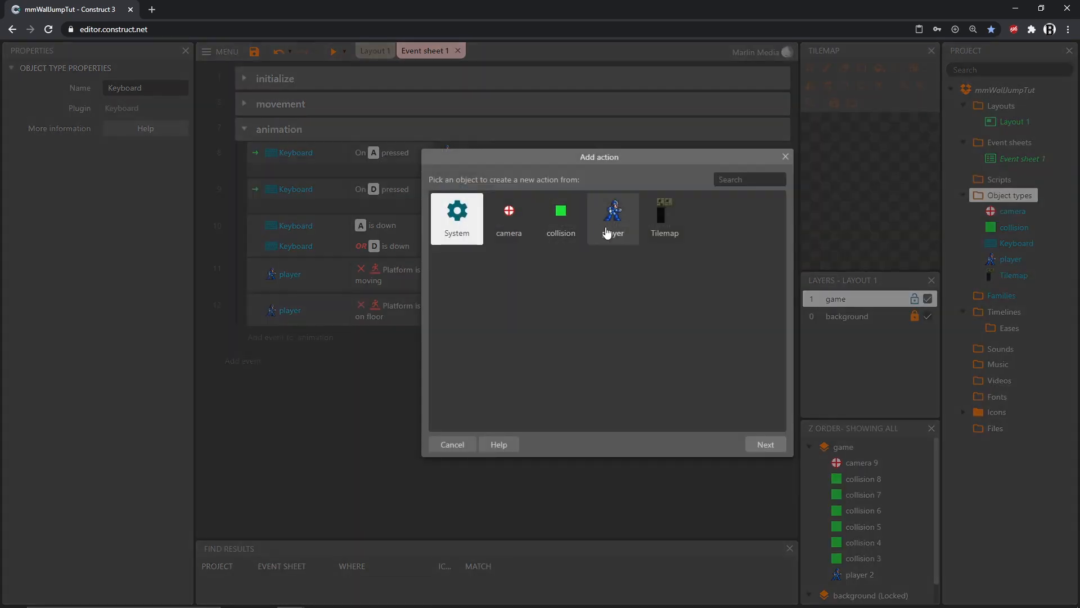
click(613, 214)
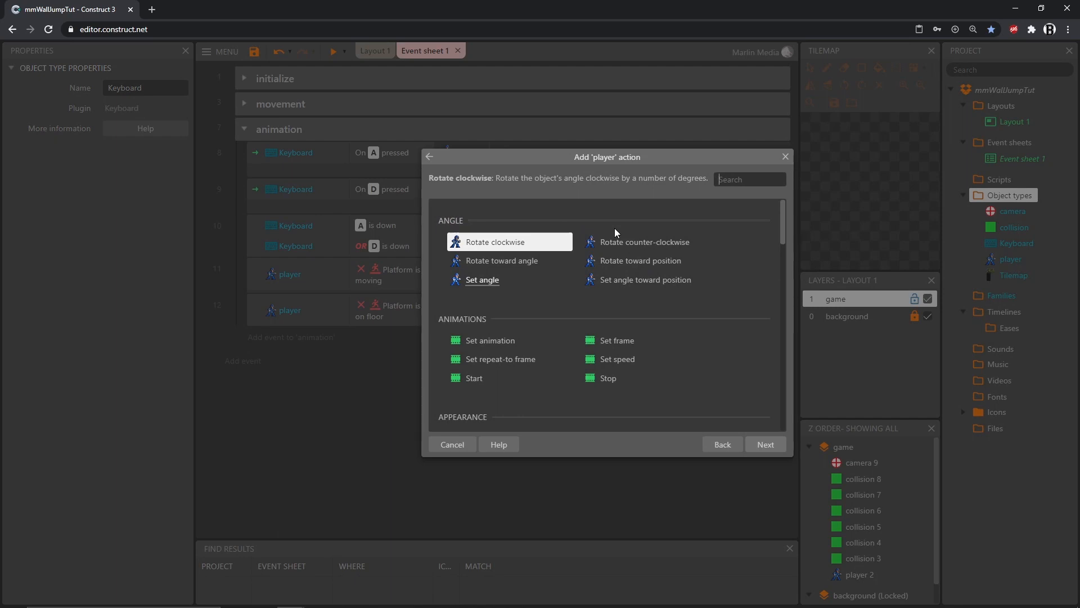
mouse_move(490, 340)
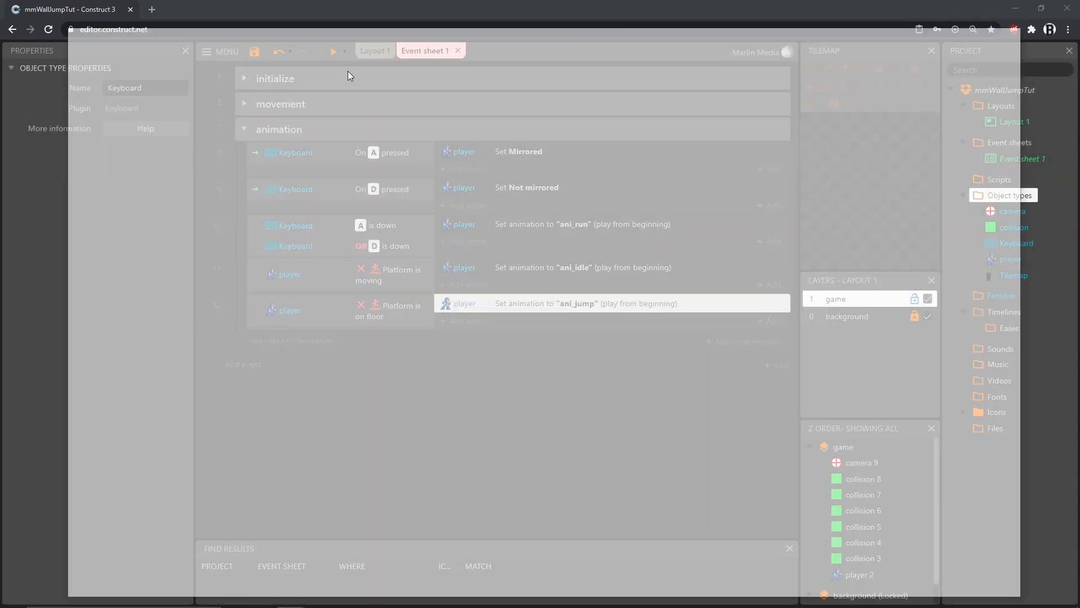
- Preview the level to test the jump animation, then return to the editor
click(333, 51)
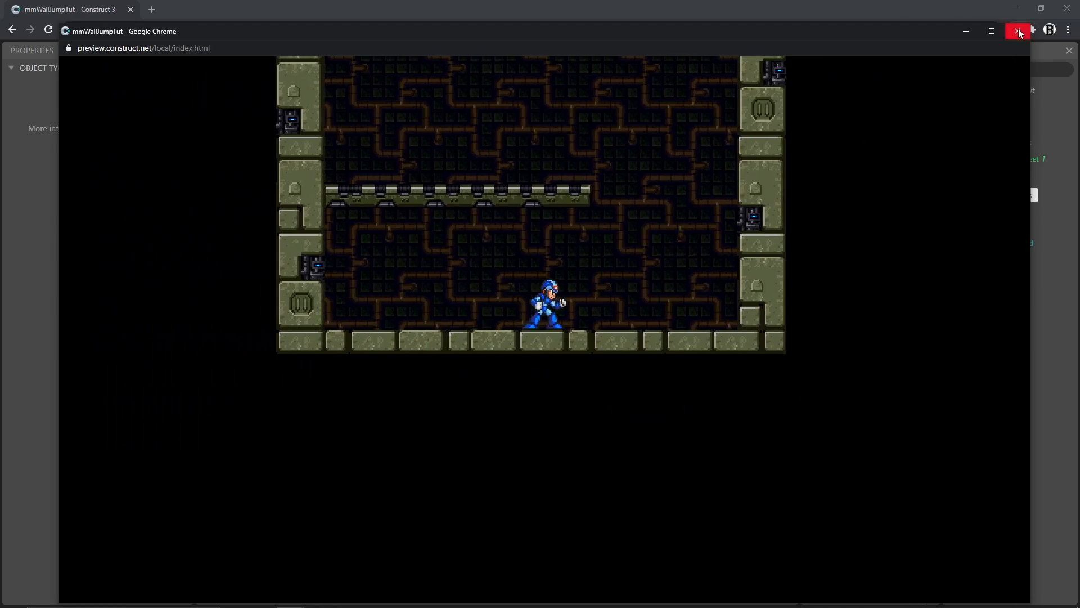
click(1021, 31)
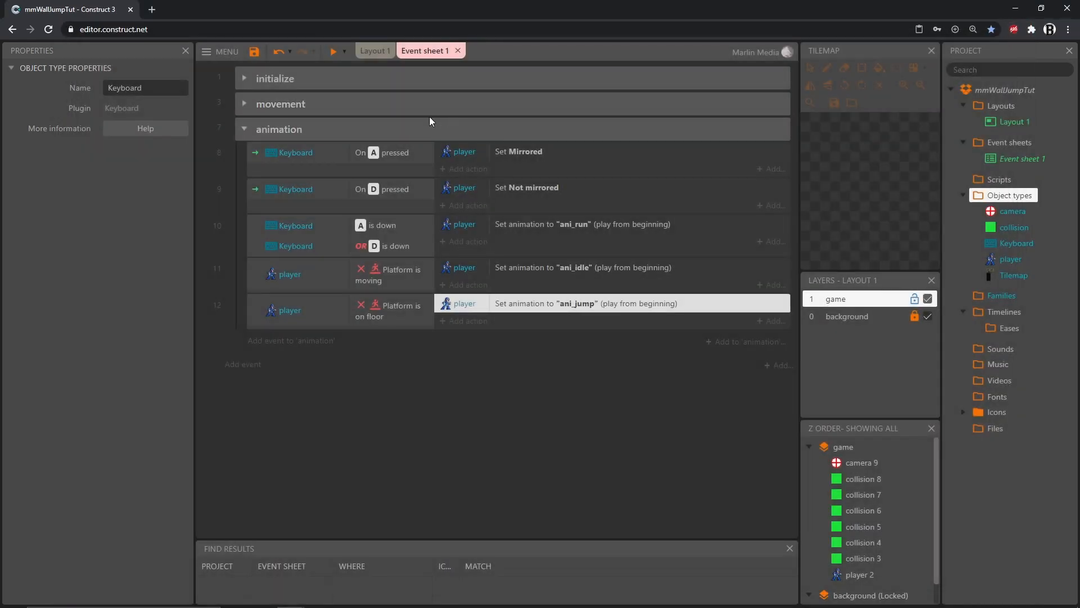
mouse_move(308, 142)
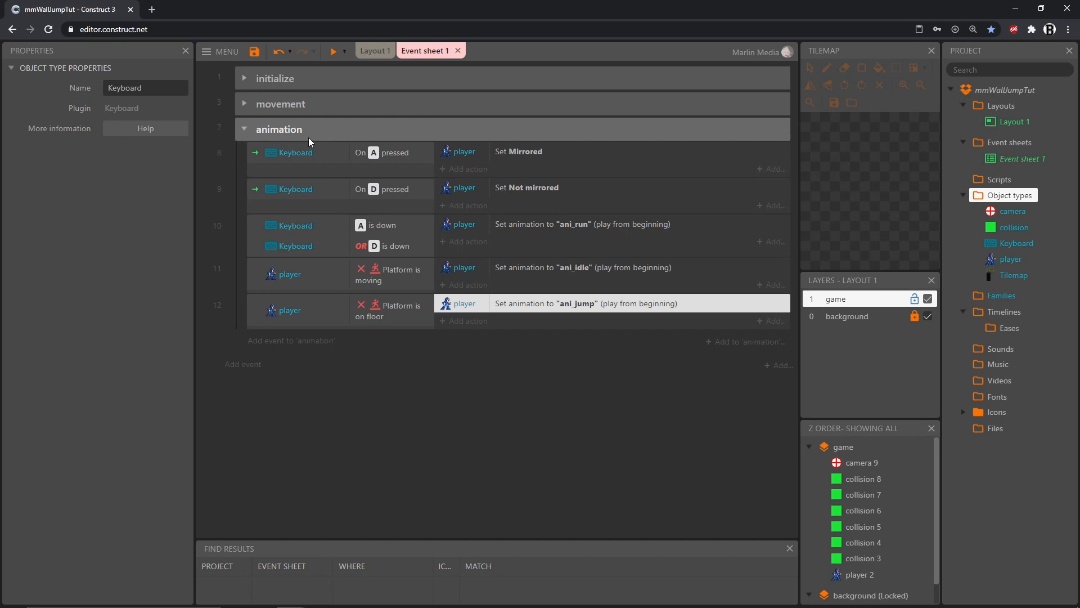
- Save the mmWallJumpTut project to Dropbox
click(257, 51)
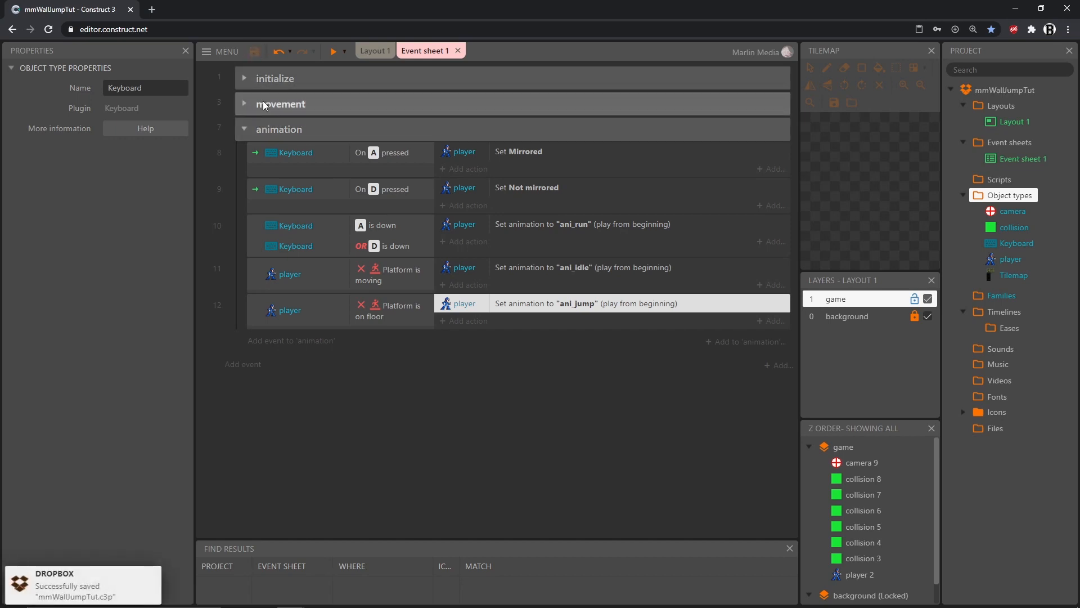
mouse_move(361, 314)
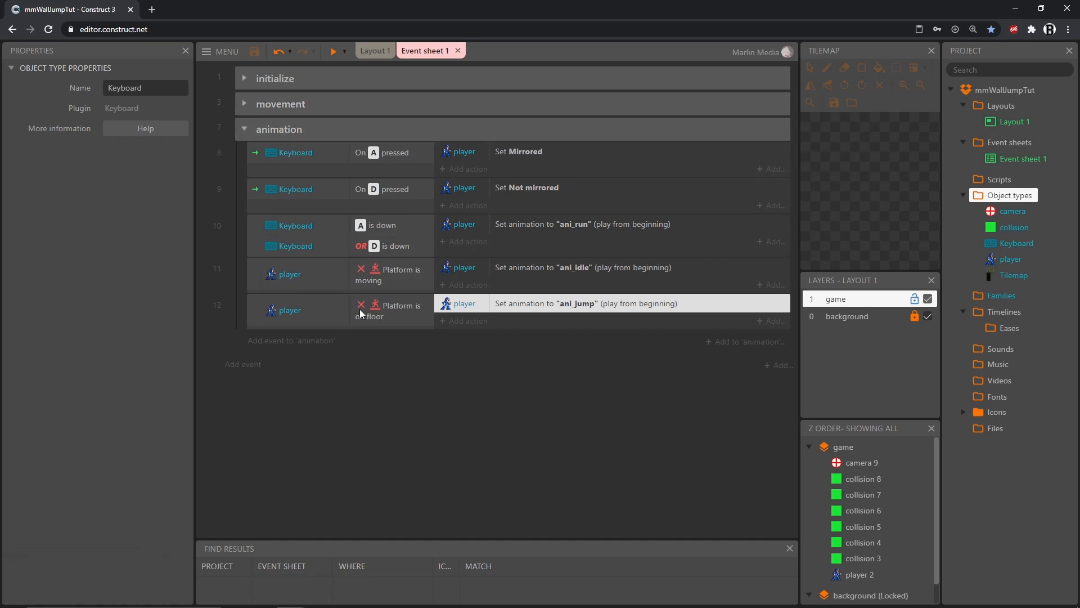
mouse_move(351, 342)
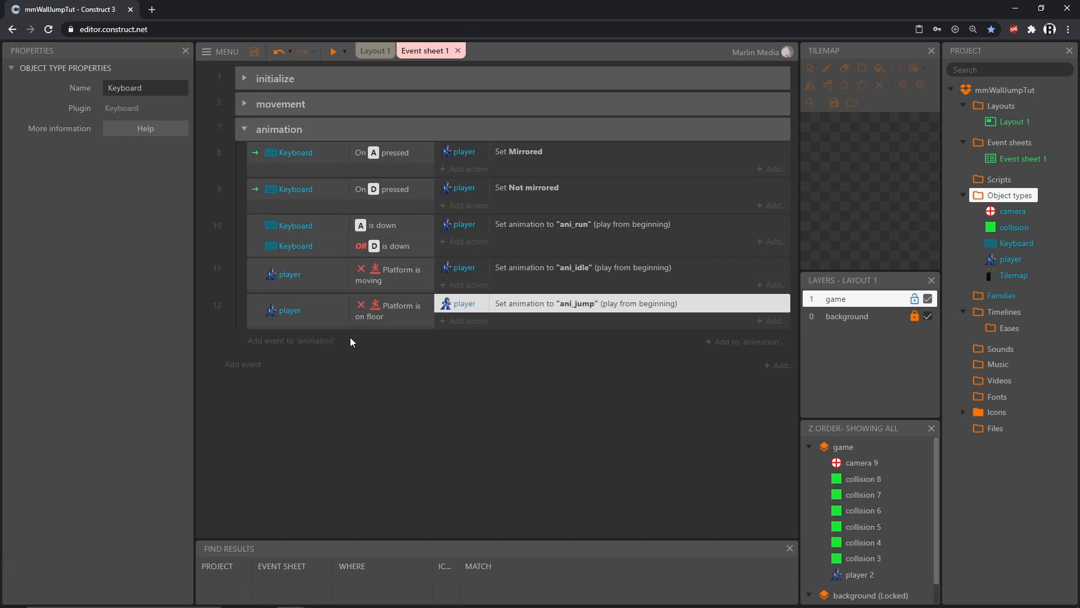